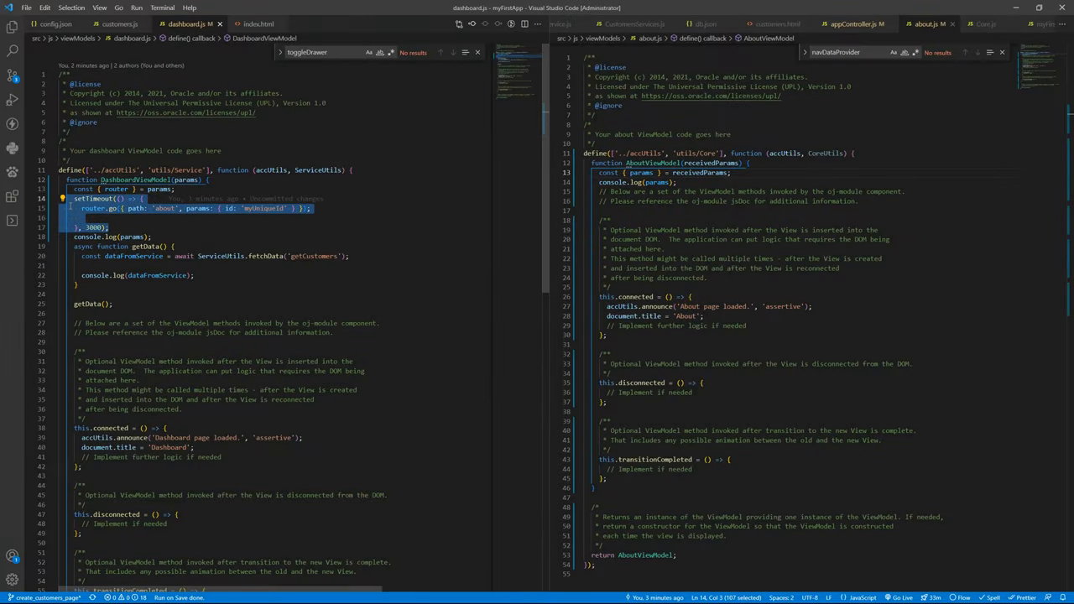
# Comment out the setTimeout block that routes the dashboard to the about page
pyautogui.press('ctrl+/')
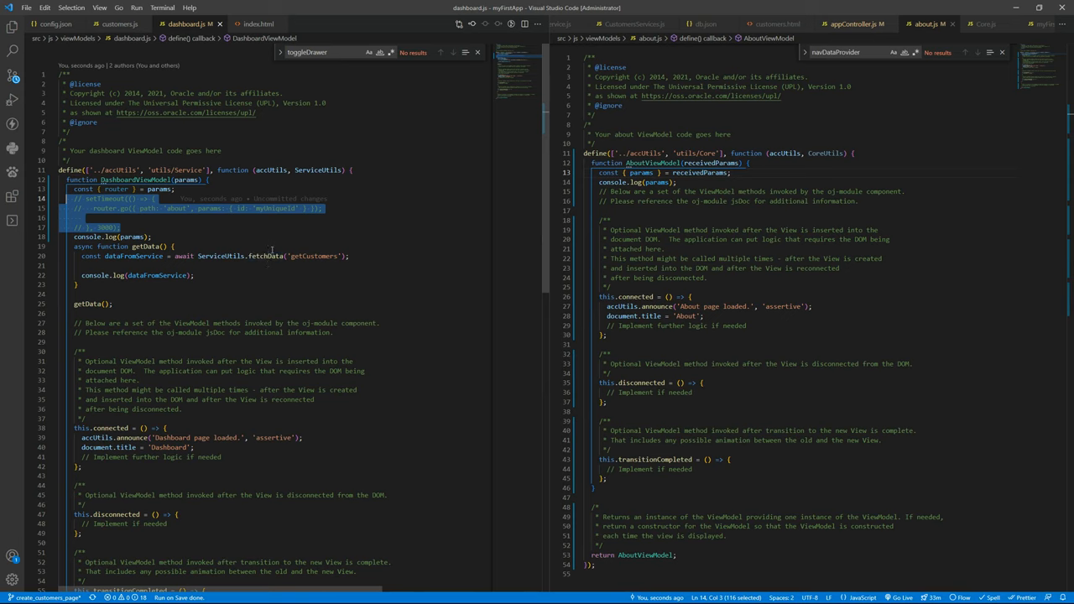
pyautogui.moveTo(319, 323)
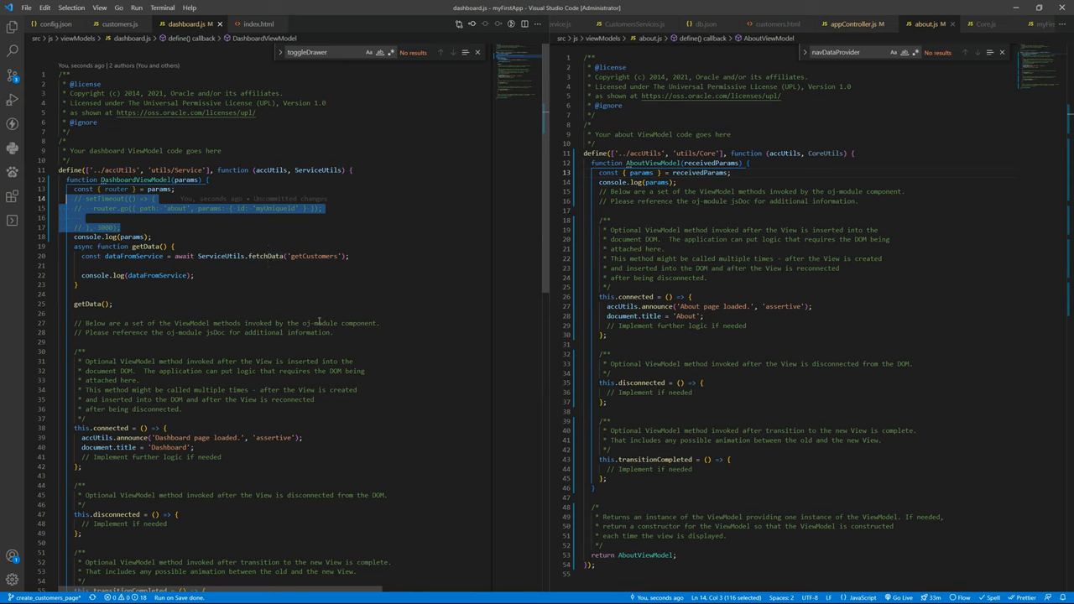
pyautogui.moveTo(359, 224)
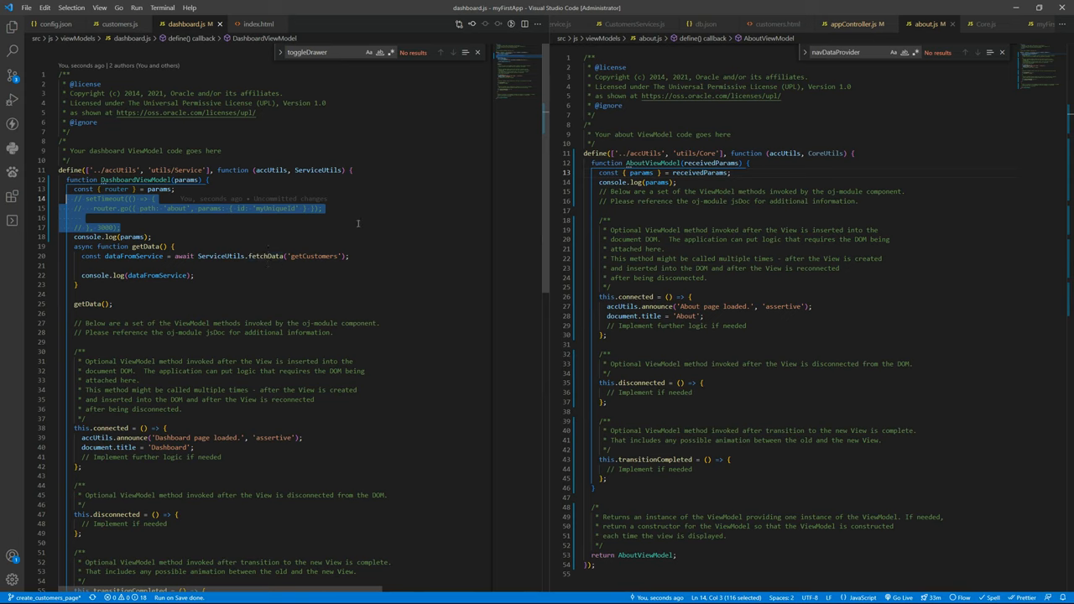
pyautogui.moveTo(319, 268)
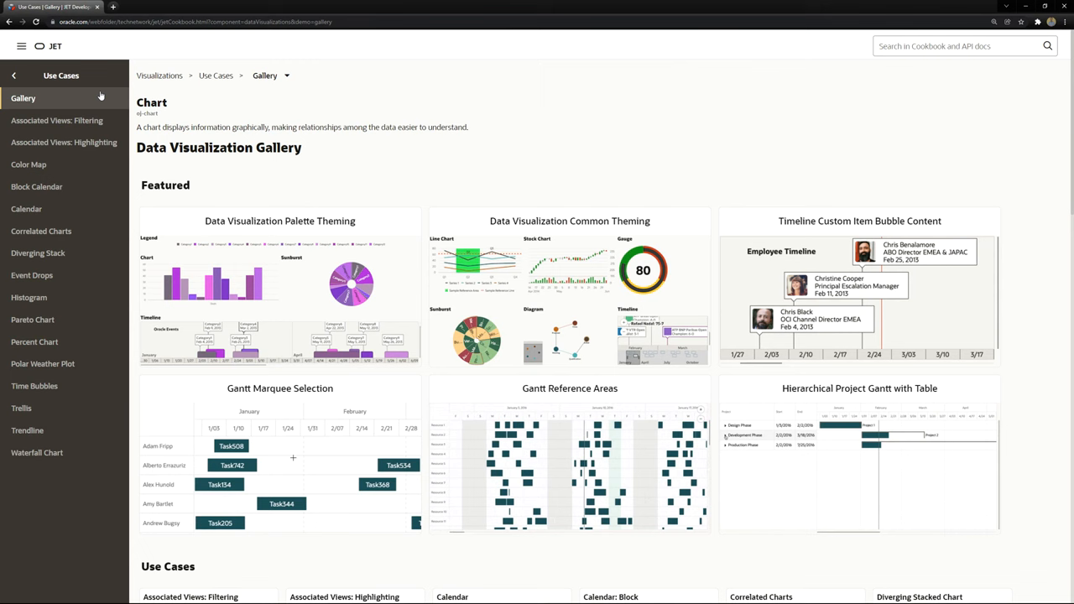
# Navigate the Cookbook to Chart > Pie Chart > Basic and read its recipe notes
pyautogui.click(13, 75)
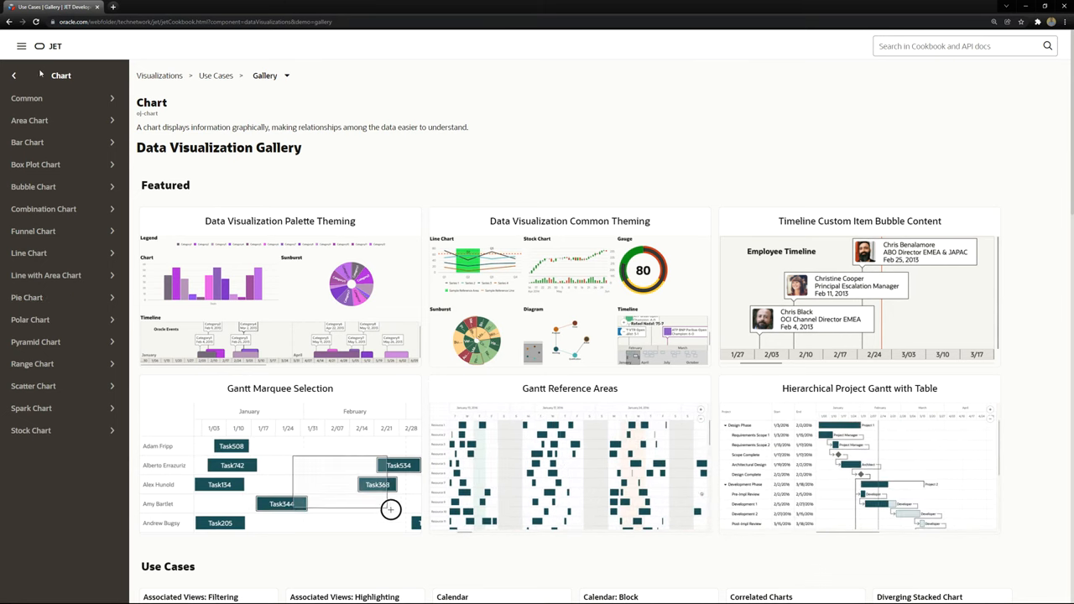
pyautogui.click(27, 298)
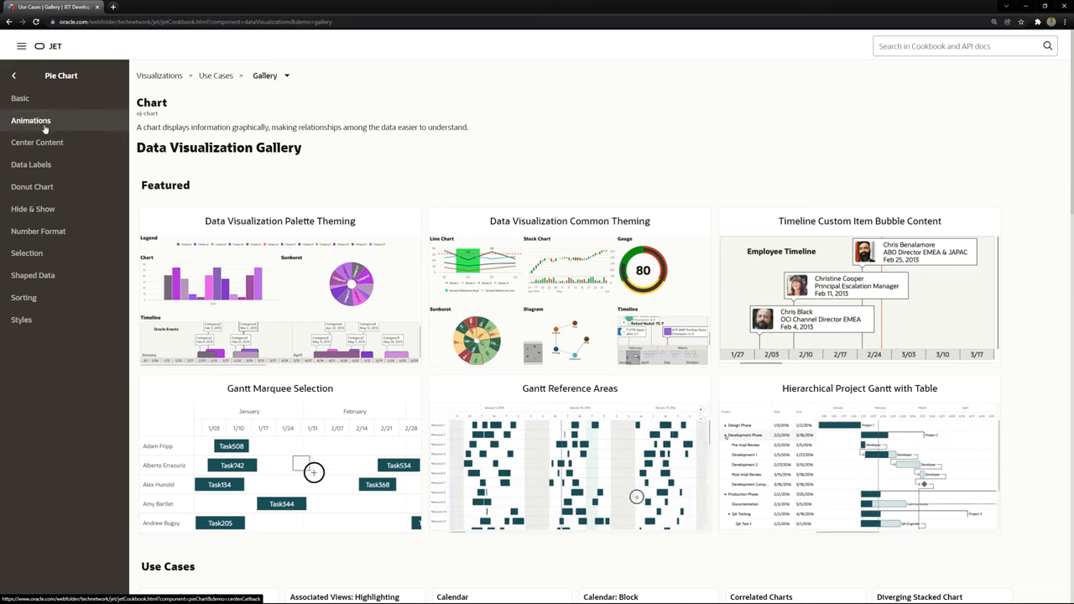
pyautogui.click(20, 97)
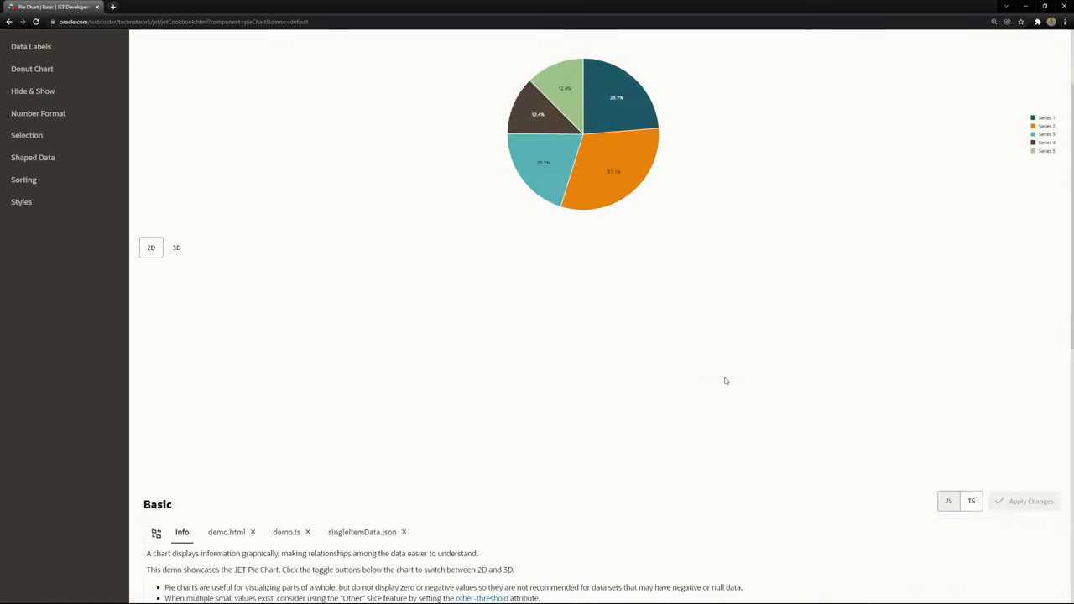
pyautogui.scroll(-3)
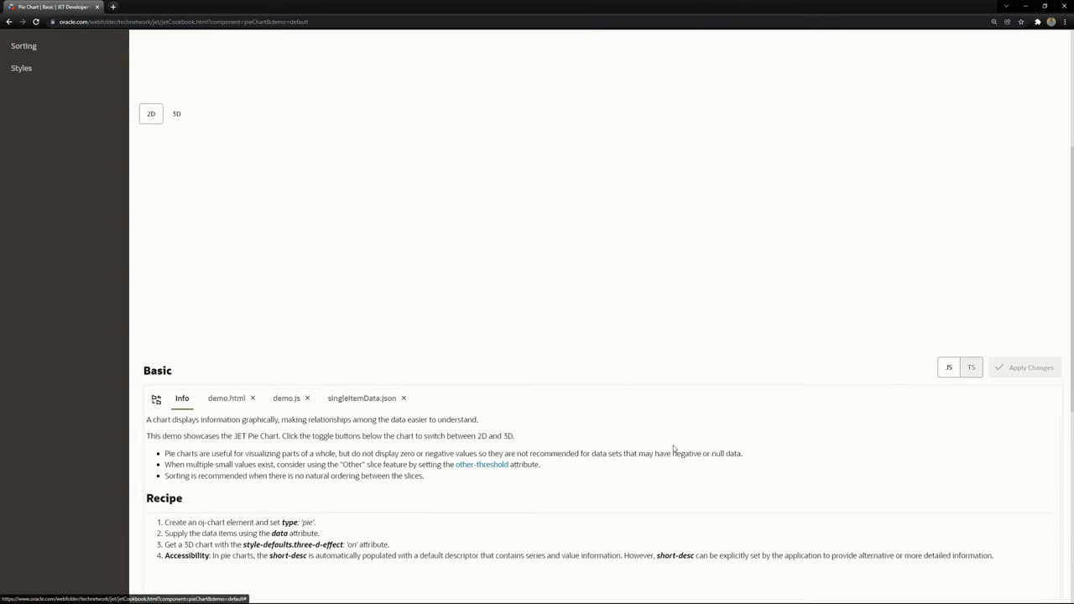
pyautogui.scroll(3)
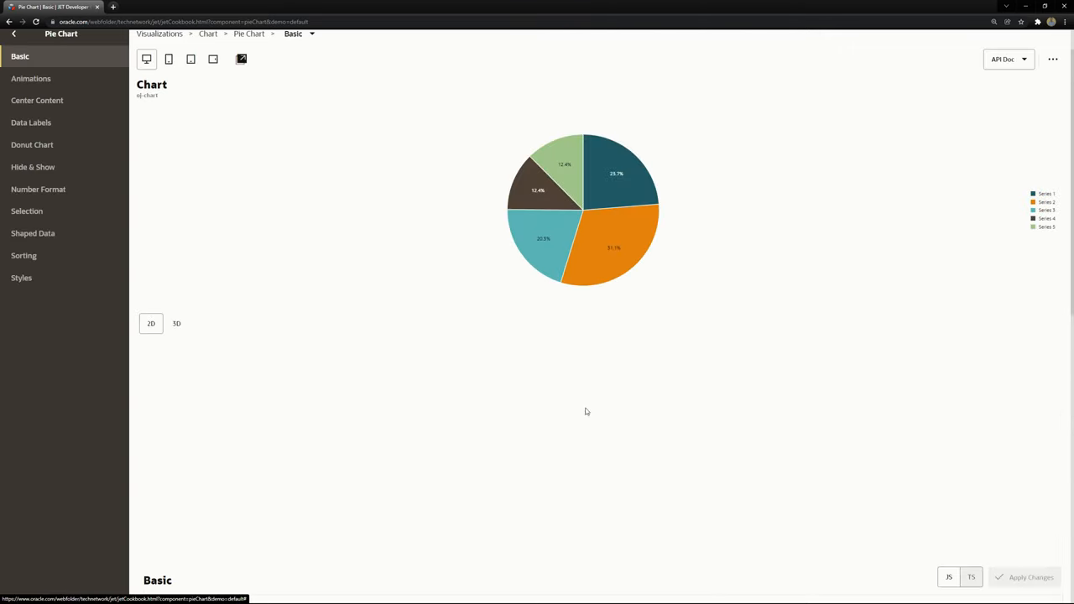
# Try the demo pie chart in 3D and back in 2D, then view its demo.html source
pyautogui.click(176, 323)
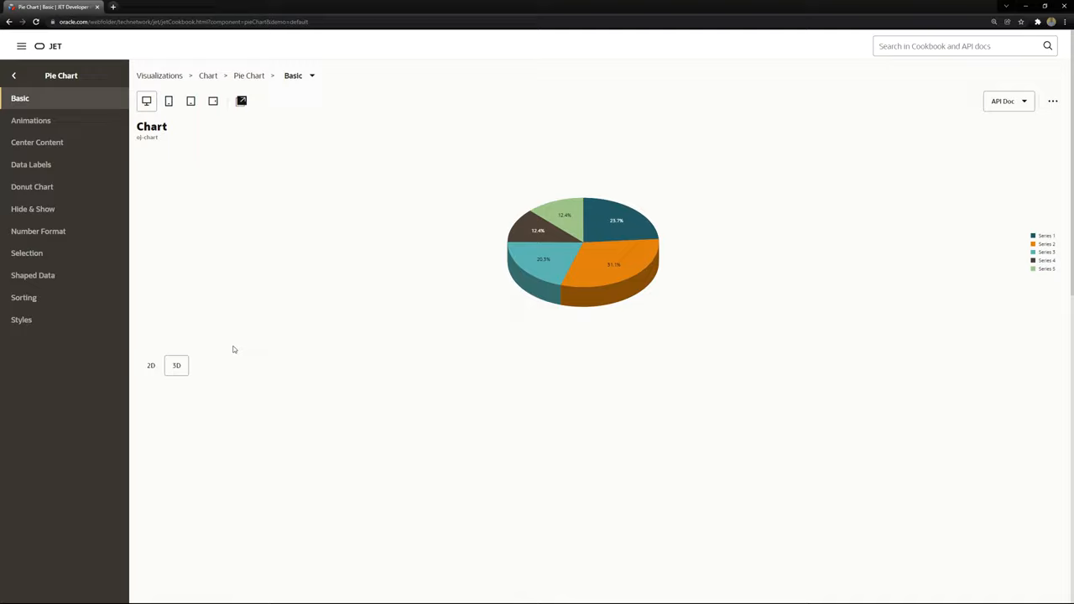
pyautogui.click(151, 366)
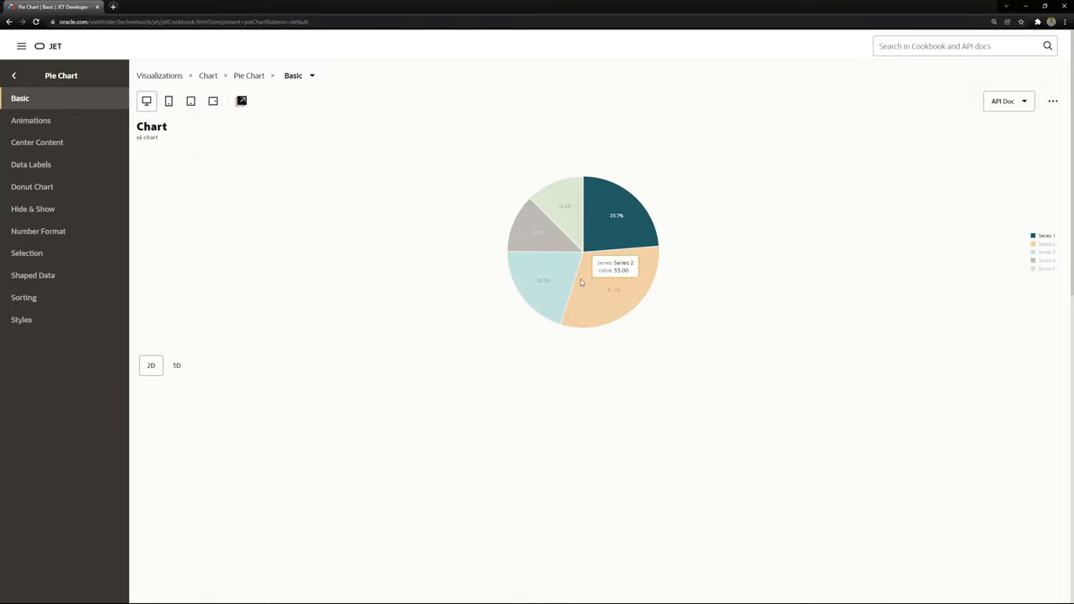
pyautogui.scroll(-3)
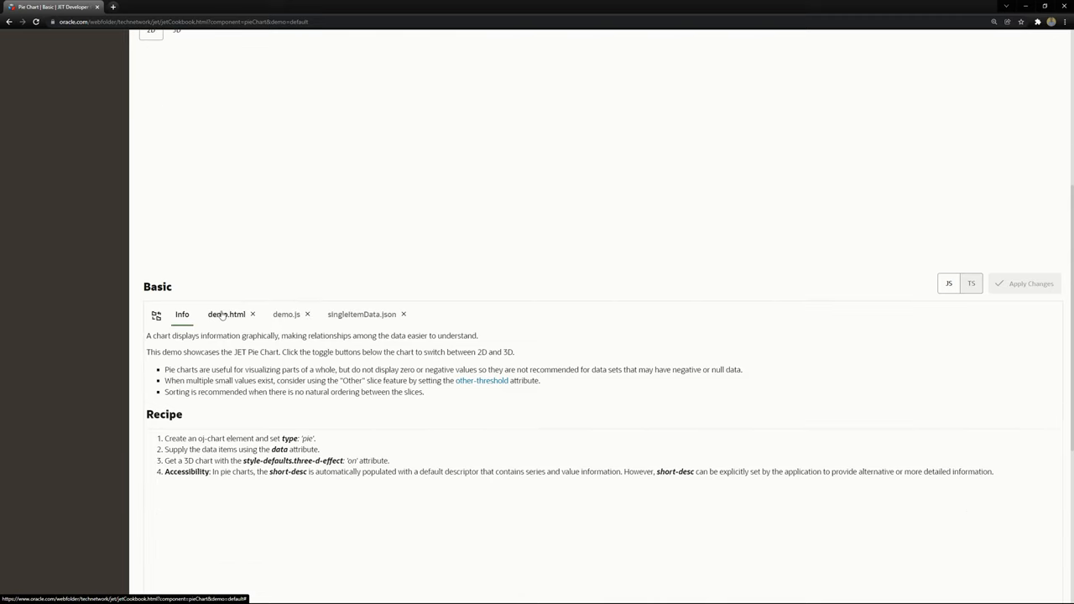
pyautogui.click(227, 314)
pyautogui.write('das')
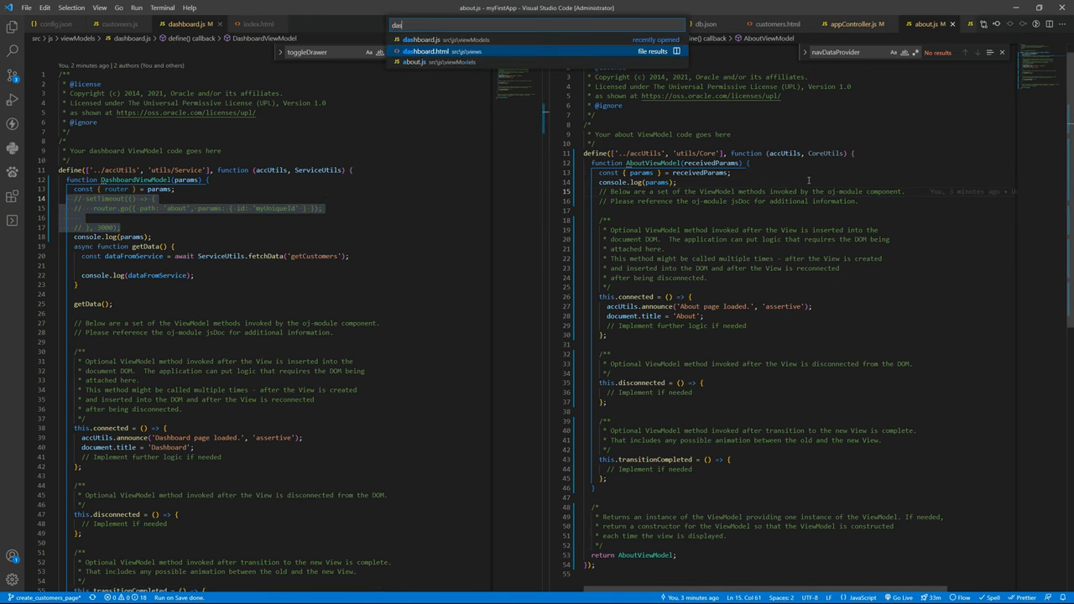
# Add the pie oj-chart markup with item template to dashboard.html, data bound to usersPieDataProvider
pyautogui.click(423, 50)
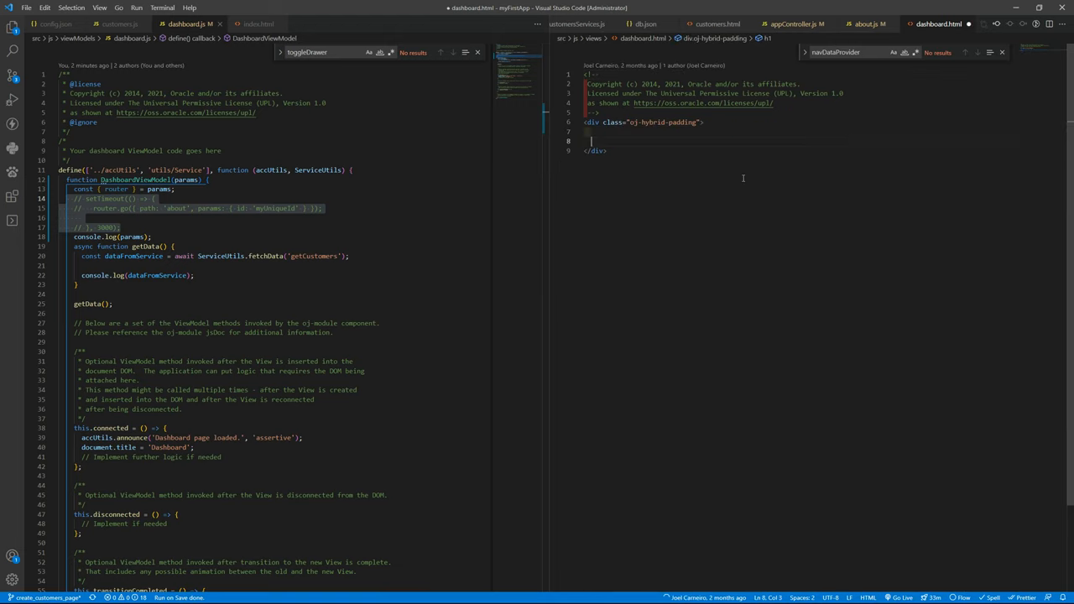
pyautogui.write('data-change="auto">')
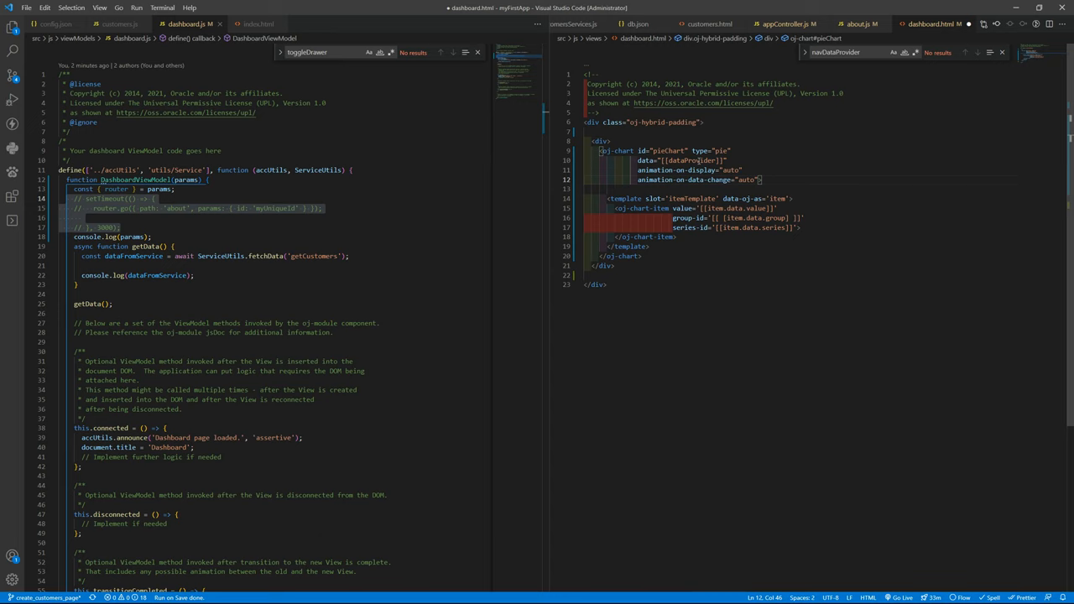
pyautogui.click(680, 161)
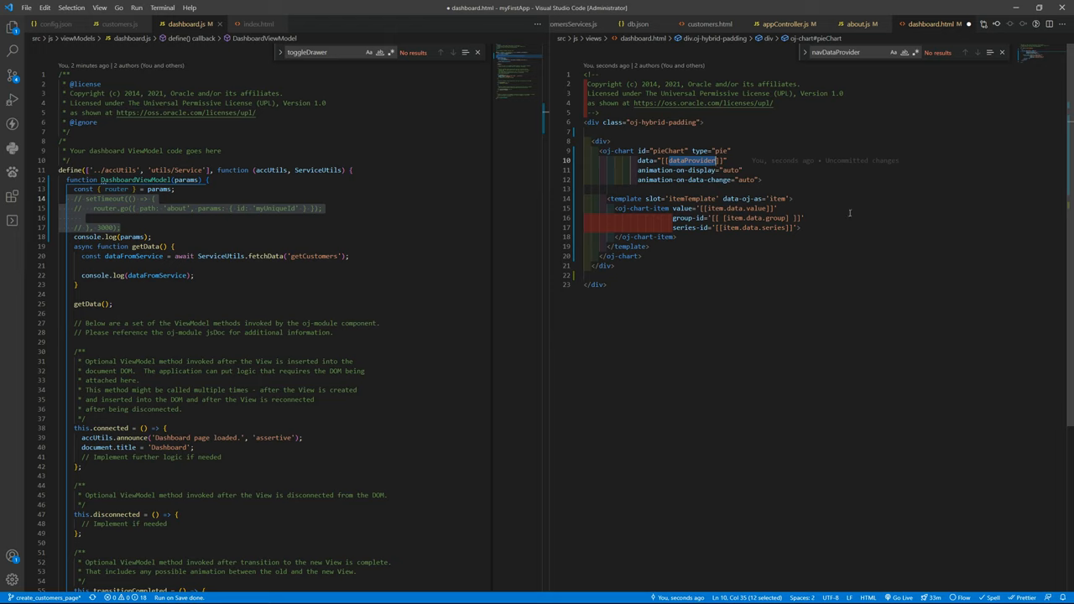
pyautogui.moveTo(847, 208)
pyautogui.write('usersPie')
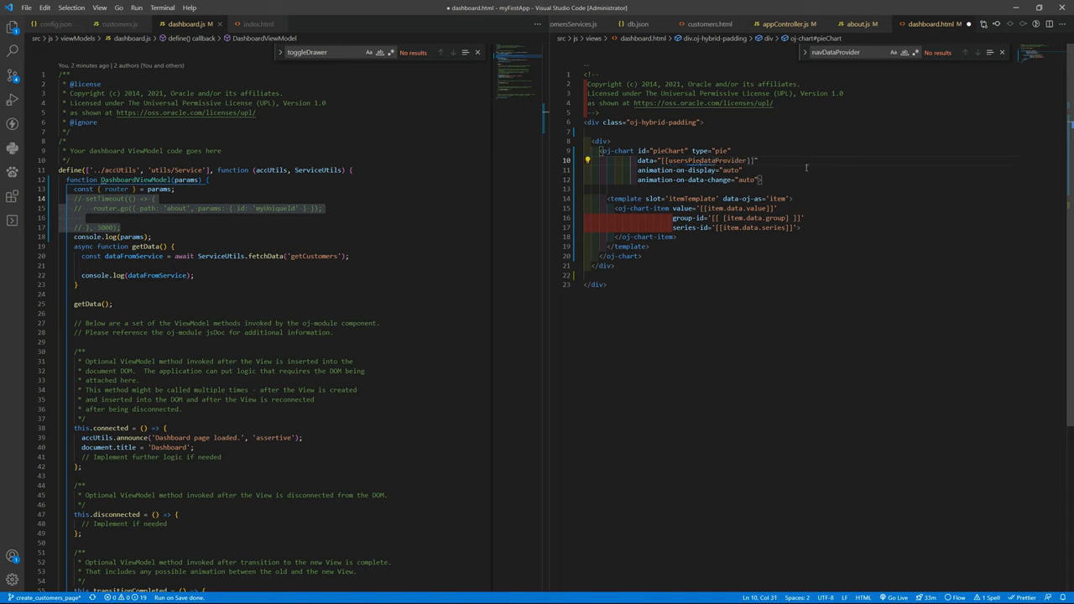
pyautogui.doubleClick(709, 161)
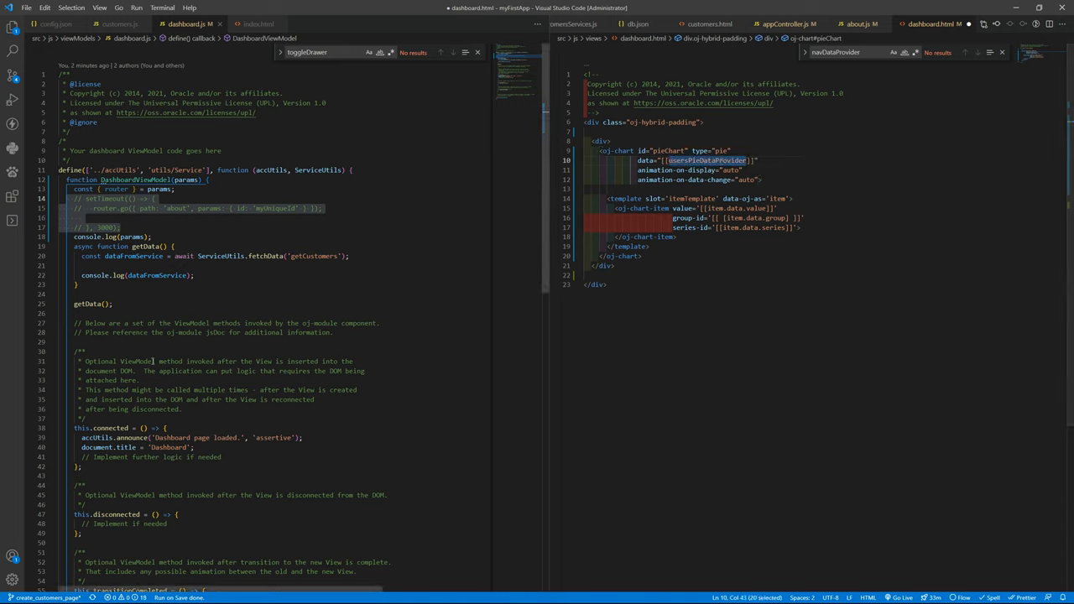
pyautogui.scroll(-3)
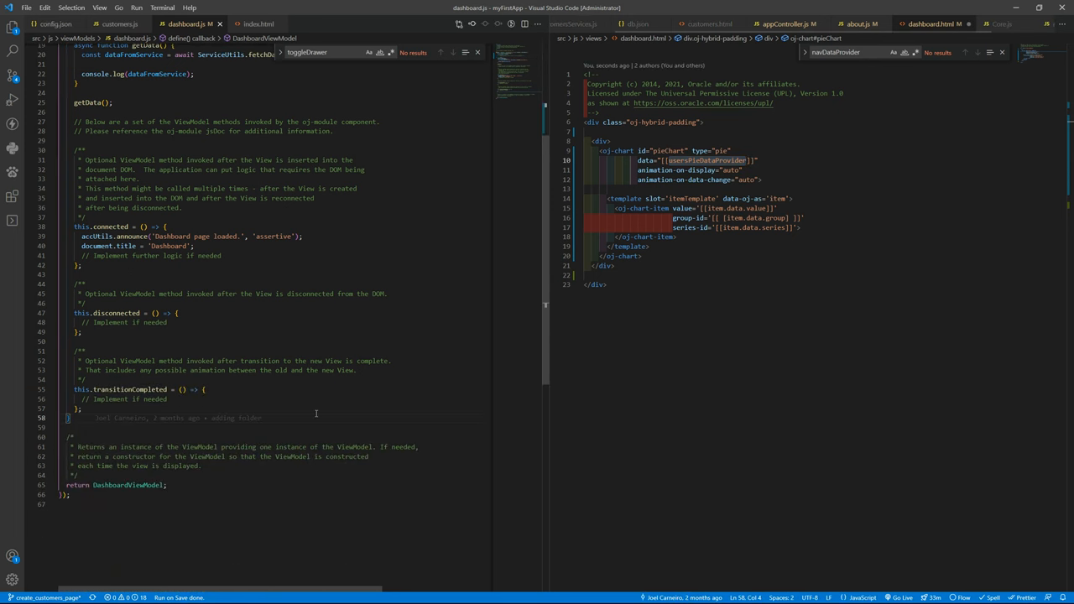
# Start an _initVariables method in dashboard.js declaring this.usersPieDataProvider
pyautogui.write('DashboardViewModel.')
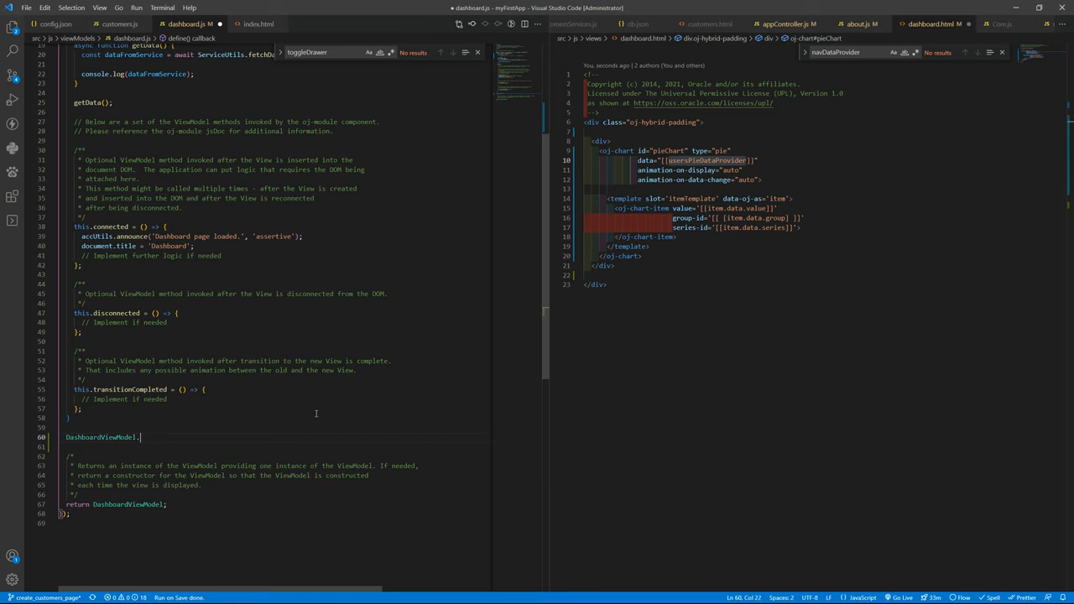
pyautogui.write('_init')
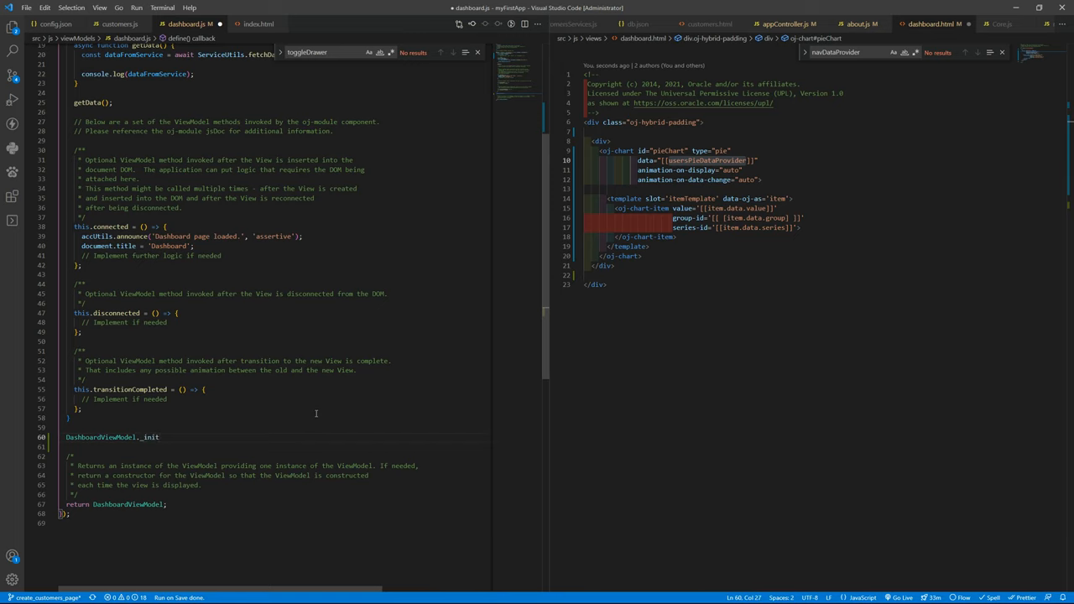
pyautogui.write('Variables = function () {')
pyautogui.click(277, 446)
pyautogui.write('usersPieDataProvider')
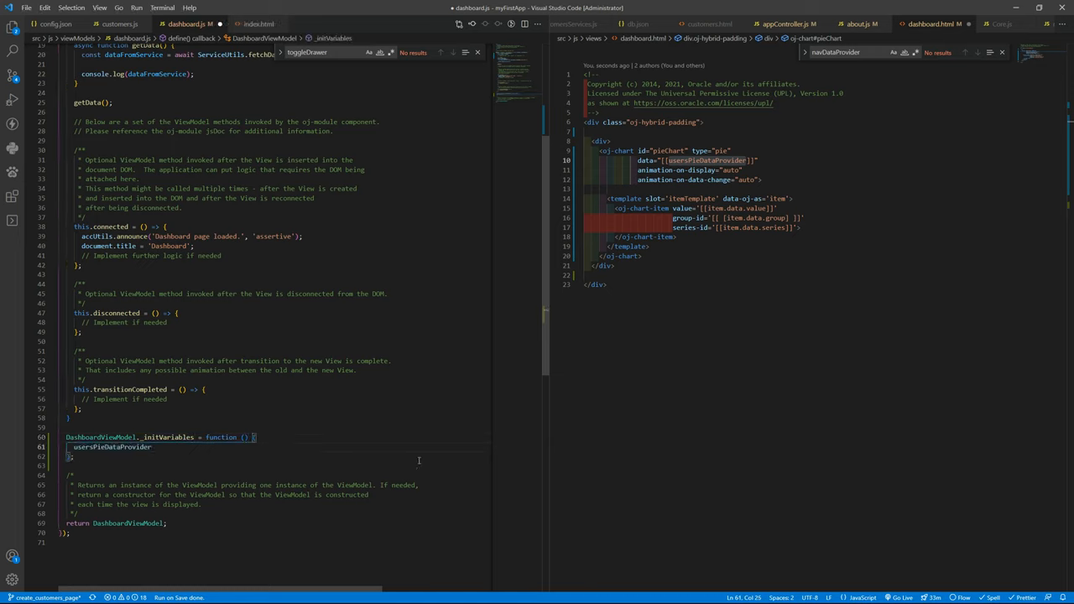
pyautogui.write('this.')
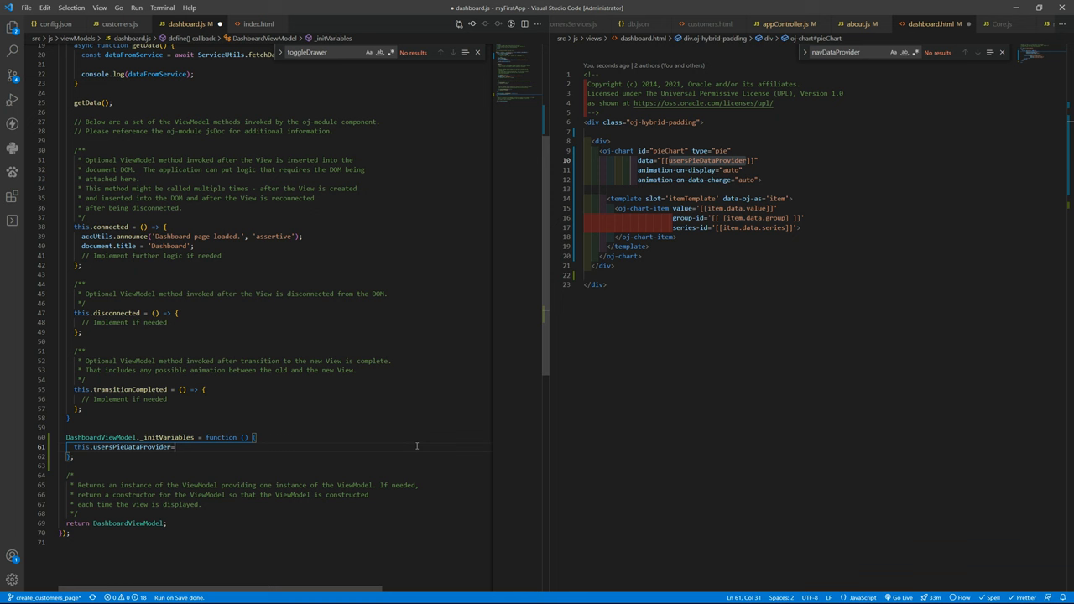
pyautogui.scroll(3)
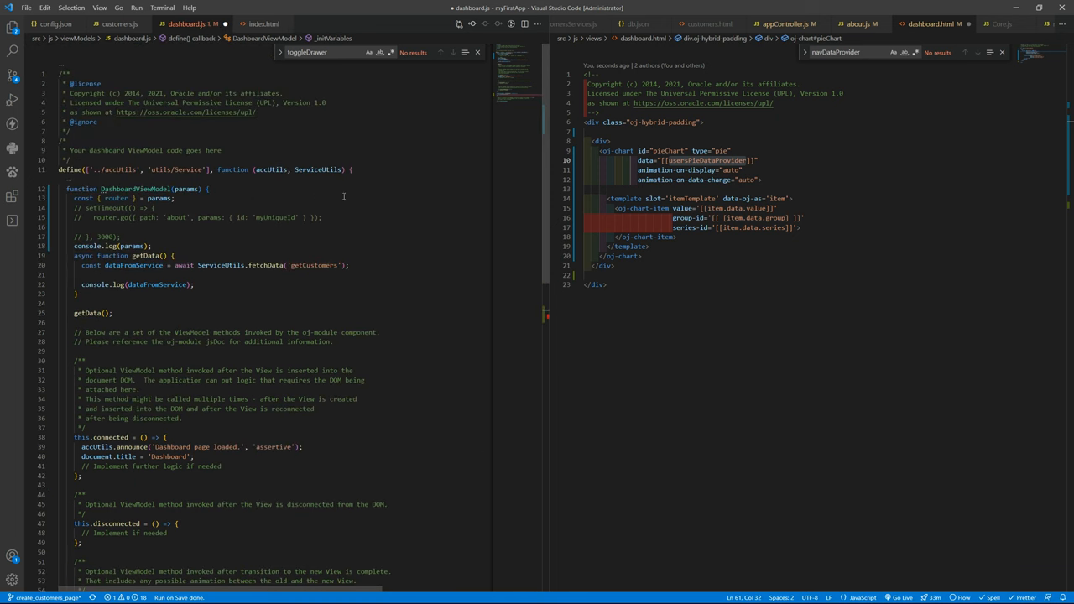
# Copy 'ojs/ojarraydataprovider' from customers.js into dashboard.js's define list
pyautogui.click(121, 23)
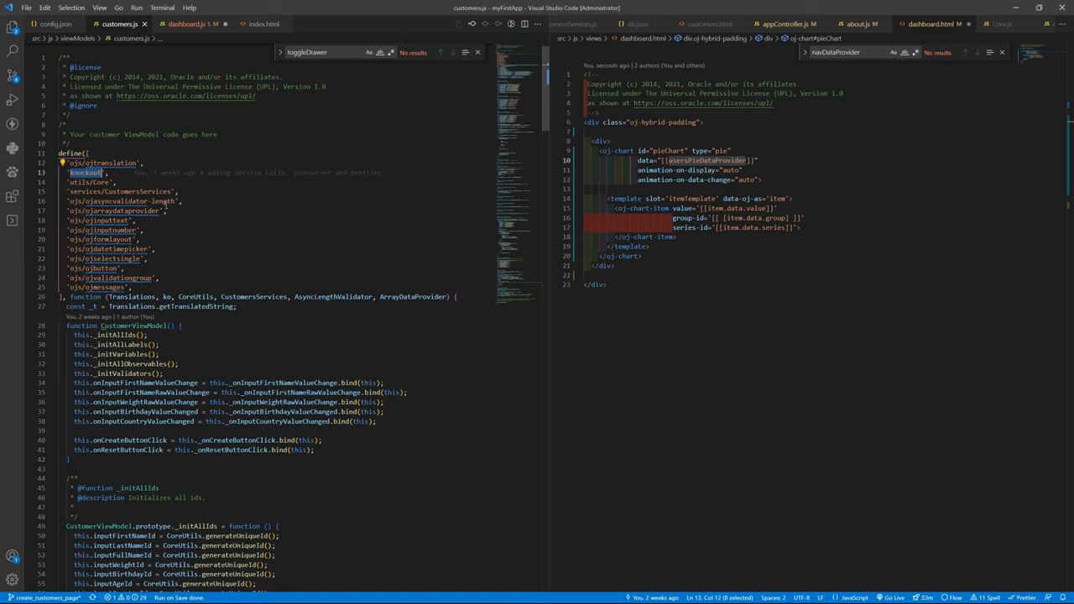
pyautogui.doubleClick(413, 295)
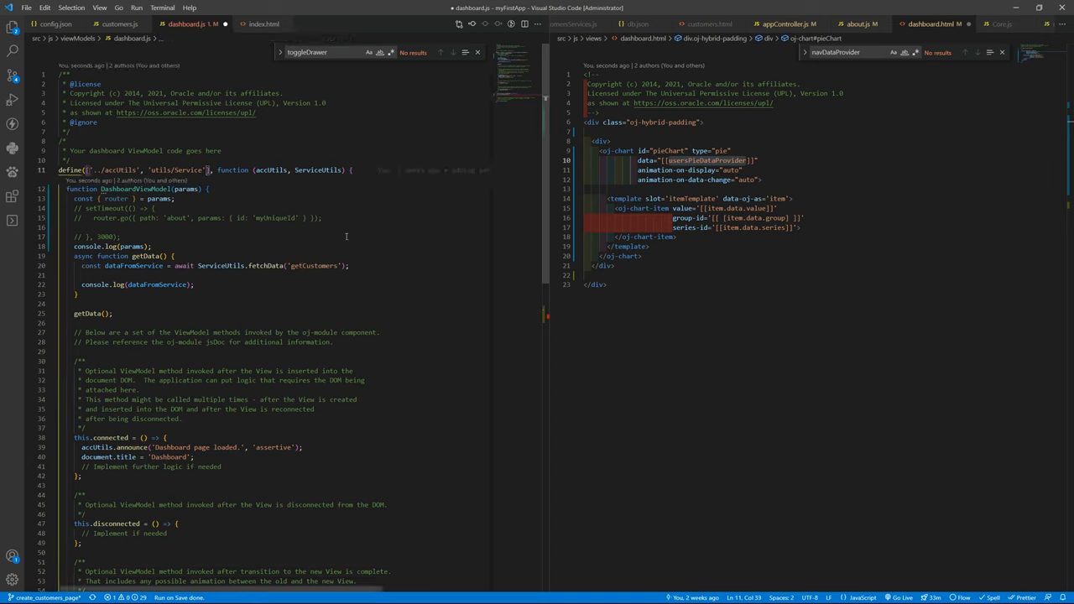
pyautogui.write("'ojs/ojarraydataprovider',")
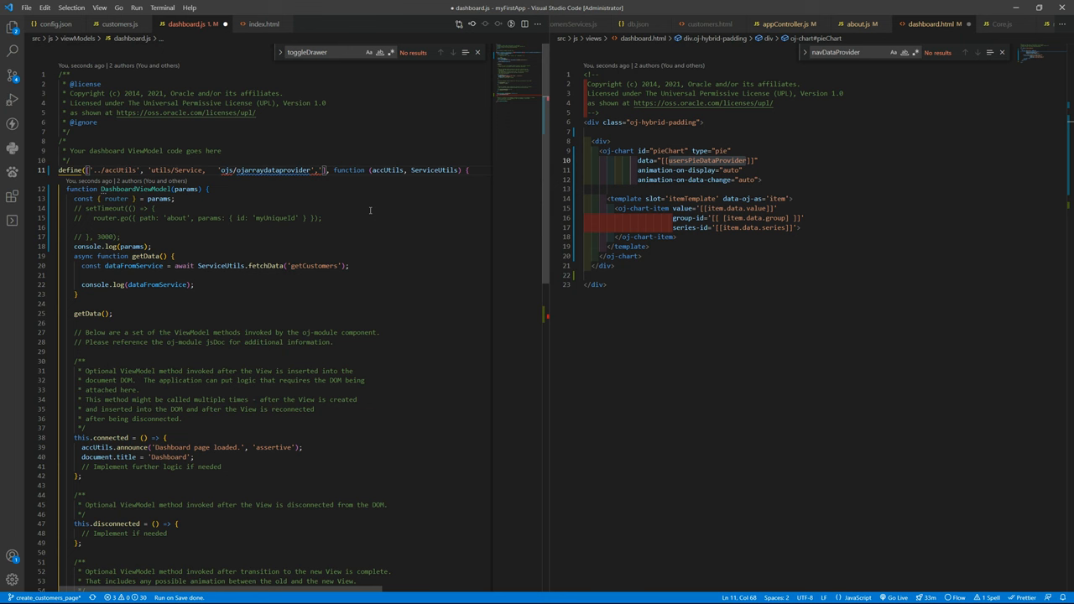
pyautogui.click(117, 23)
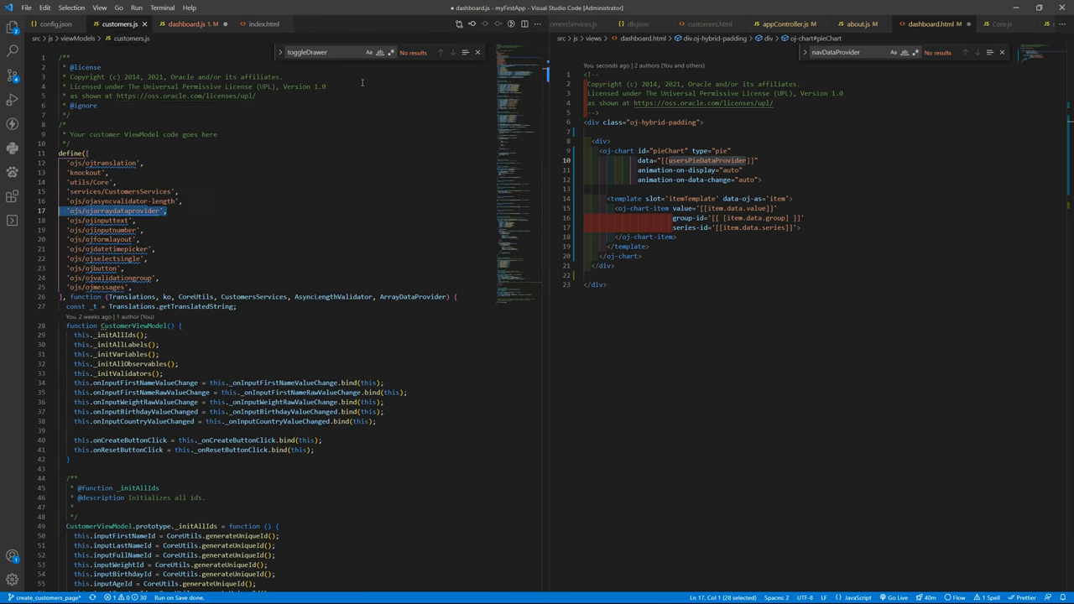
pyautogui.doubleClick(413, 296)
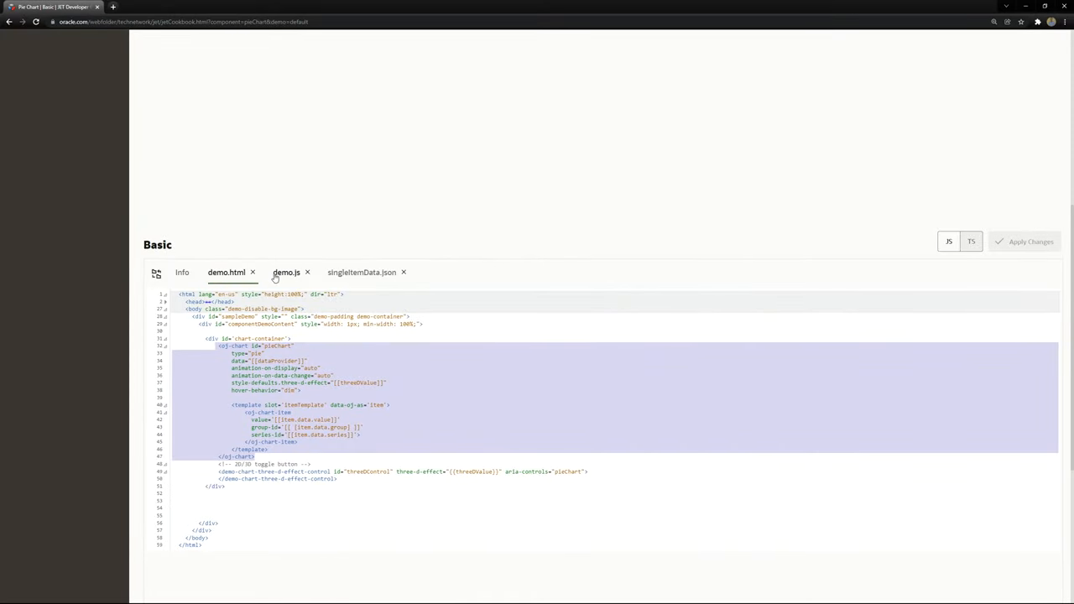
# Consult the cookbook demo.js and add 'ojs/ojarraydataprovider' and 'ojs/ojchart' imports to dashboard.js
pyautogui.click(285, 272)
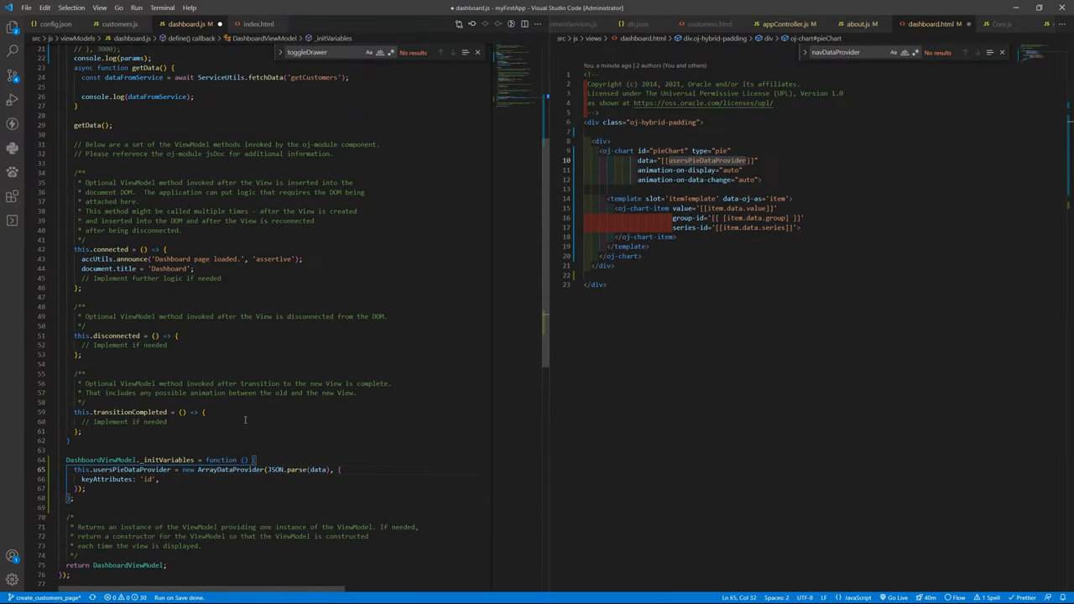
pyautogui.scroll(3)
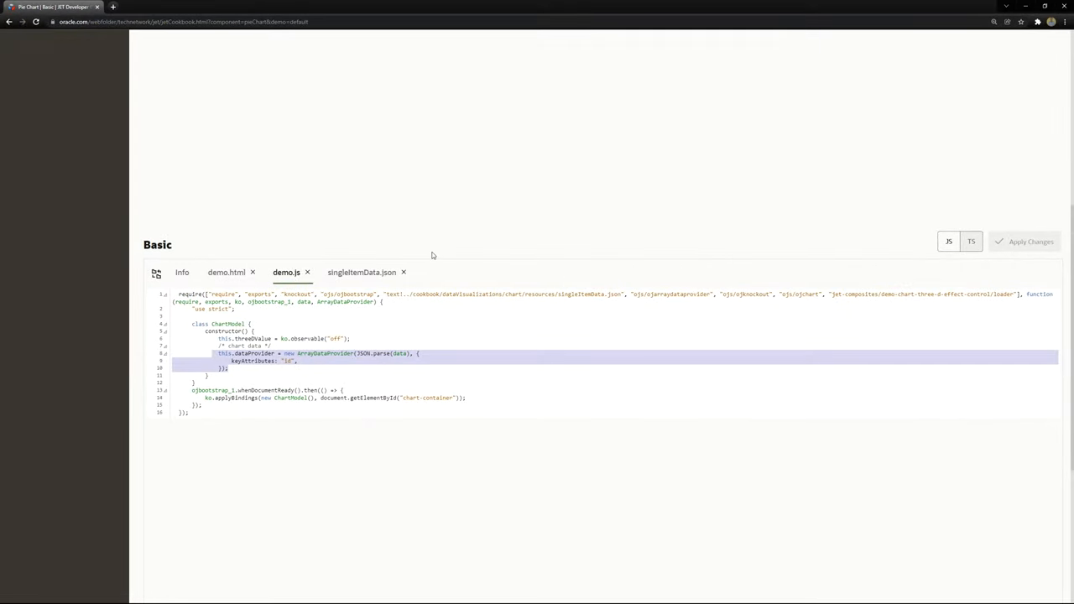
pyautogui.moveTo(671, 279)
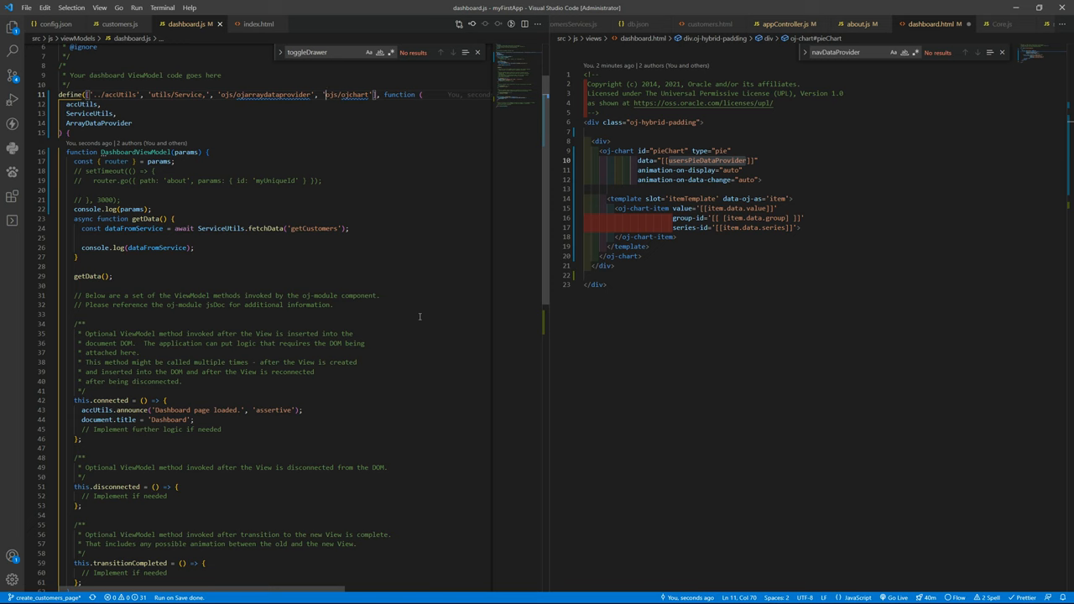
pyautogui.moveTo(289, 420)
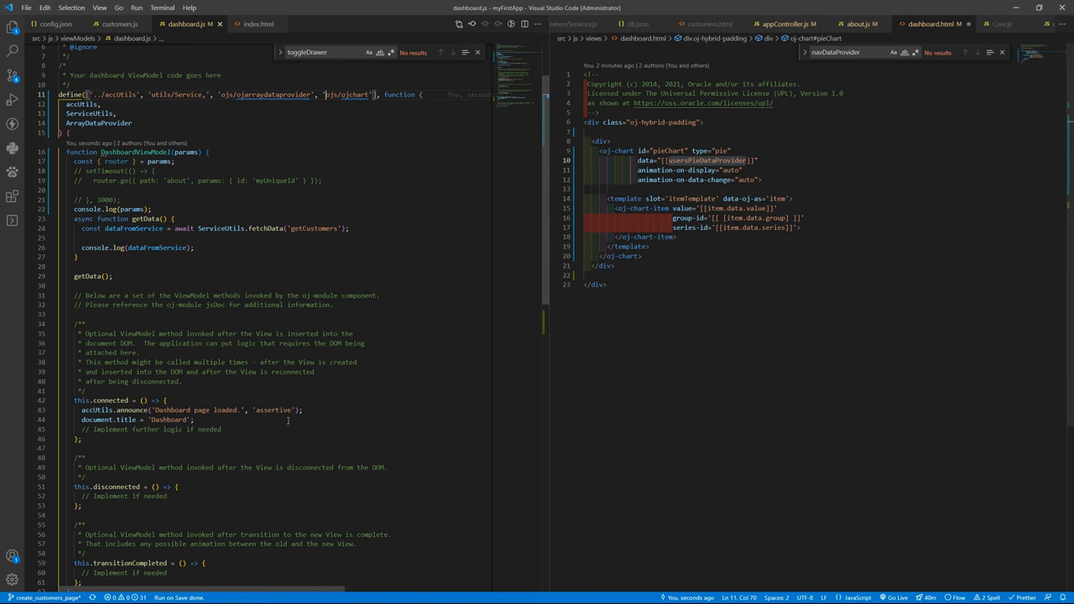
pyautogui.scroll(-3)
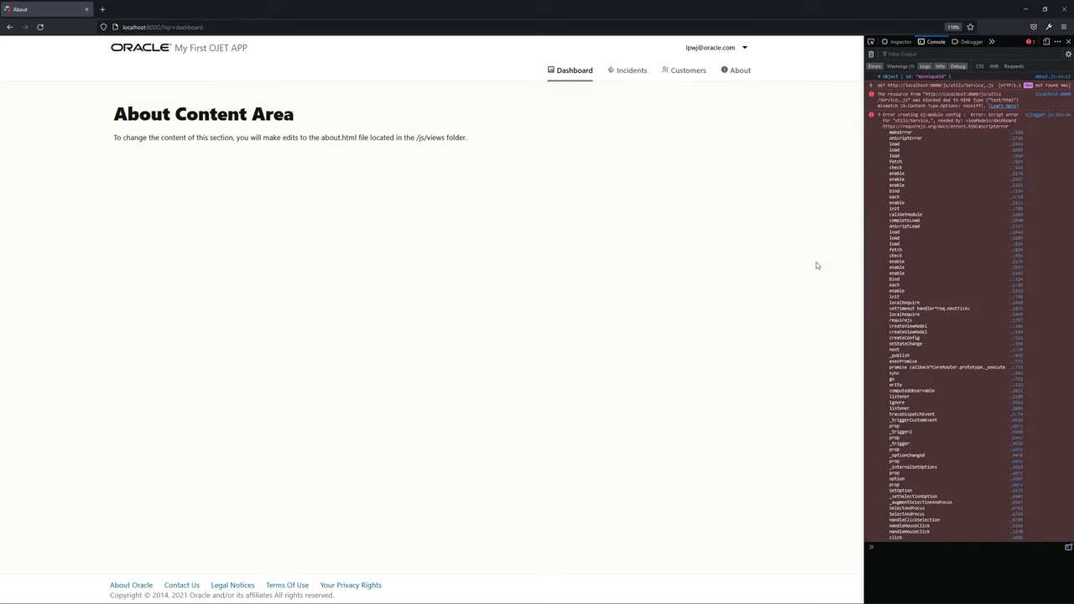
pyautogui.moveTo(995, 185)
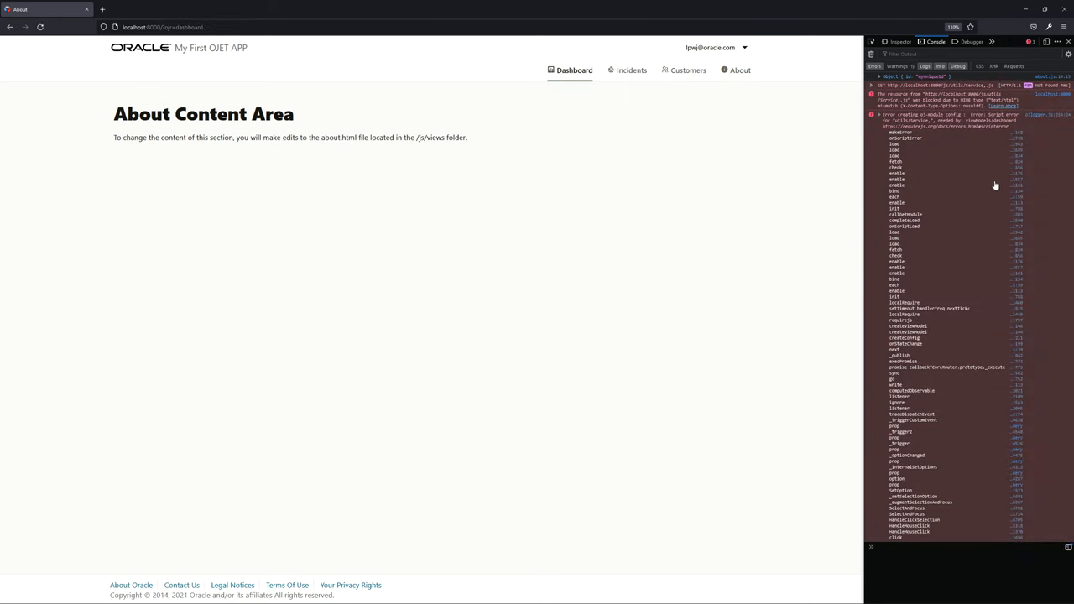
pyautogui.moveTo(994, 184)
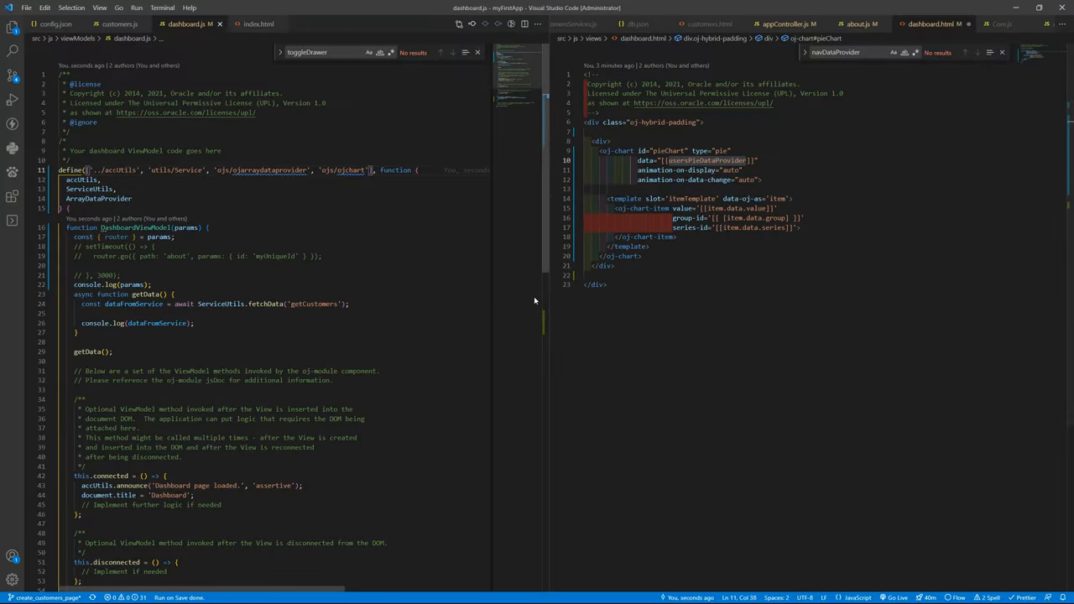
# Check the reloaded Dashboard page's console output and return to VS Code
pyautogui.scroll(-3)
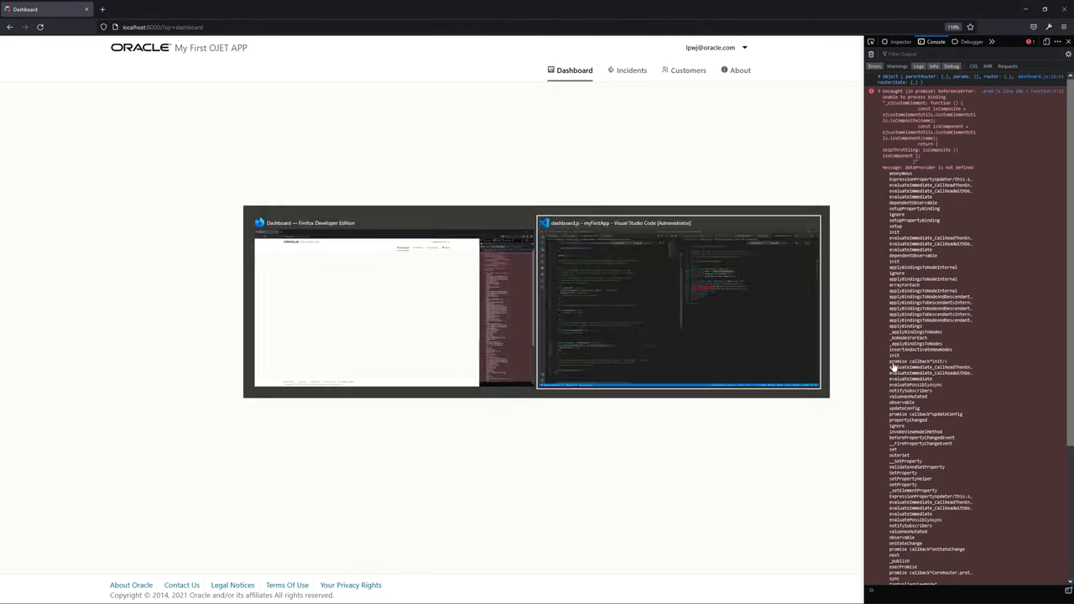
pyautogui.click(680, 303)
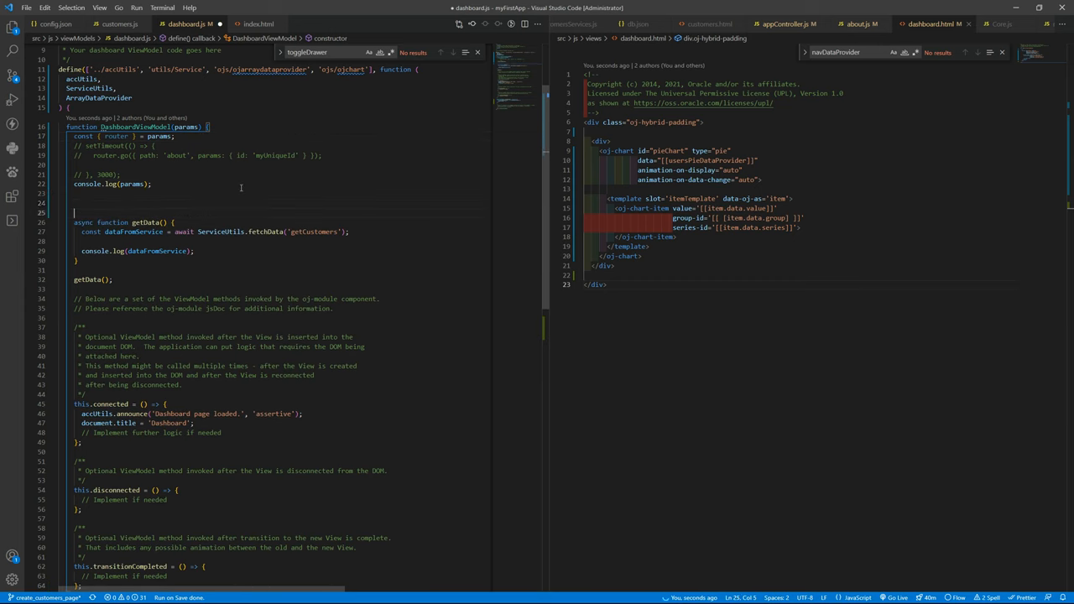
# Call this._initVariables() in the DashboardViewModel constructor and reload the Dashboard
pyautogui.write('this._initVariables();')
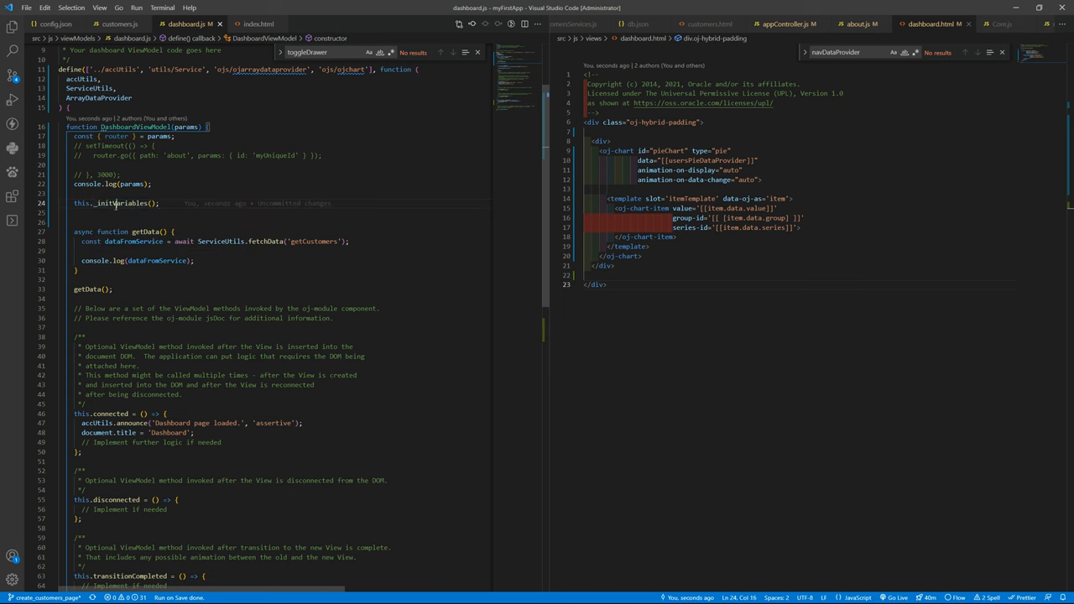
pyautogui.scroll(-3)
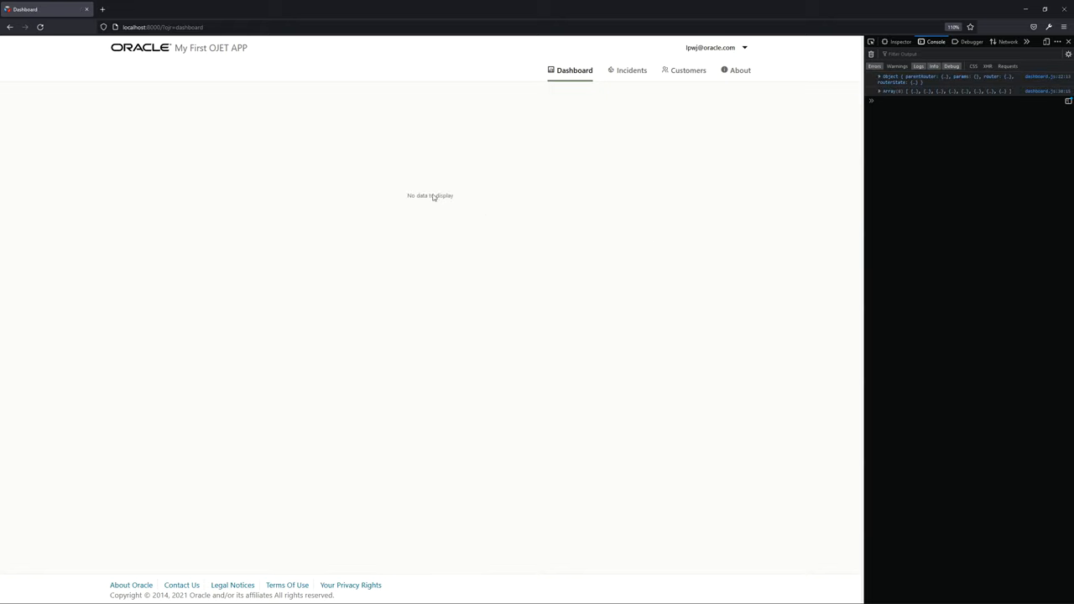
pyautogui.moveTo(443, 208)
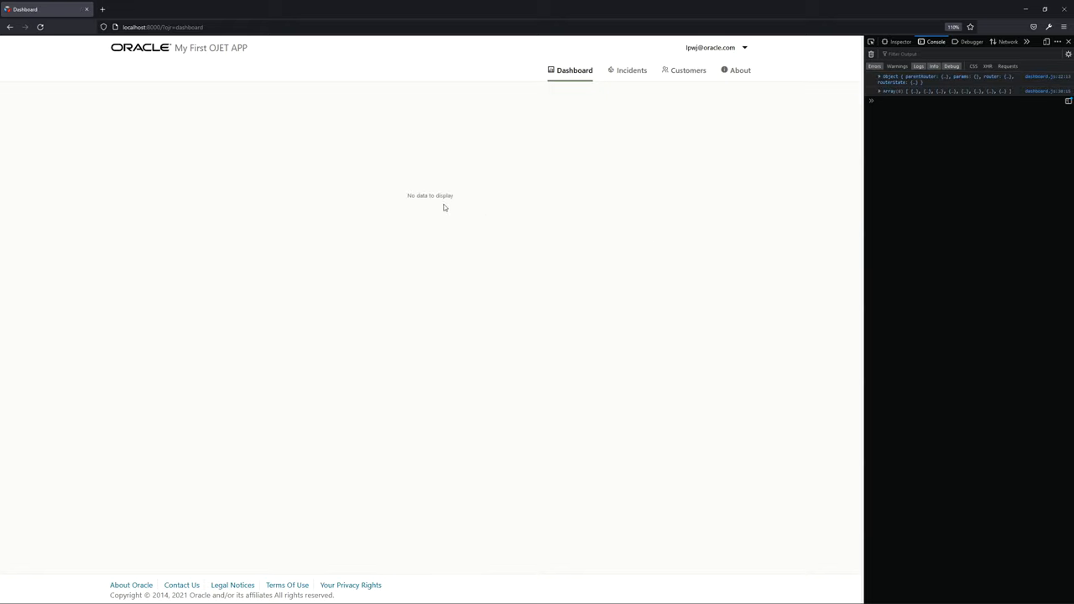
pyautogui.moveTo(456, 191)
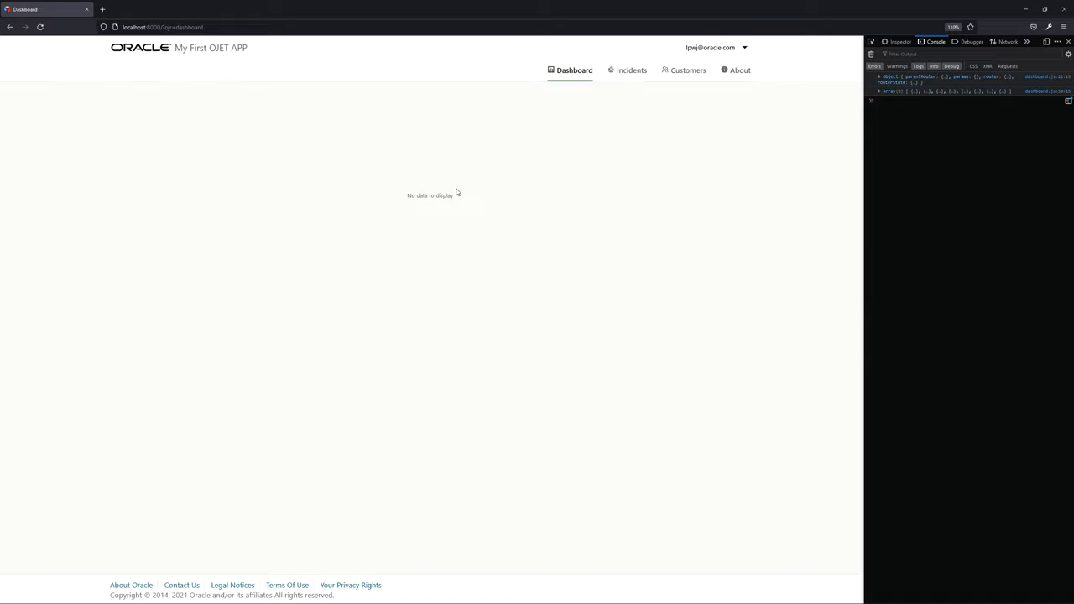
pyautogui.moveTo(447, 191)
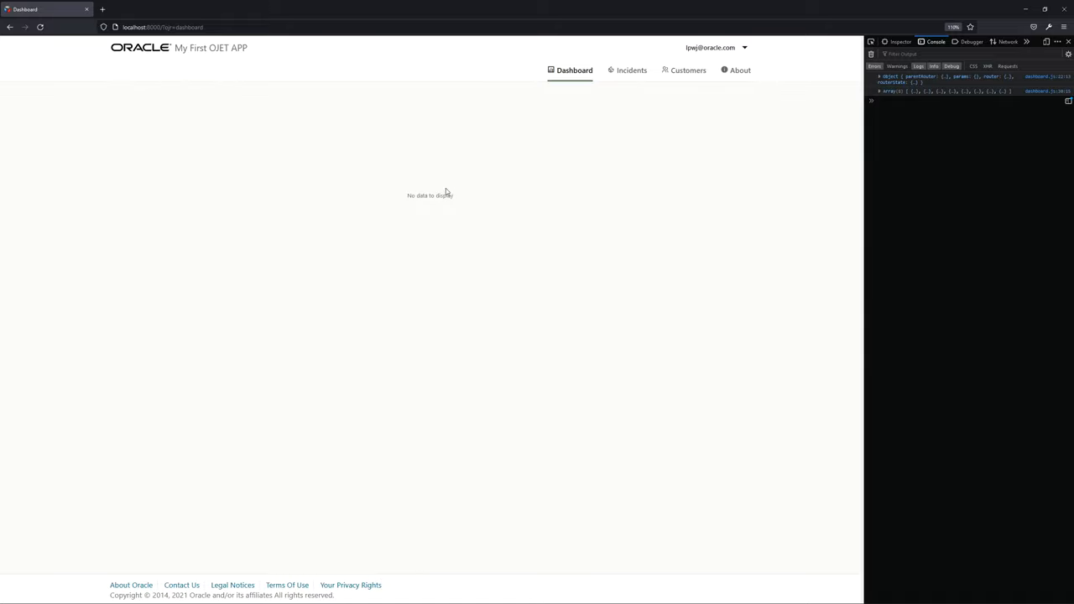
pyautogui.moveTo(631, 270)
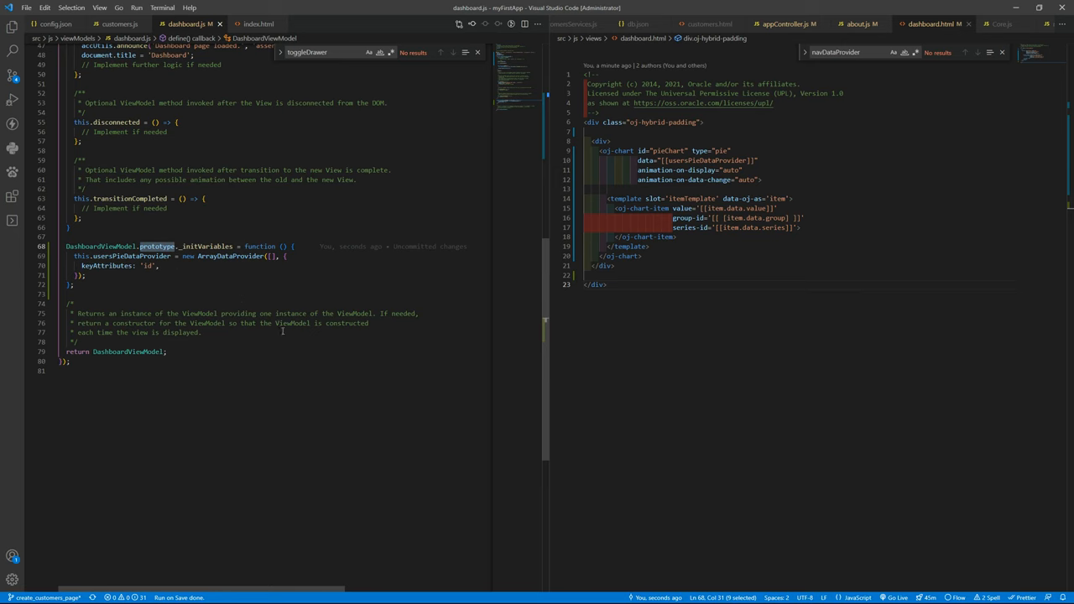
pyautogui.scroll(3)
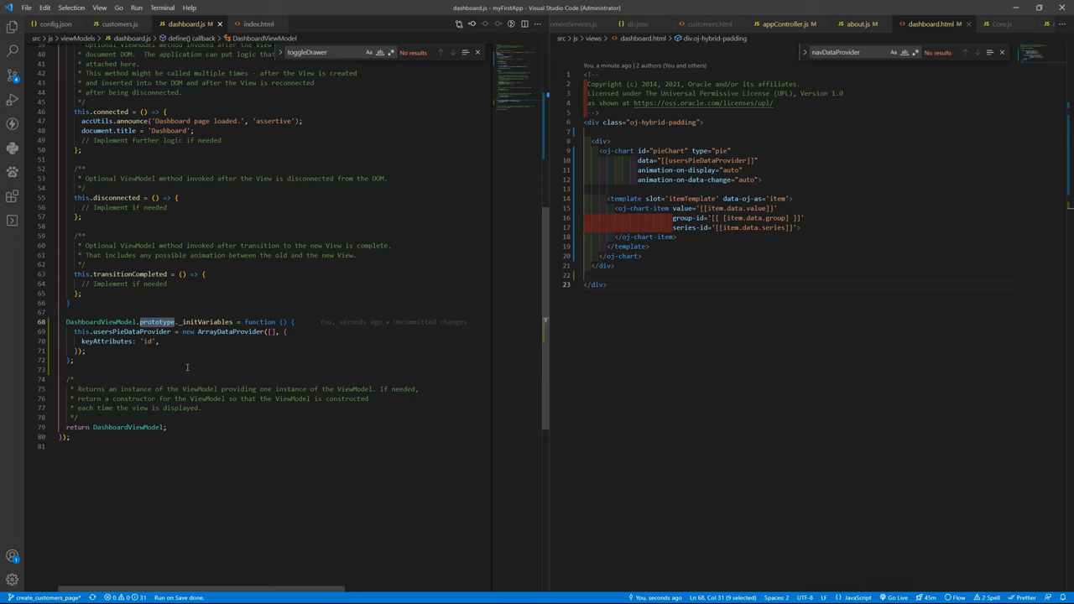
pyautogui.scroll(3)
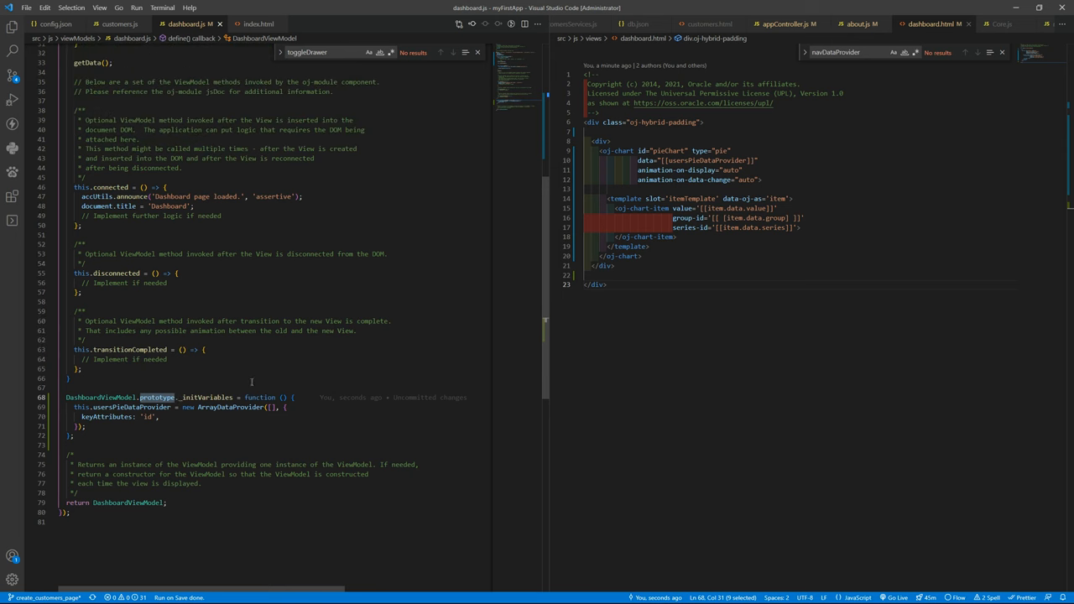
pyautogui.scroll(3)
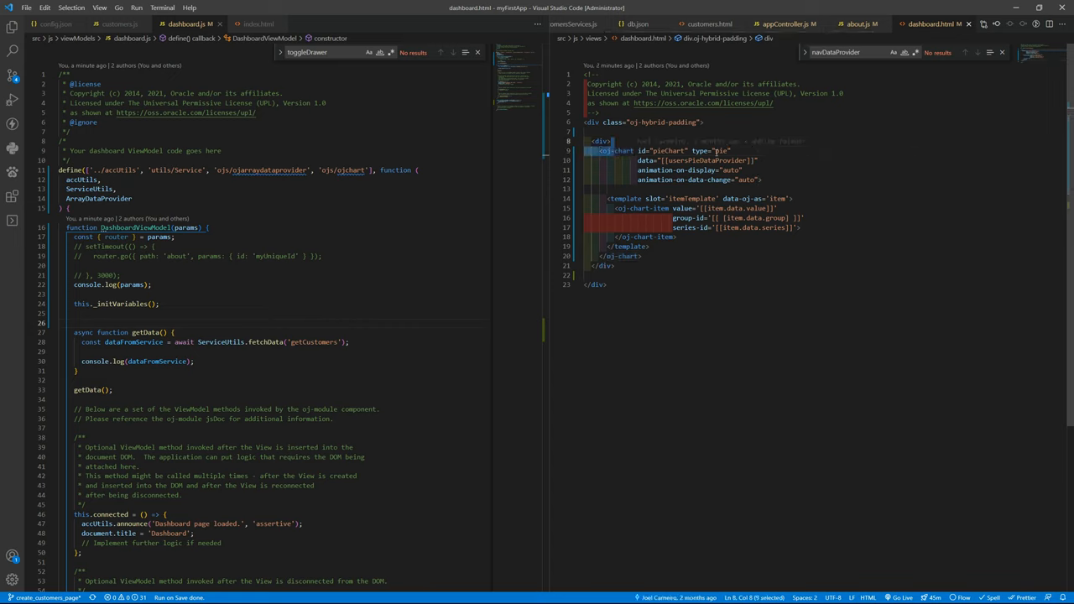
# Inspect the pieChart id and item template attributes in dashboard.html's oj-chart markup
pyautogui.click(697, 162)
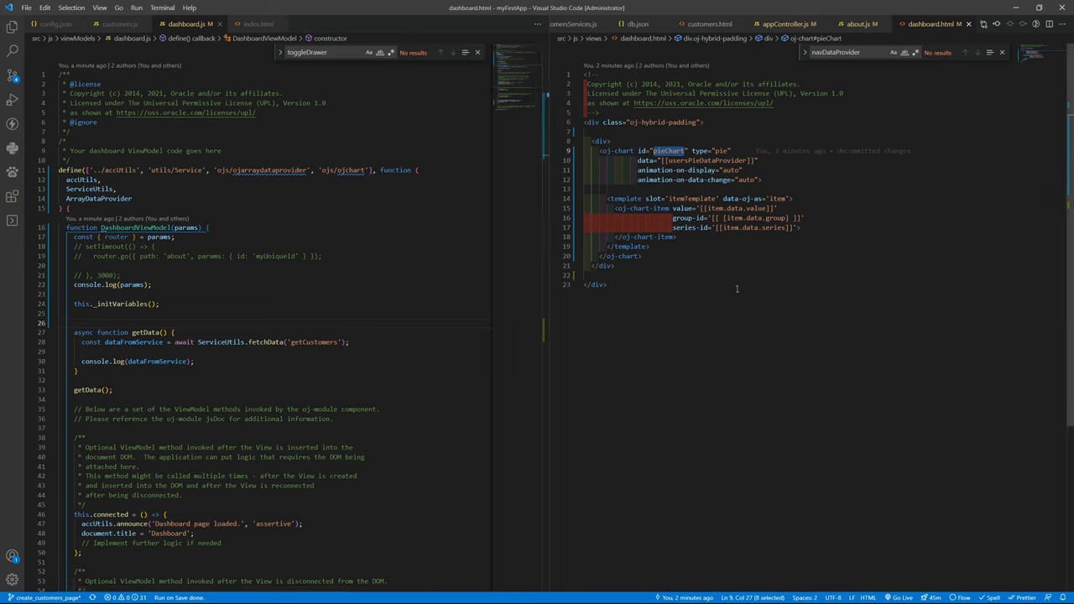
pyautogui.moveTo(735, 292)
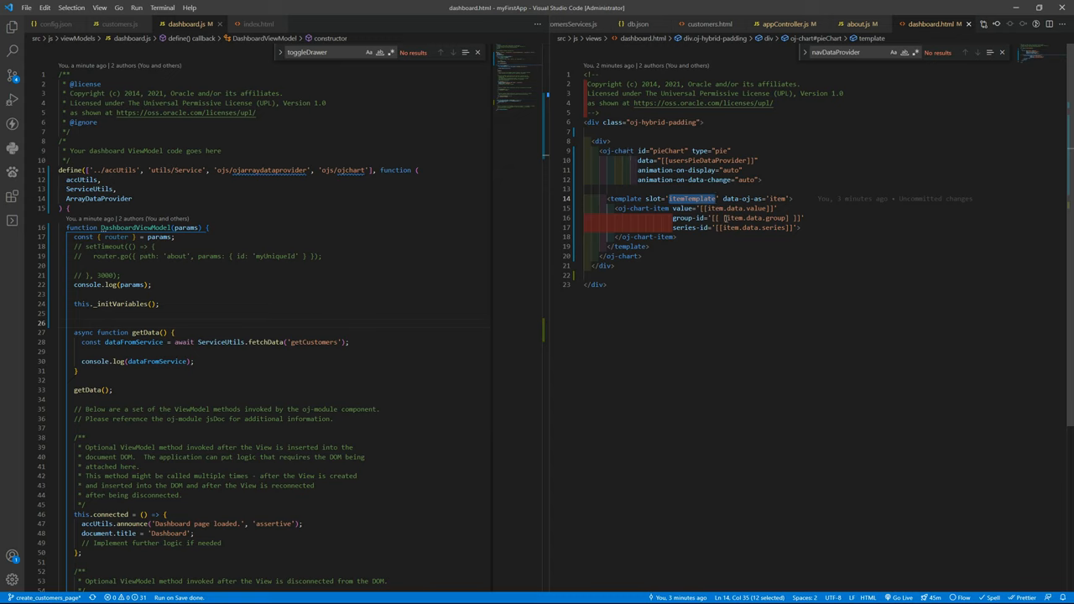
pyautogui.doubleClick(730, 198)
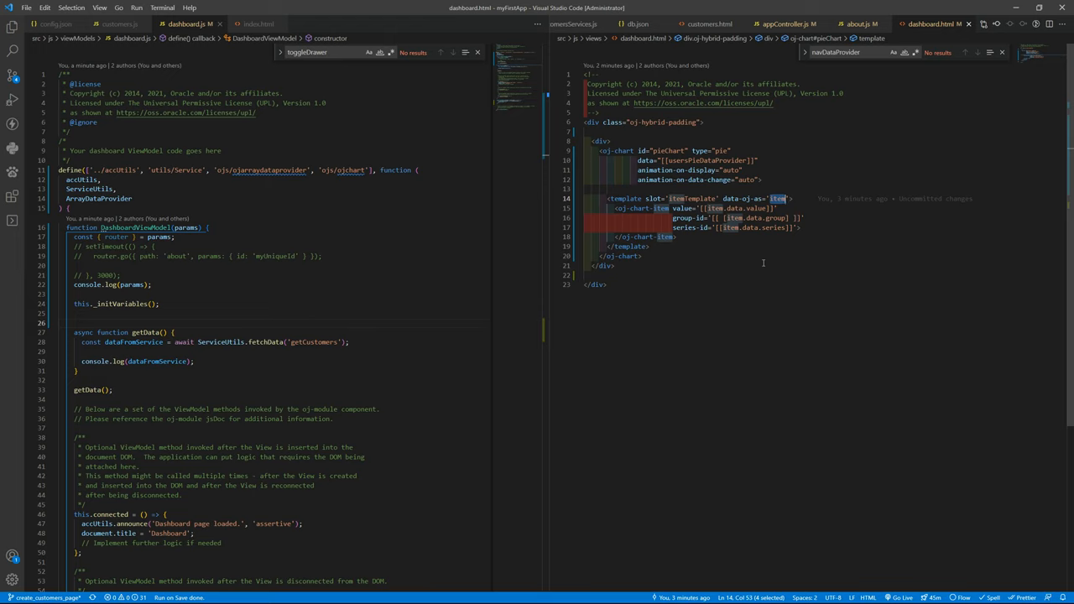
pyautogui.press('Backspace')
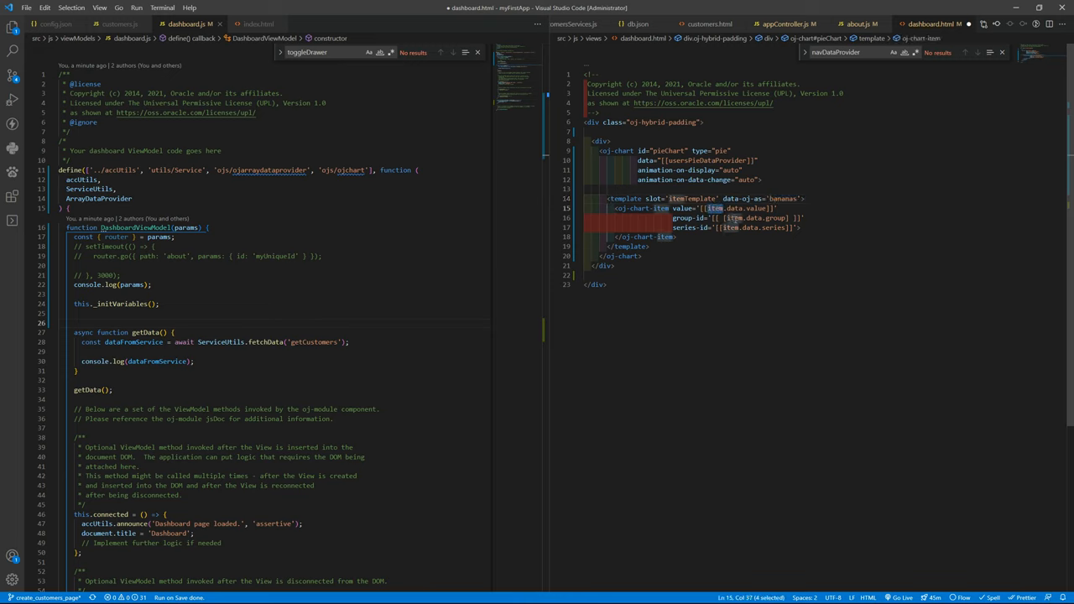
pyautogui.write('banana')
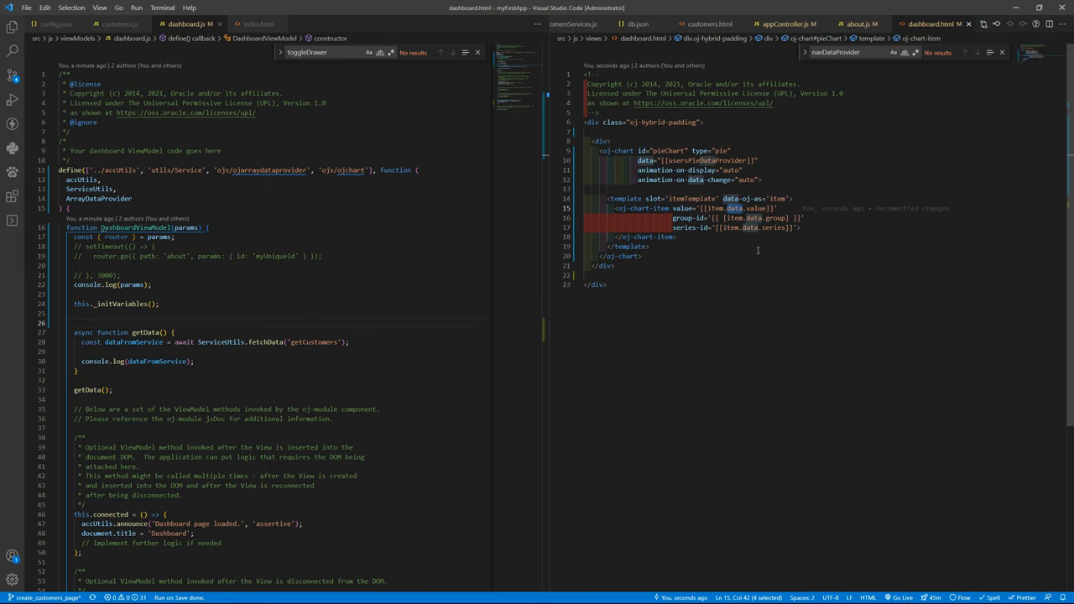
pyautogui.moveTo(829, 238)
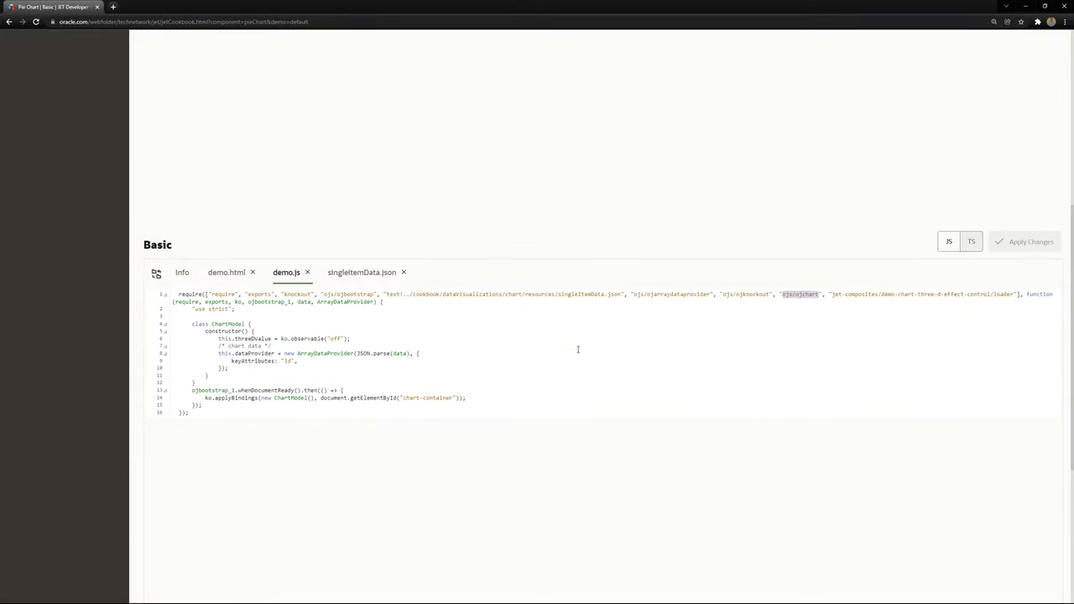
# View the cookbook's singleItemData.json with id, series, group and value fields, then return to VS Code
pyautogui.press('F12')
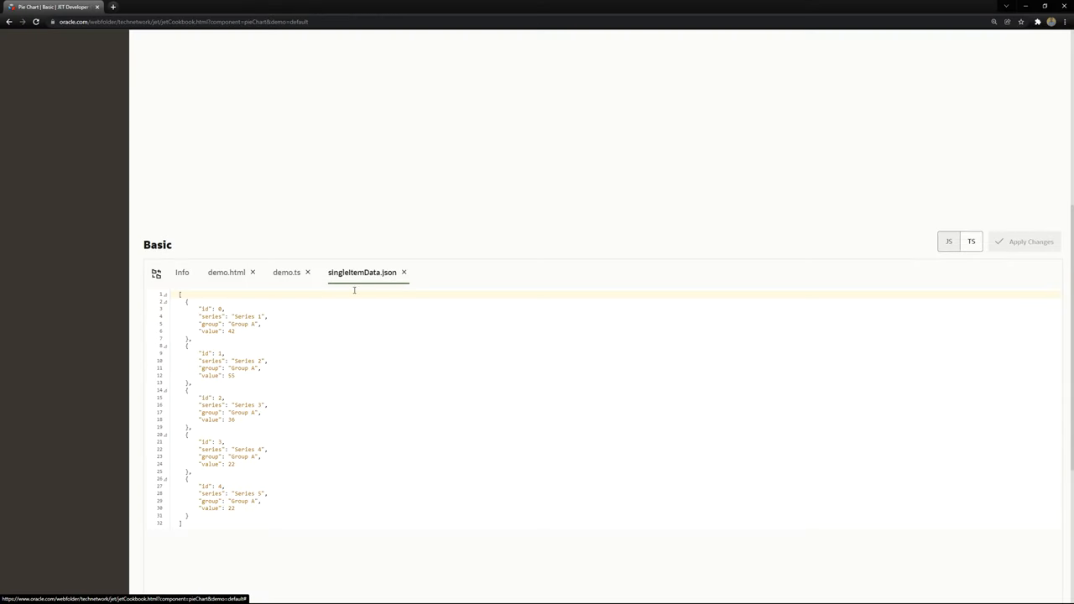
pyautogui.press('ctrl+a')
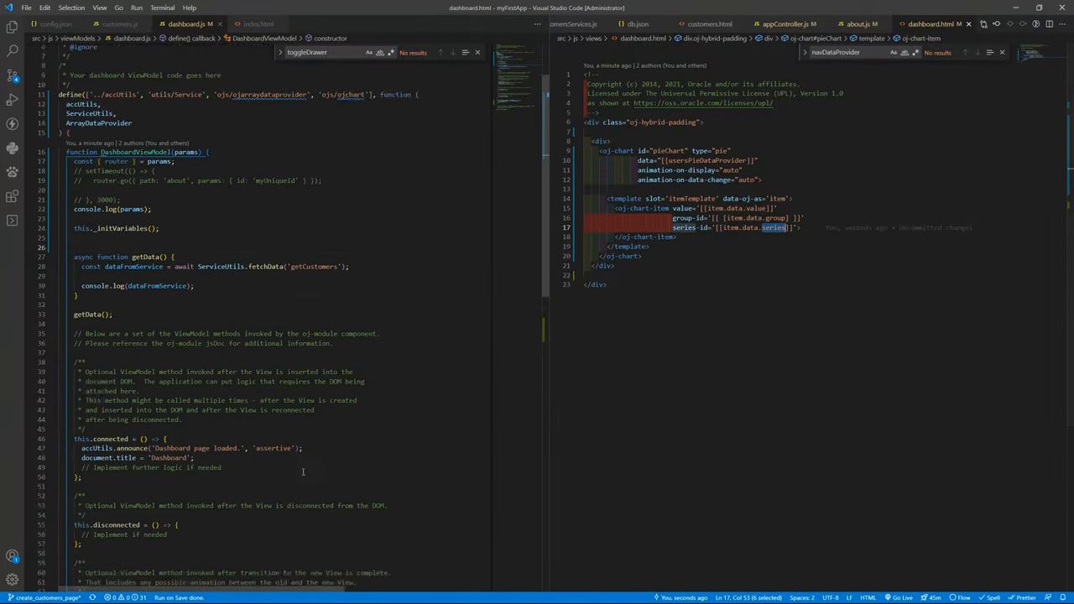
pyautogui.scroll(-3)
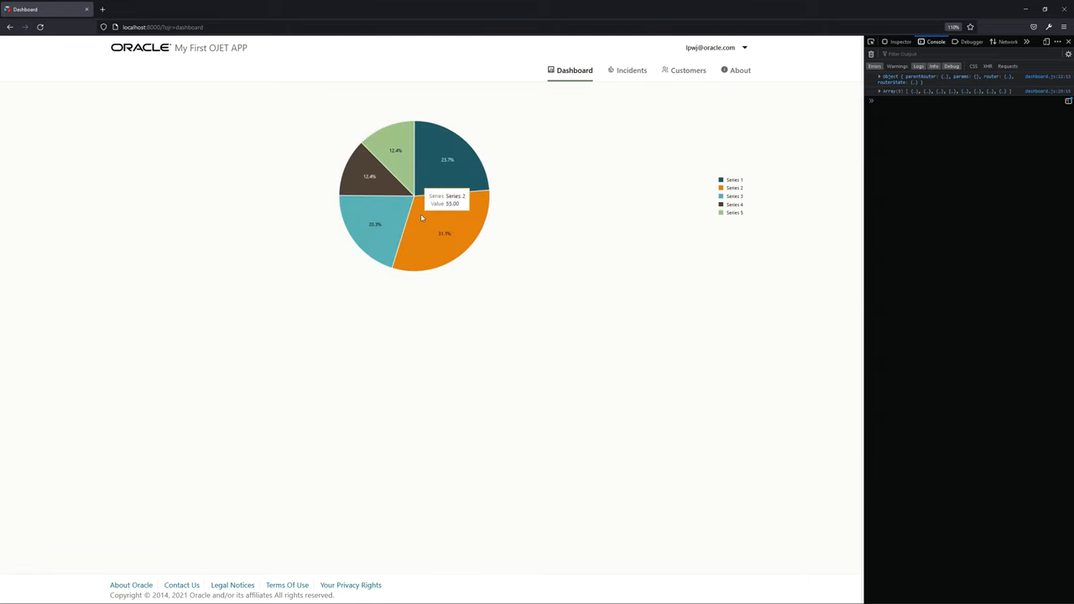
pyautogui.moveTo(416, 218)
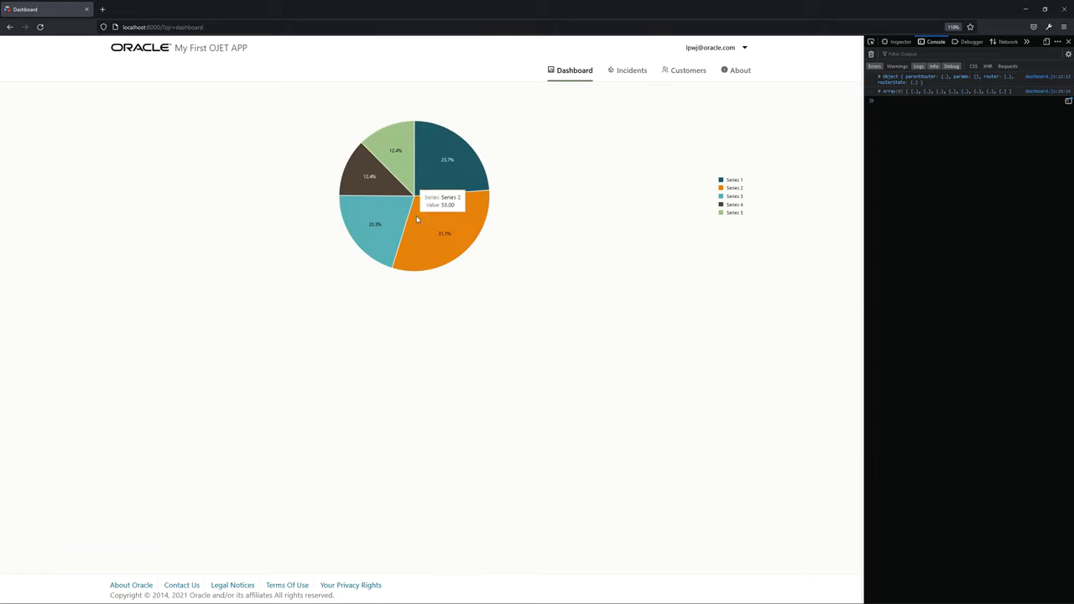
pyautogui.moveTo(458, 262)
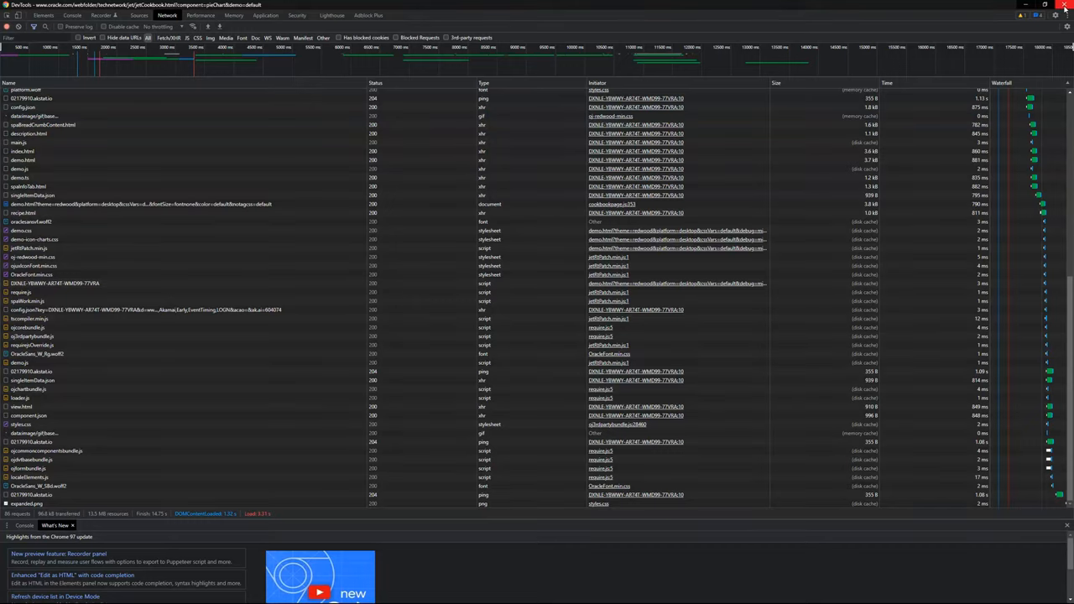
# Browse the Pie Chart cookbook's Animations and Center Content demos and land on Data Labels
pyautogui.click(1065, 7)
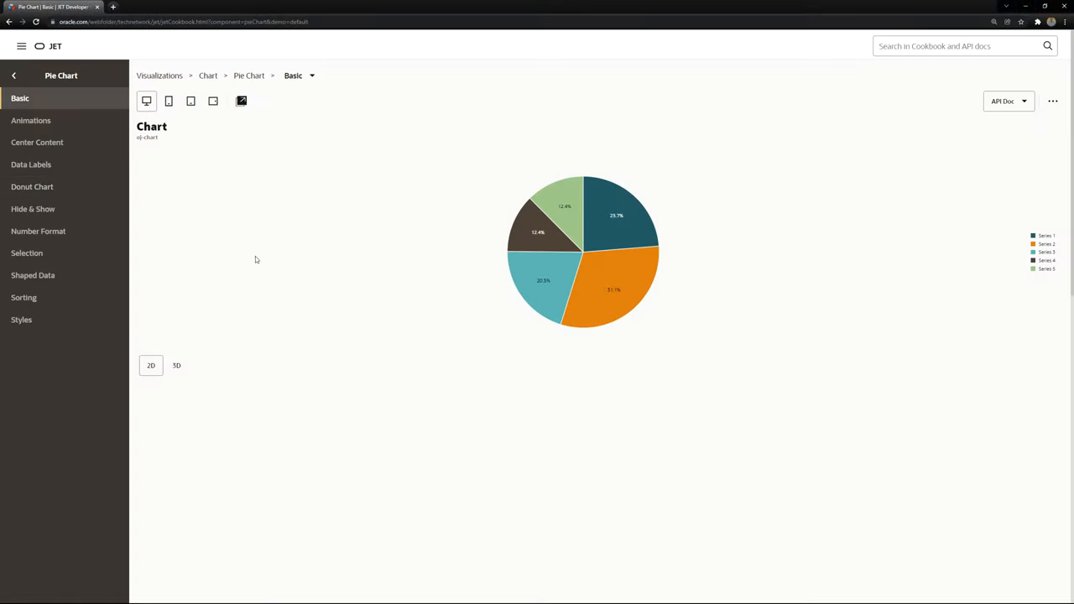
pyautogui.click(30, 120)
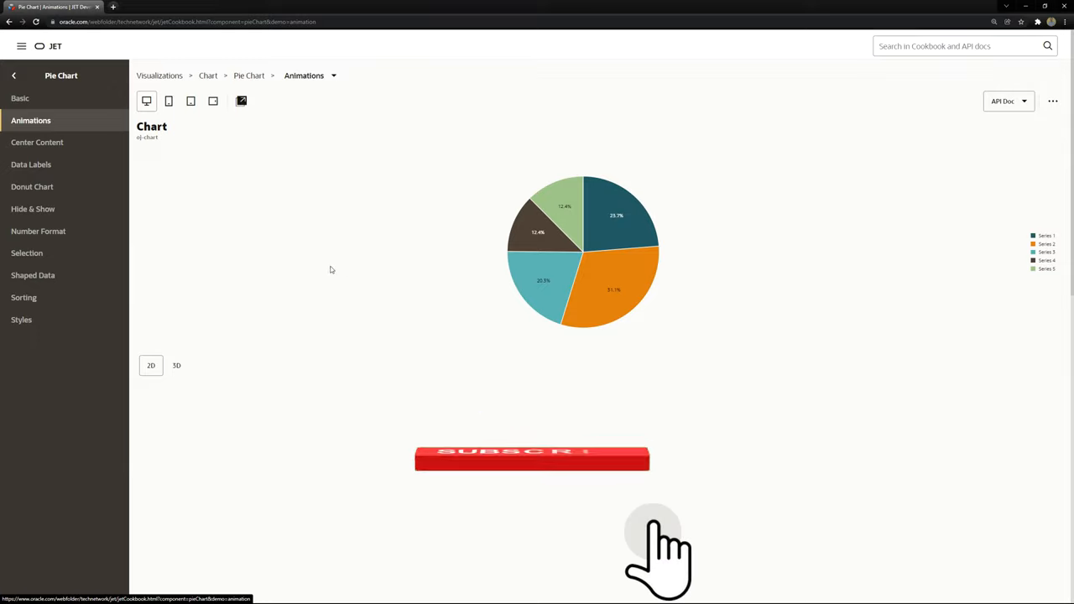
pyautogui.click(37, 141)
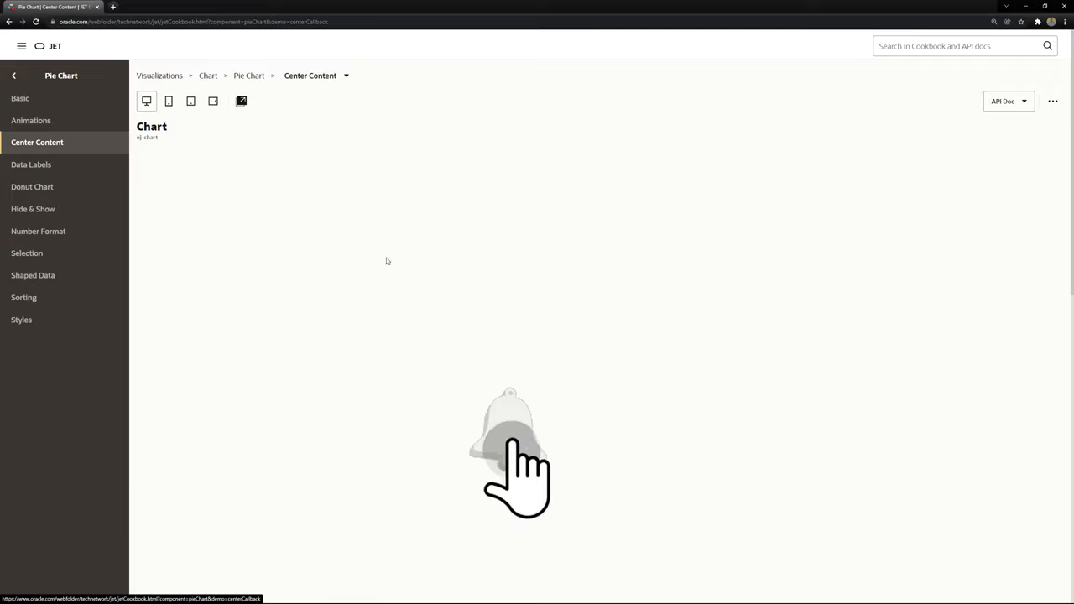
pyautogui.click(30, 165)
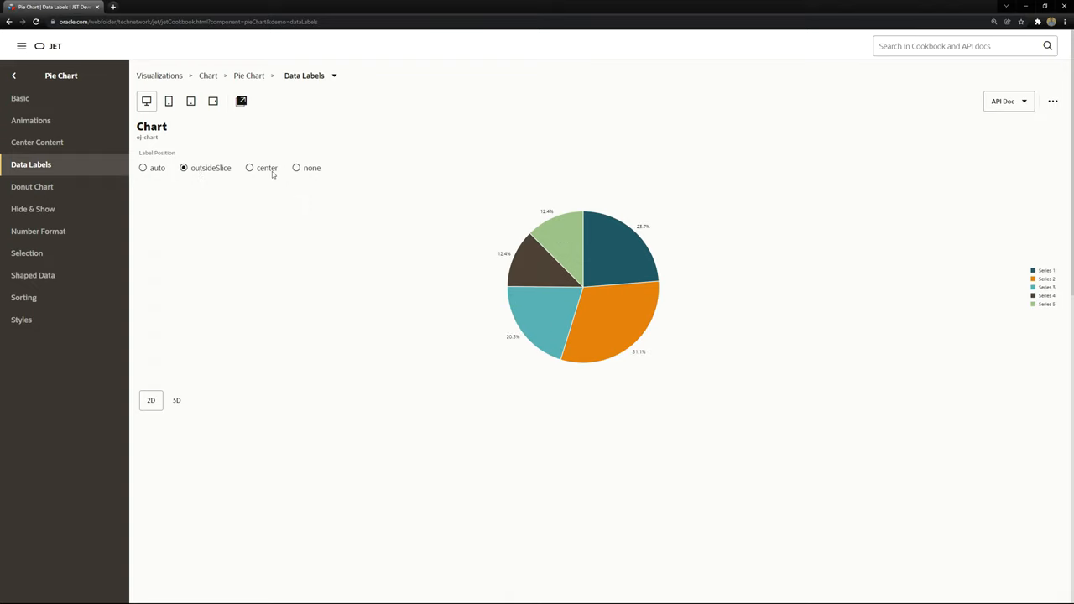
# Try the none, auto and outsideSlice label positions and view the demo.html source
pyautogui.click(295, 167)
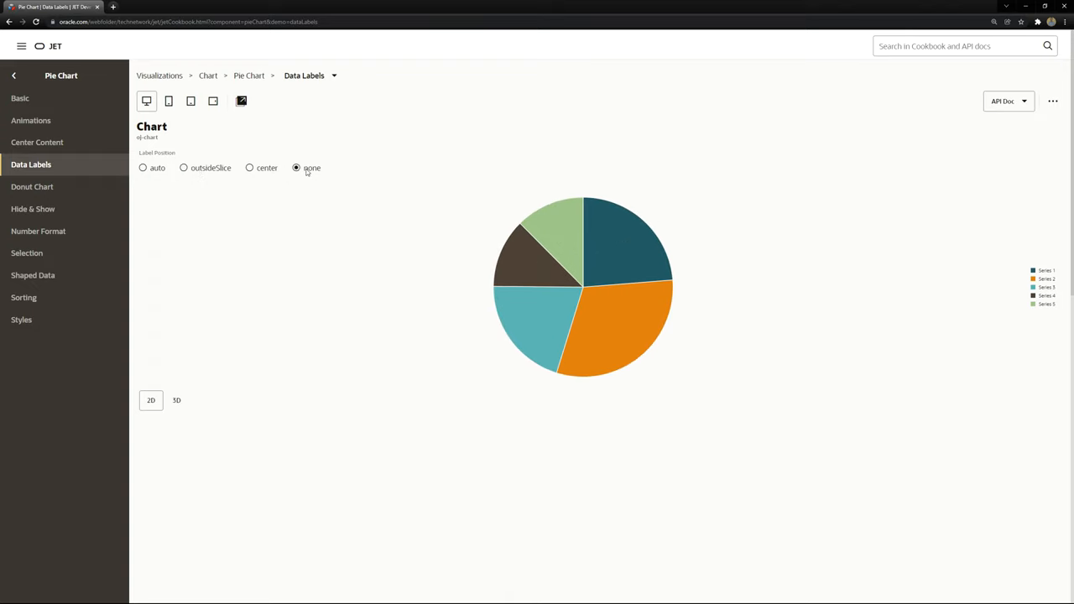
pyautogui.click(142, 168)
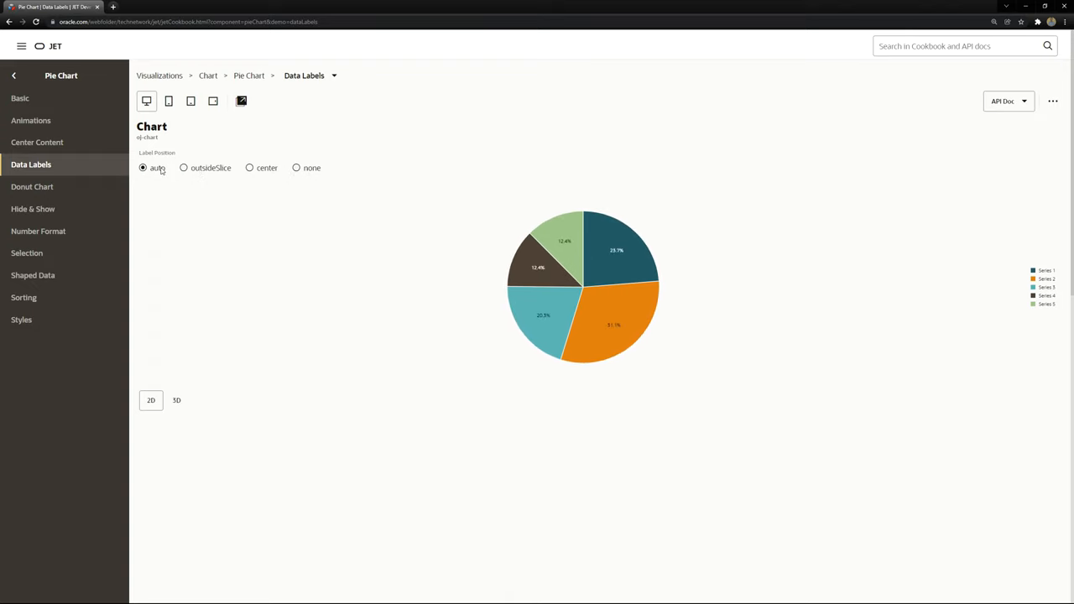
pyautogui.click(185, 168)
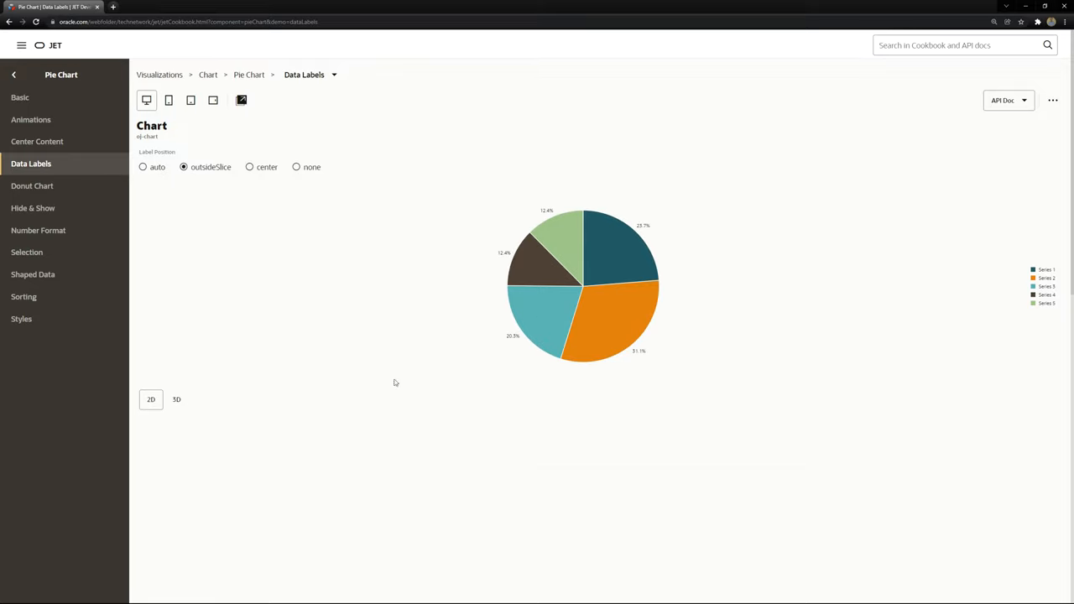
pyautogui.click(241, 101)
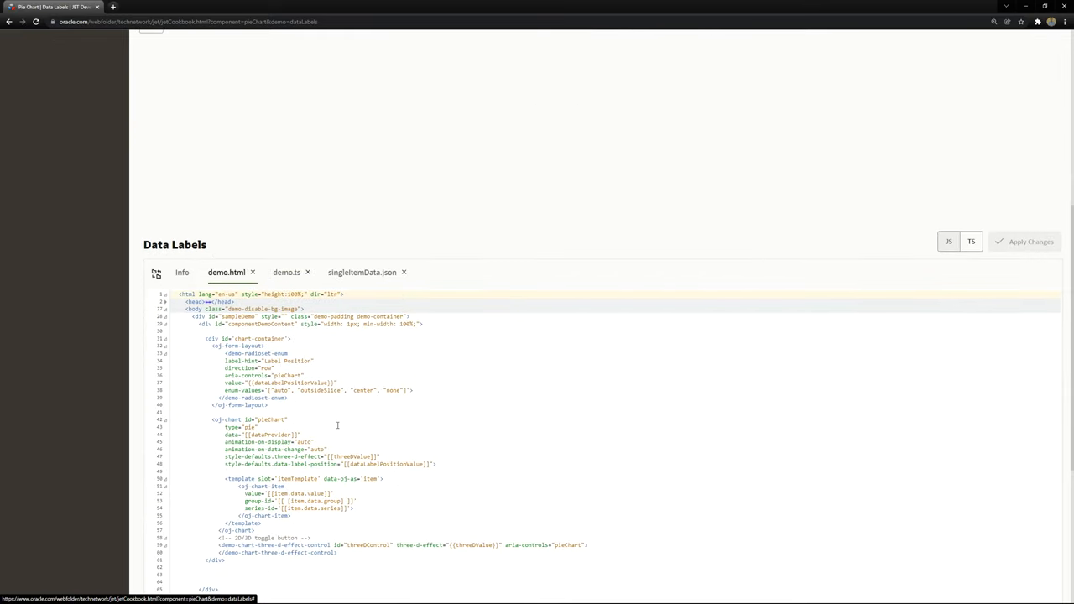
# Review the style-defaults.data-label-position attribute in the Cookbook demo.html source
pyautogui.scroll(3)
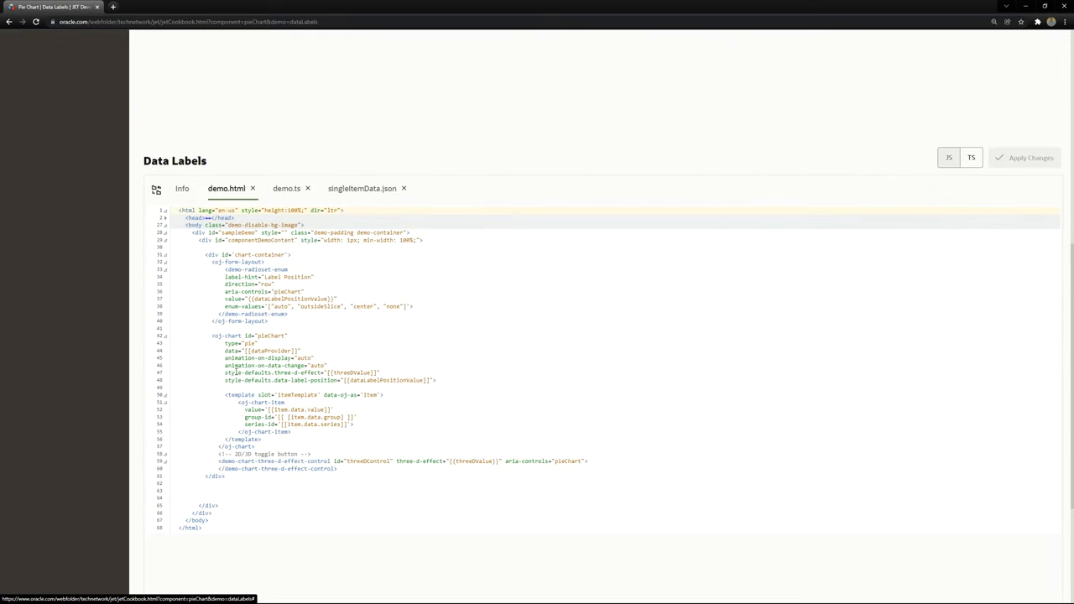
pyautogui.doubleClick(232, 380)
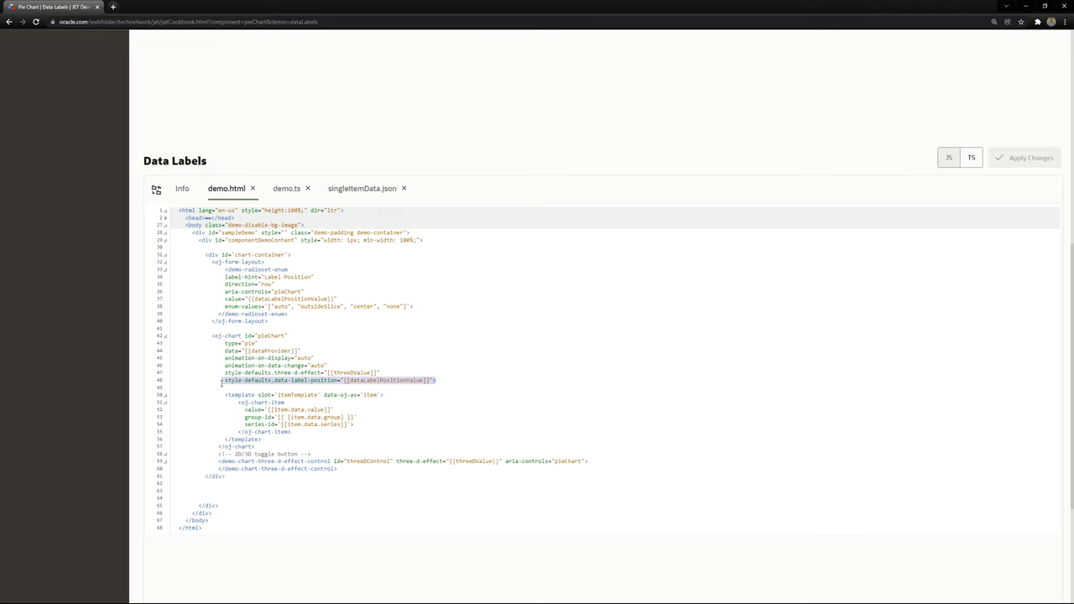
pyautogui.scroll(3)
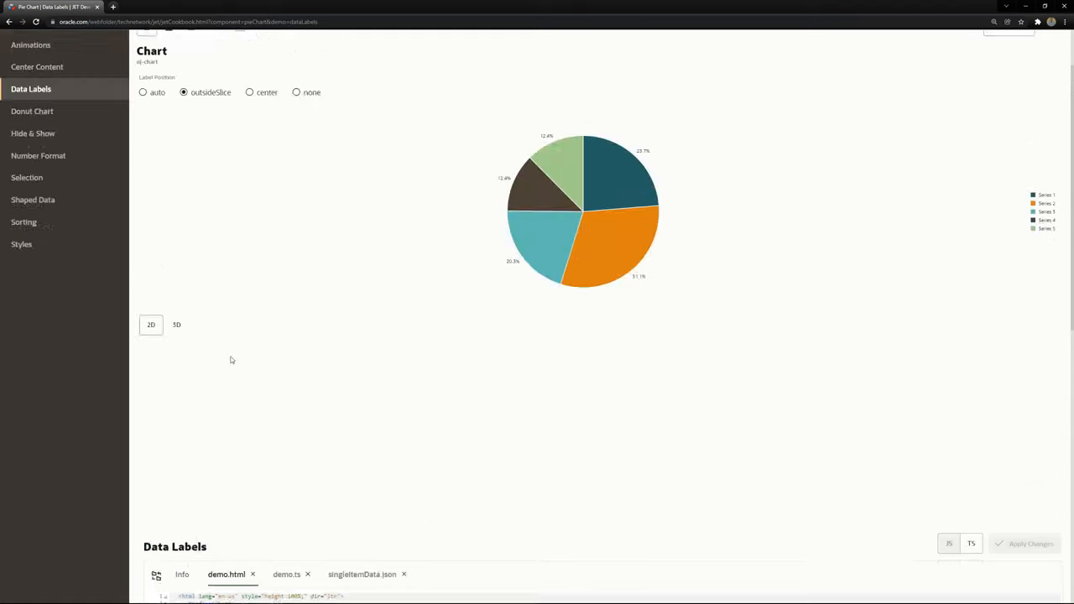
pyautogui.scroll(-3)
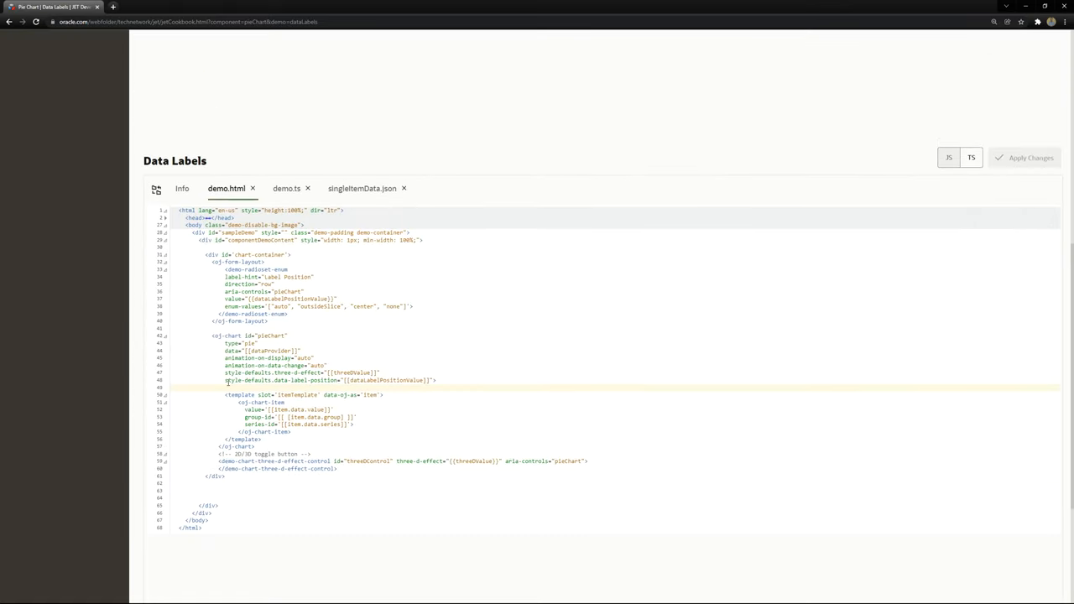
pyautogui.doubleClick(282, 380)
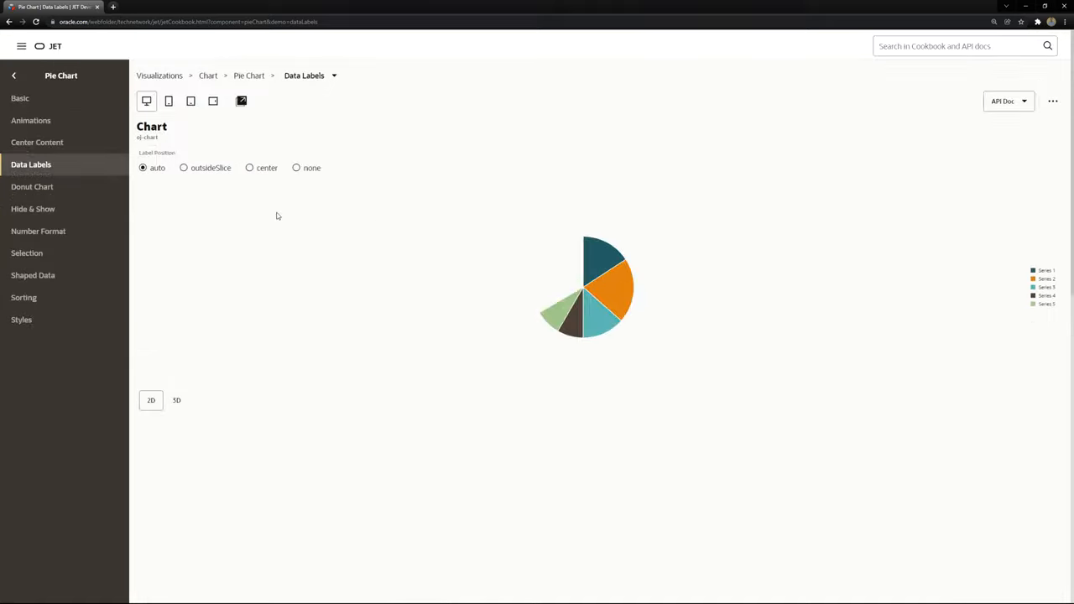
# Read the recipe info explaining the data label position values
pyautogui.scroll(-3)
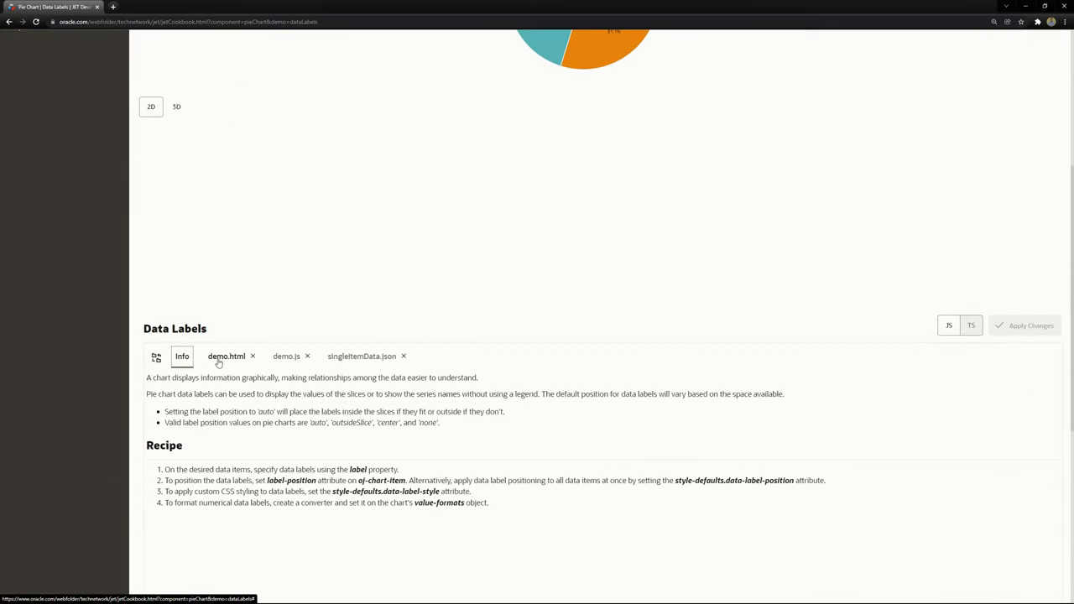
pyautogui.click(285, 356)
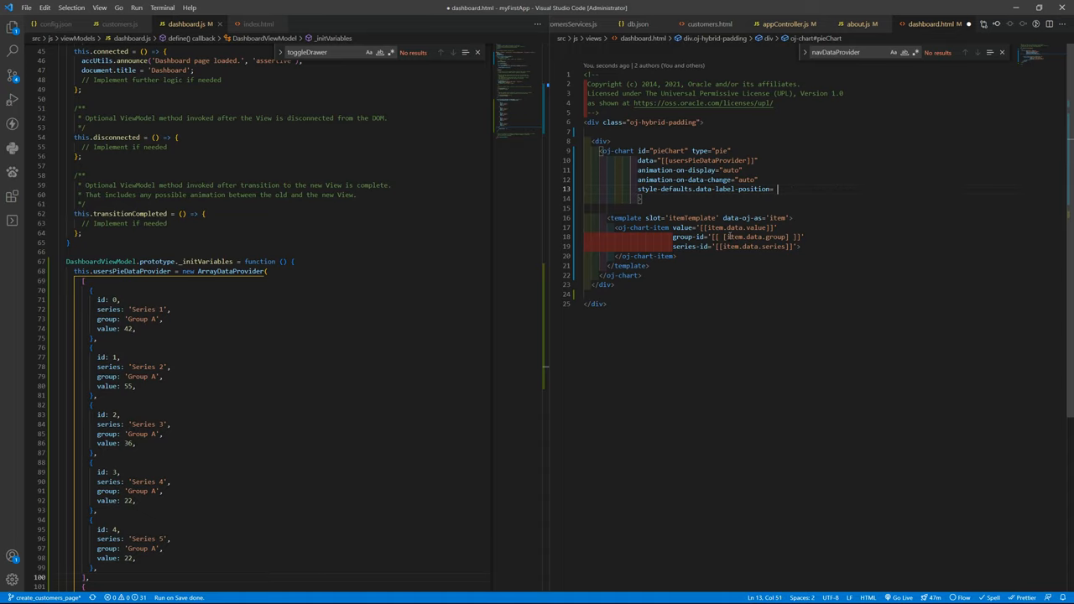
# Set the dashboard pie chart's style-defaults.data-label-position to outsideSlice
pyautogui.write('"outsideSlice"')
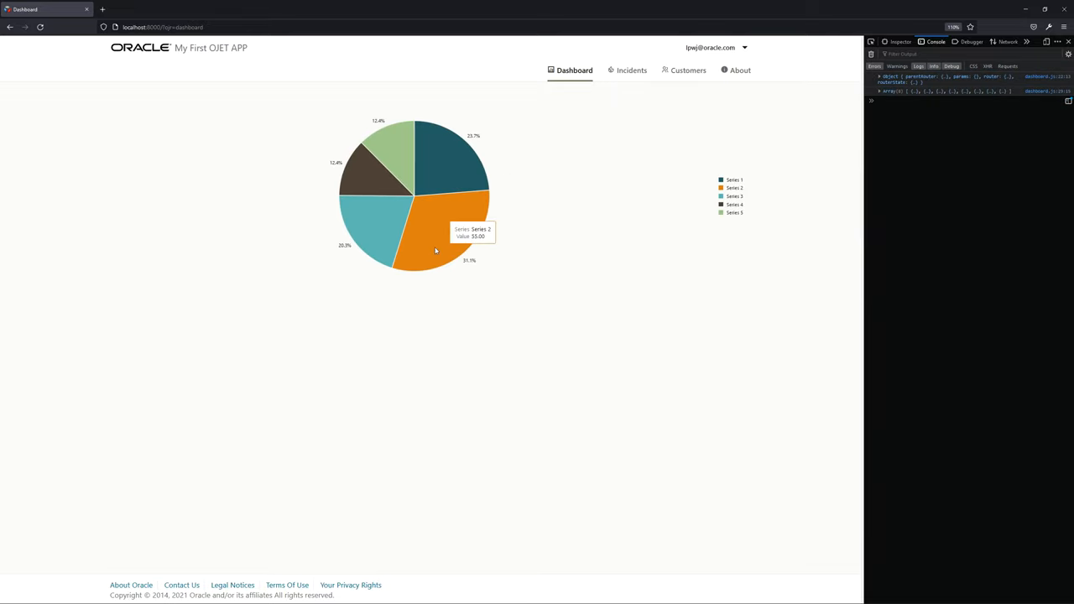
pyautogui.moveTo(628, 280)
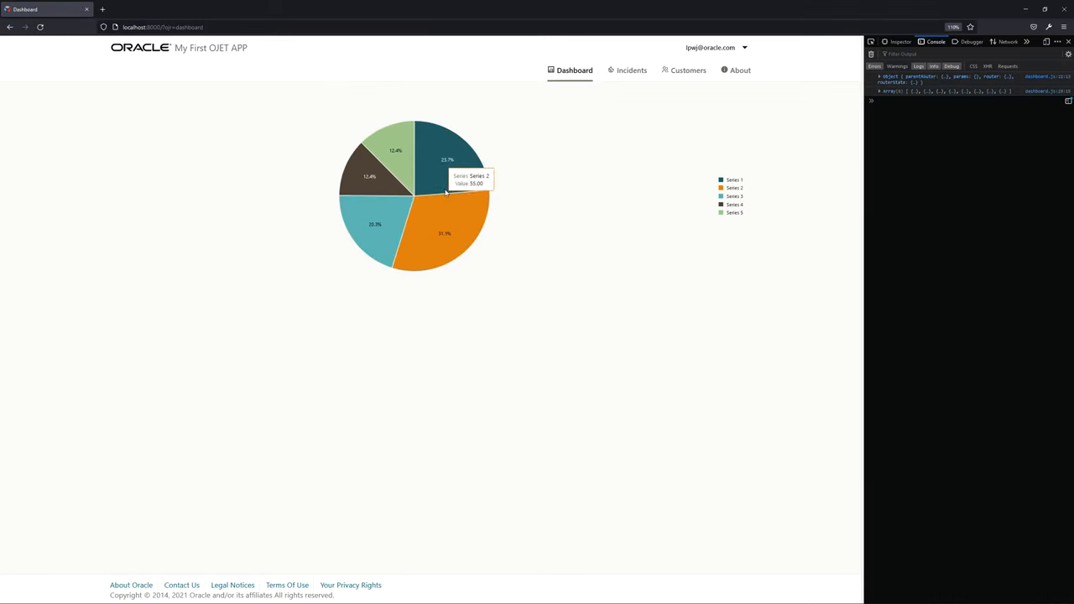
pyautogui.moveTo(571, 211)
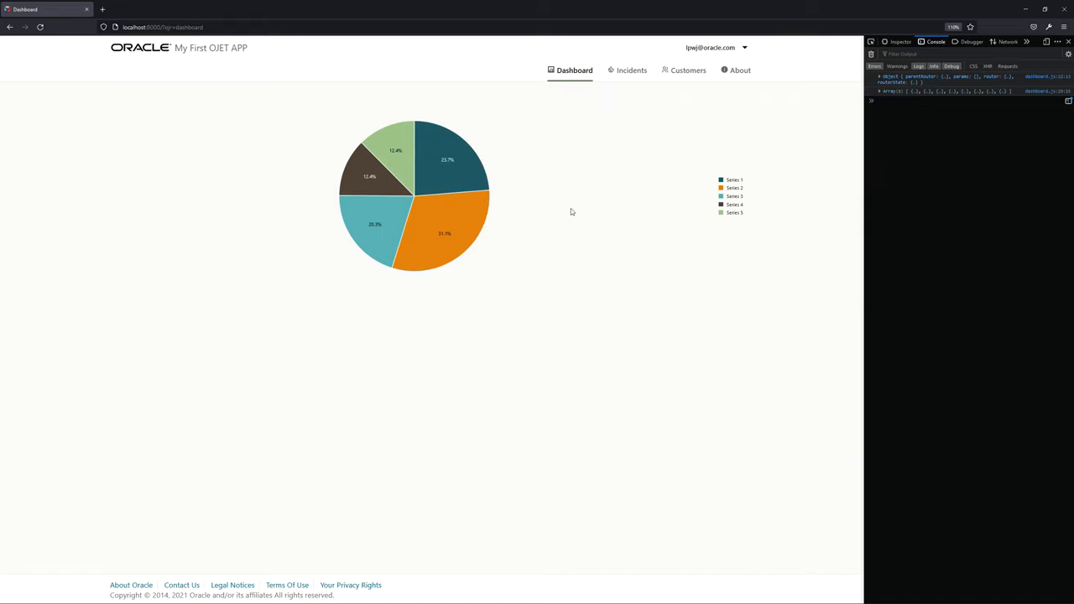
pyautogui.moveTo(567, 185)
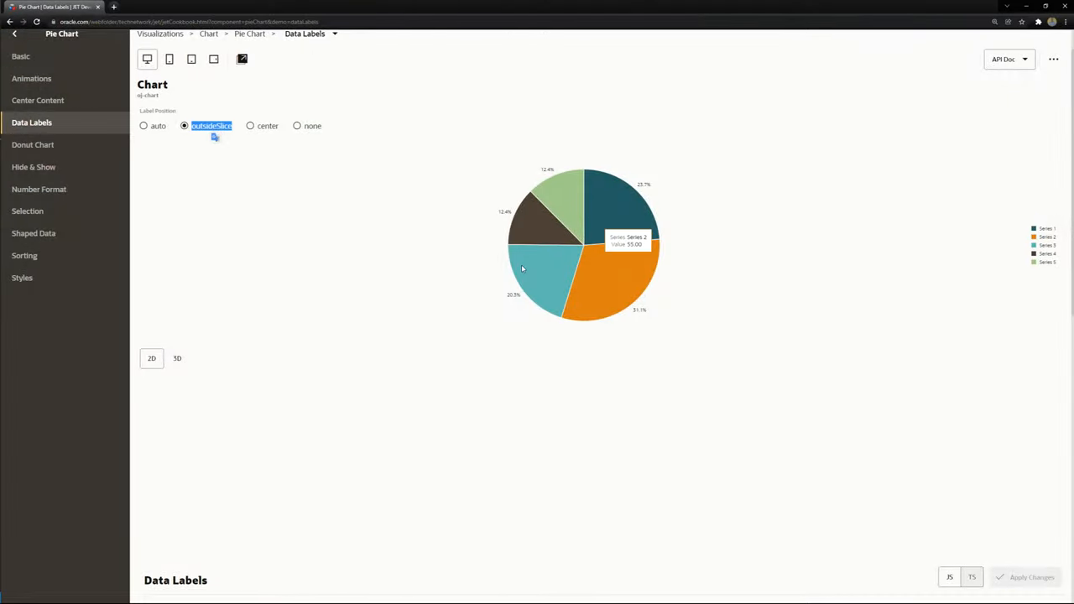
pyautogui.moveTo(74, 205)
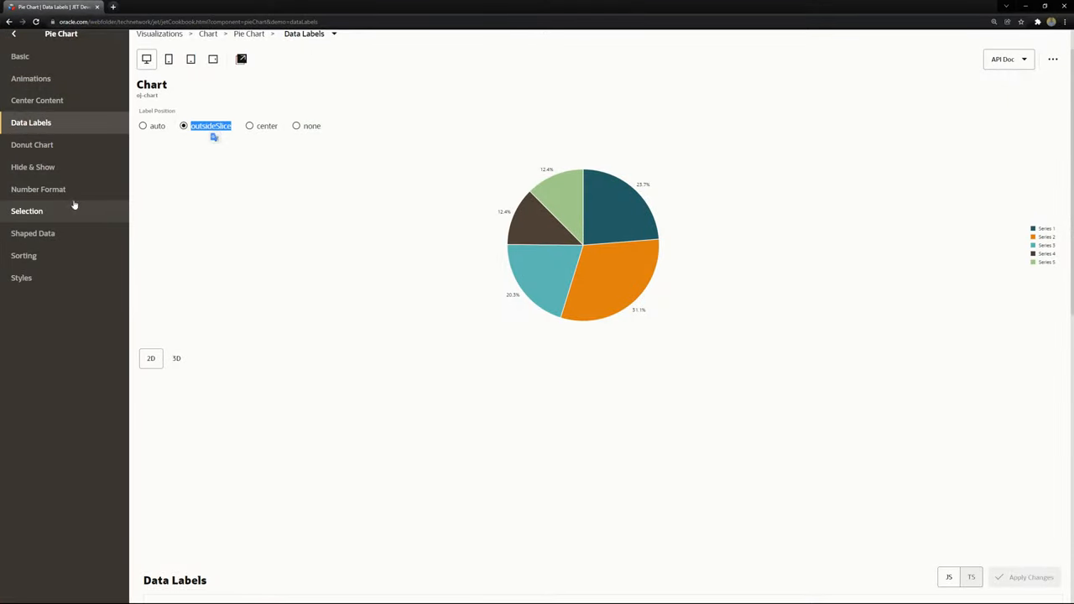
# Review the pie chart Selection demo and its selection-mode attribute in demo.html
pyautogui.click(27, 212)
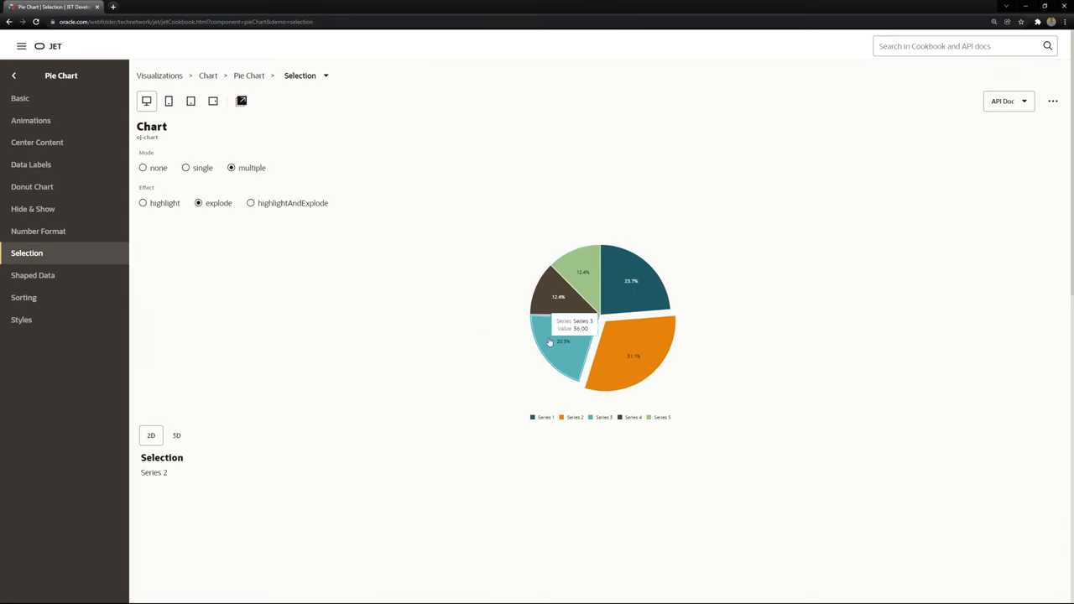
pyautogui.scroll(-3)
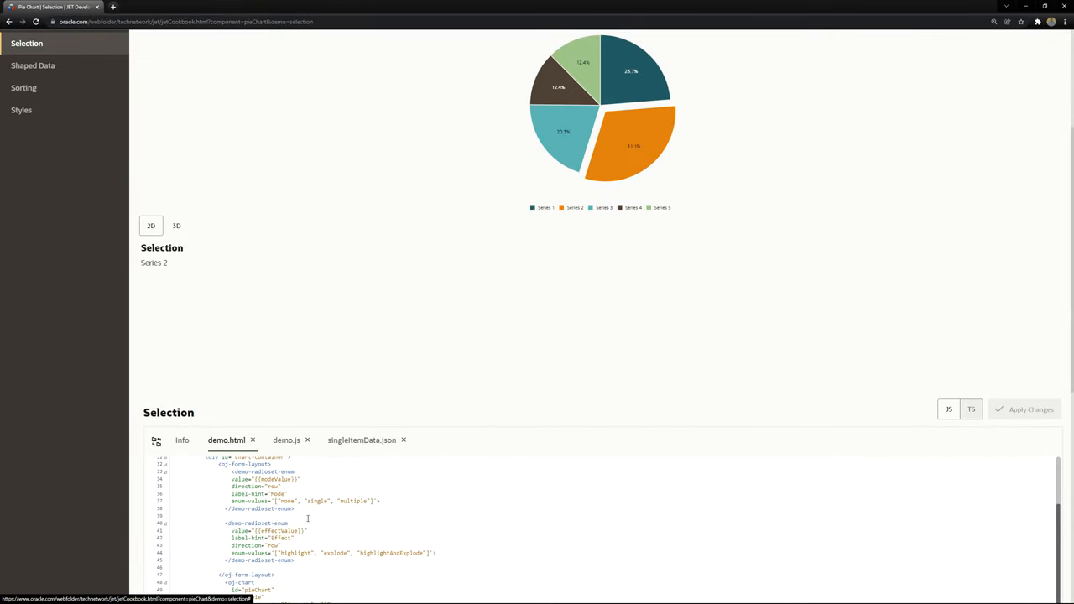
pyautogui.scroll(3)
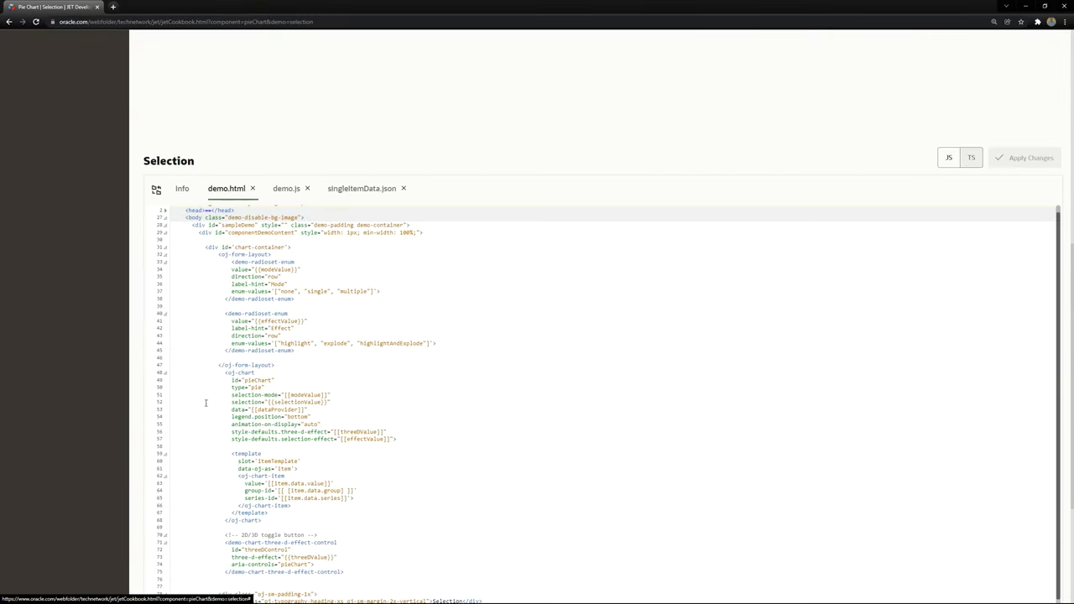
pyautogui.doubleClick(255, 394)
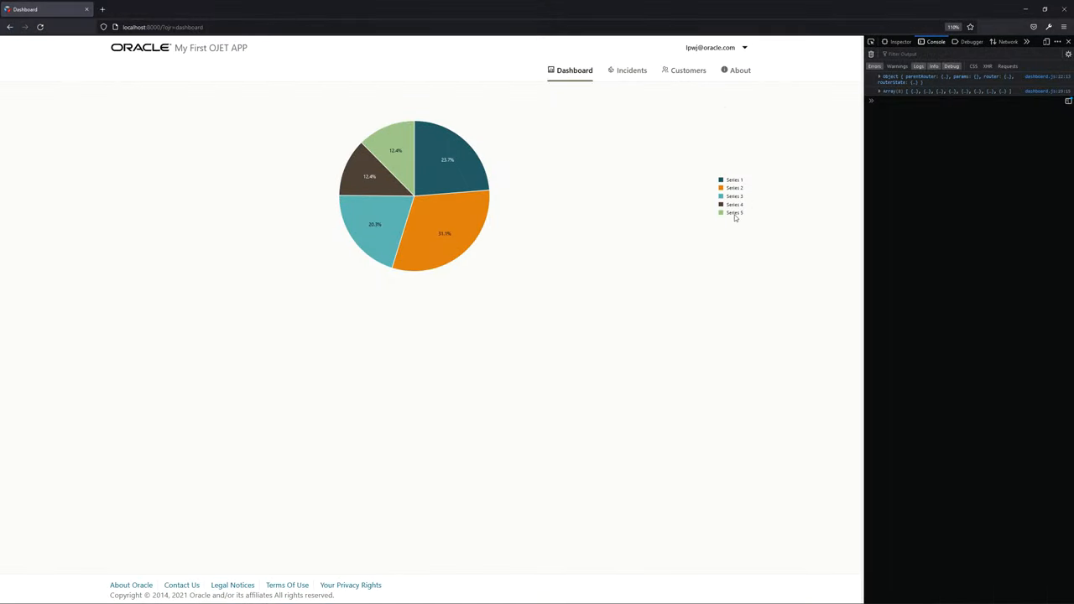
# Select the remaining slices so all five explode in the multiple-selection demo
pyautogui.press('CapsLock')
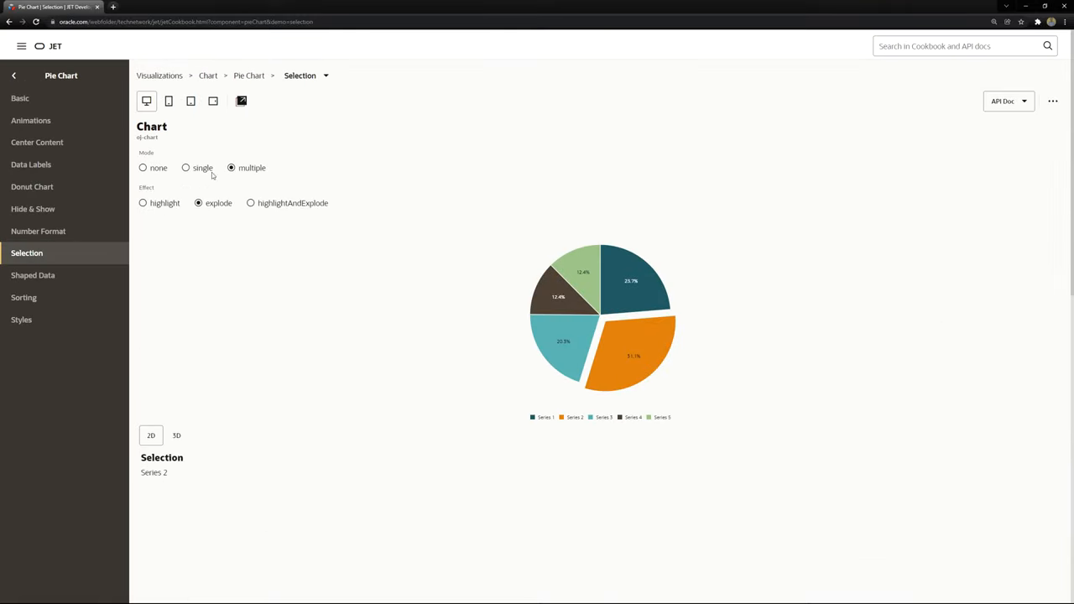
pyautogui.click(625, 353)
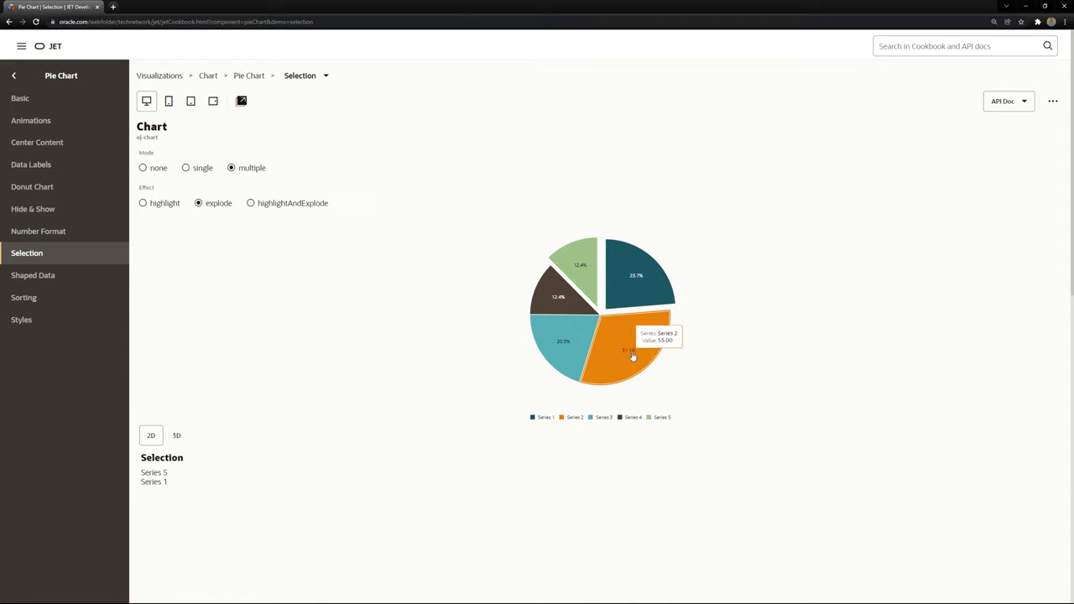
pyautogui.click(635, 355)
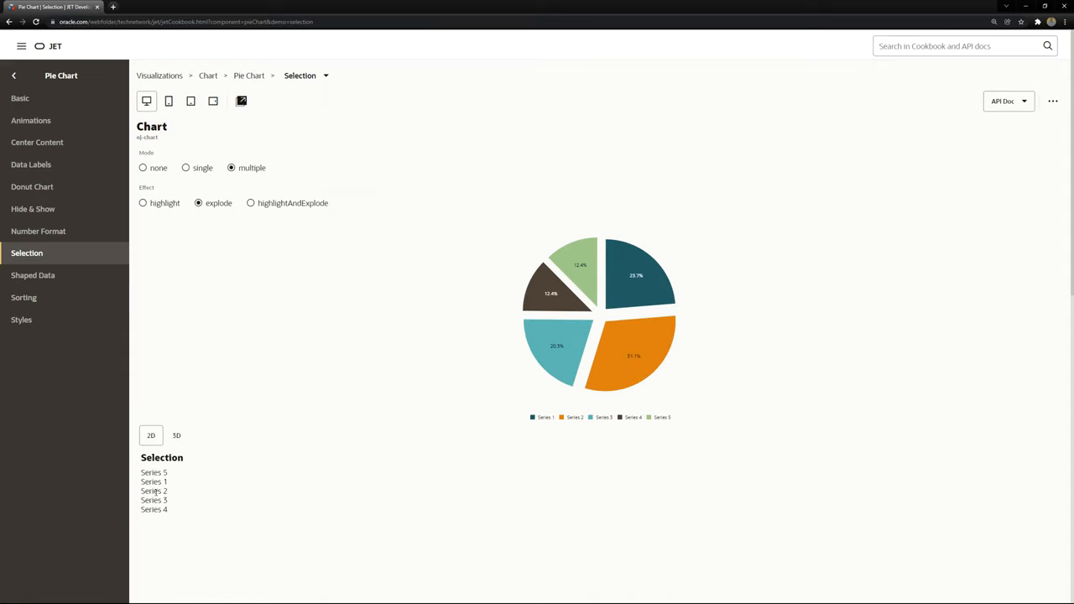
pyautogui.moveTo(578, 343)
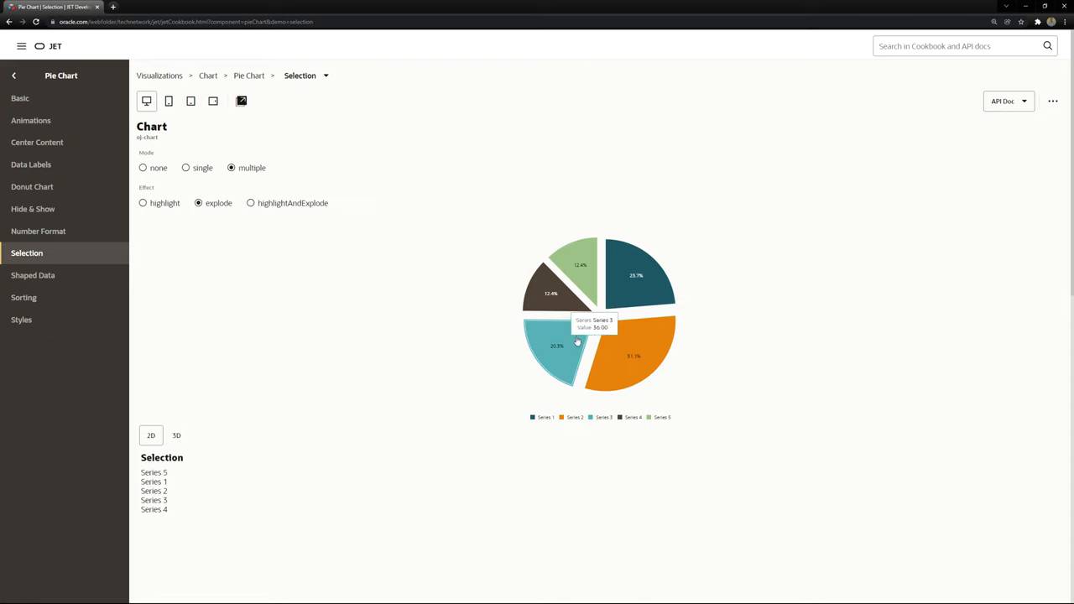
pyautogui.click(634, 356)
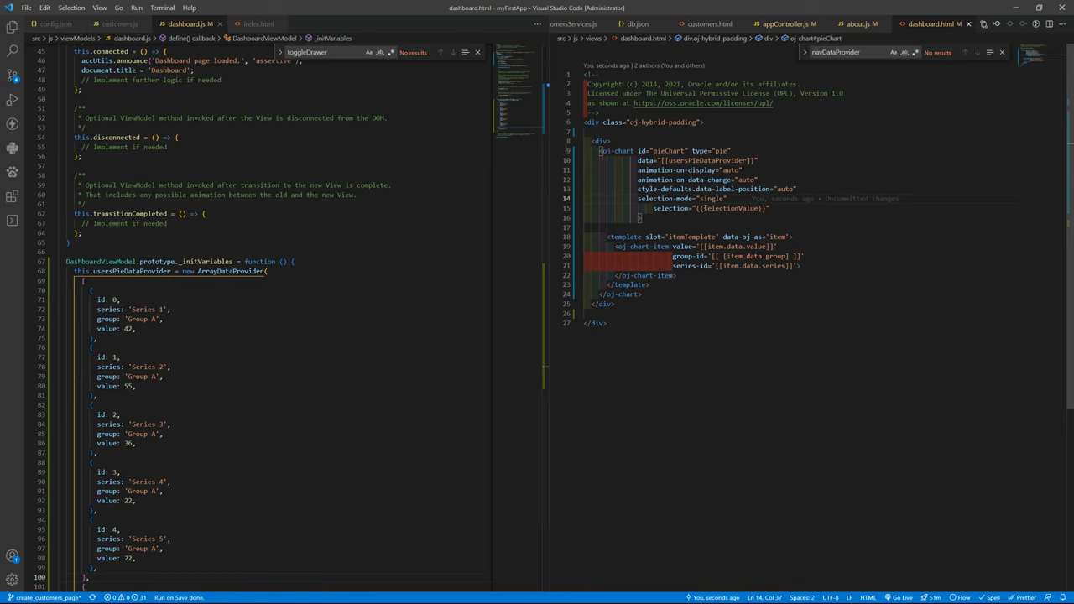
# Bind the dashboard pie chart selection to {{userPieSelectionValue}} and copy the name
pyautogui.click(794, 208)
pyautogui.write('usersPieS')
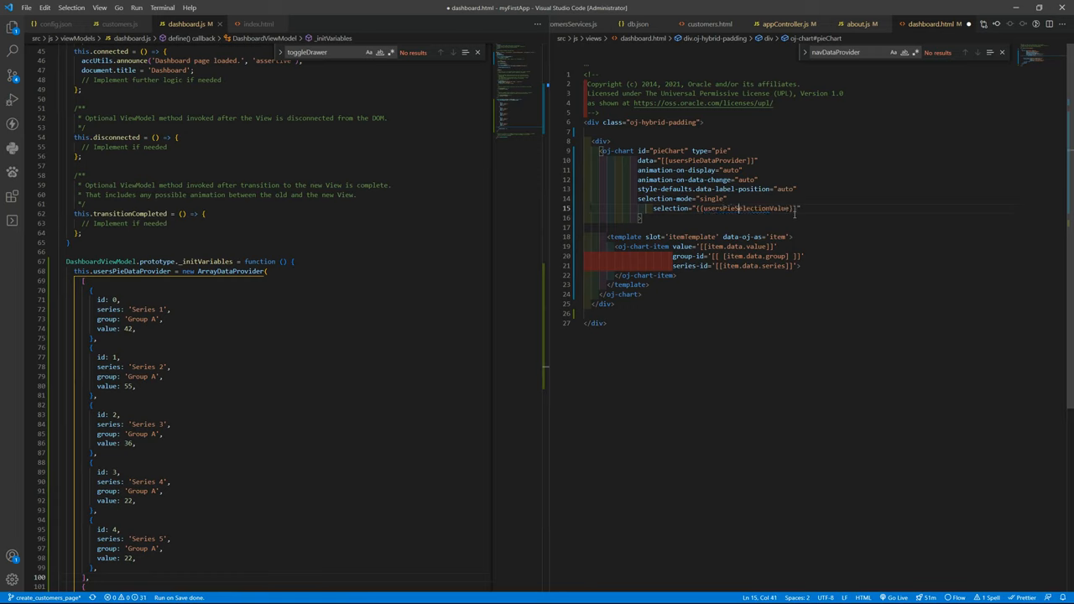
pyautogui.doubleClick(742, 208)
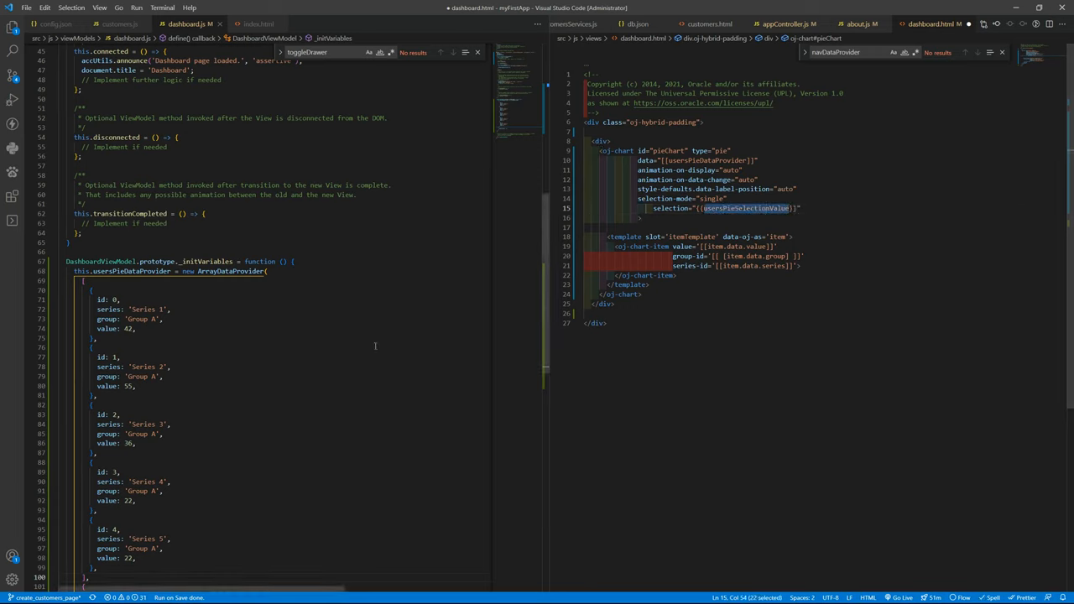
pyautogui.scroll(3)
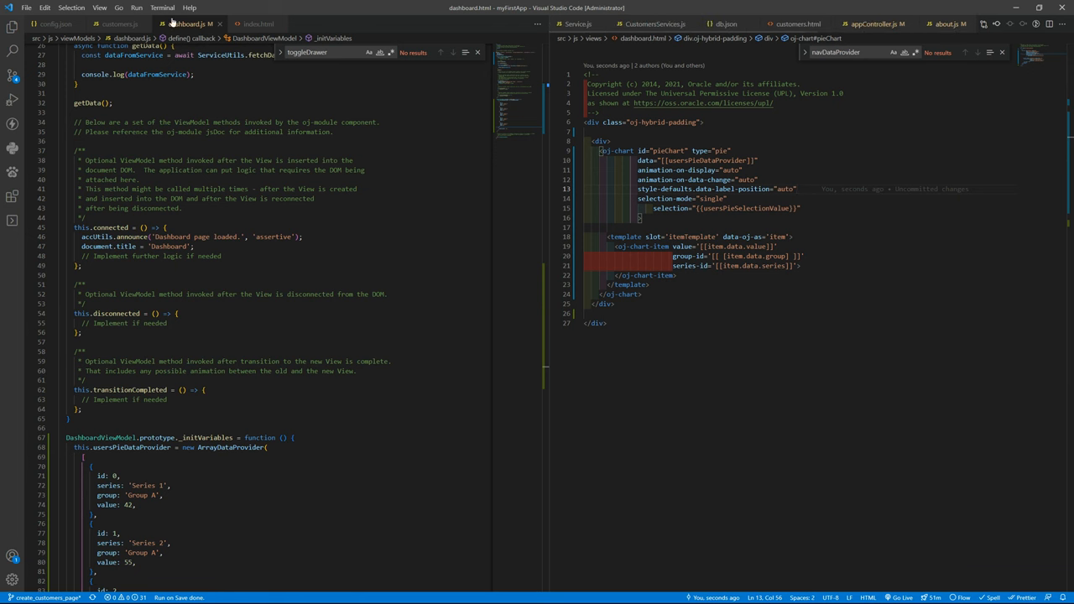
# Copy the init functions from customers.js into dashboard.js as DashboardViewModel
pyautogui.click(120, 24)
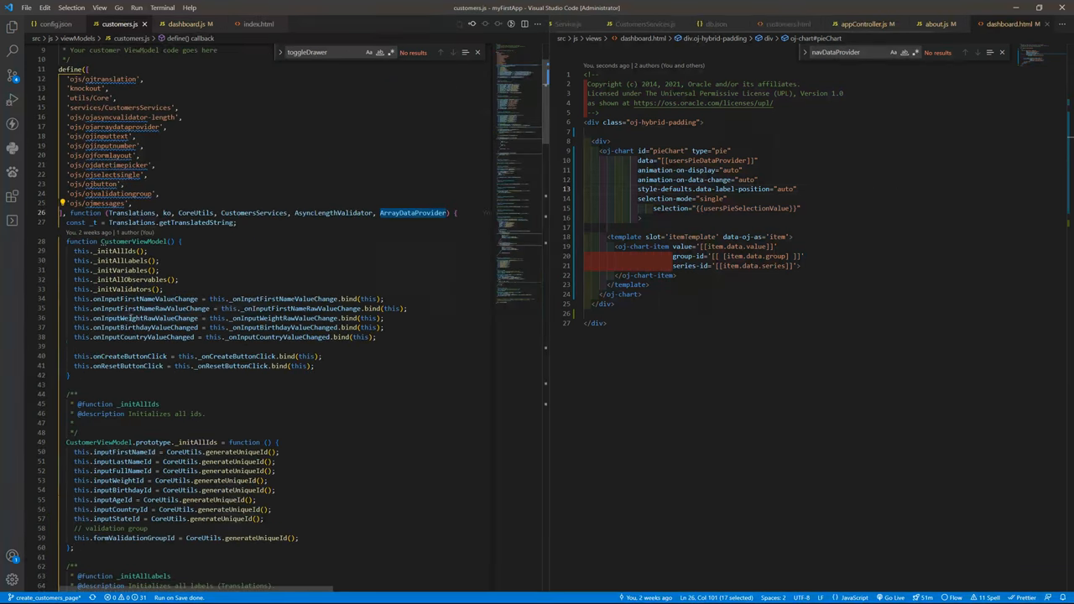
pyautogui.scroll(-3)
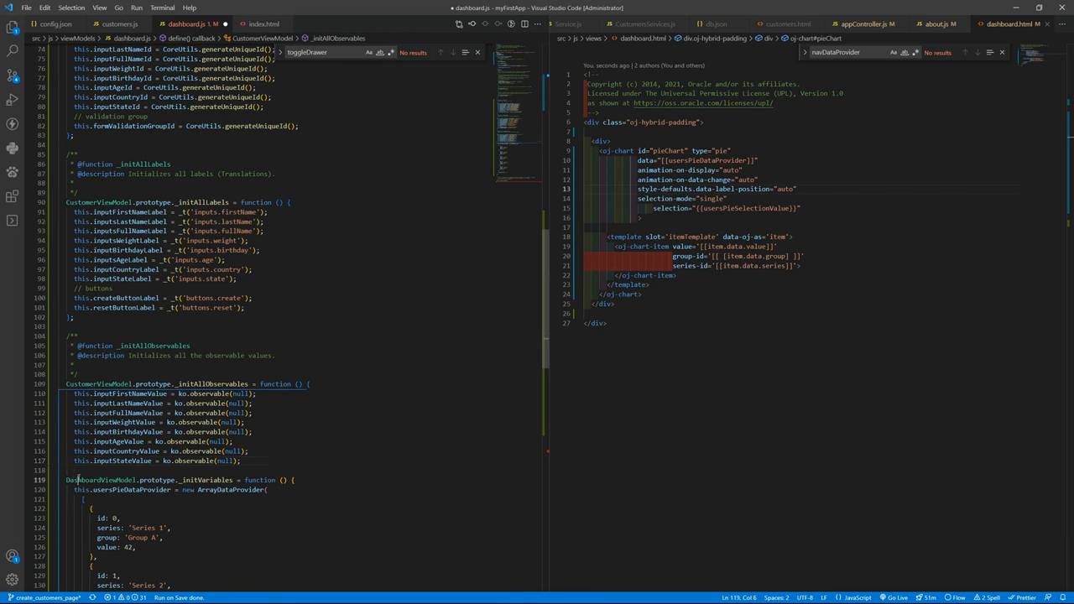
pyautogui.doubleClick(98, 383)
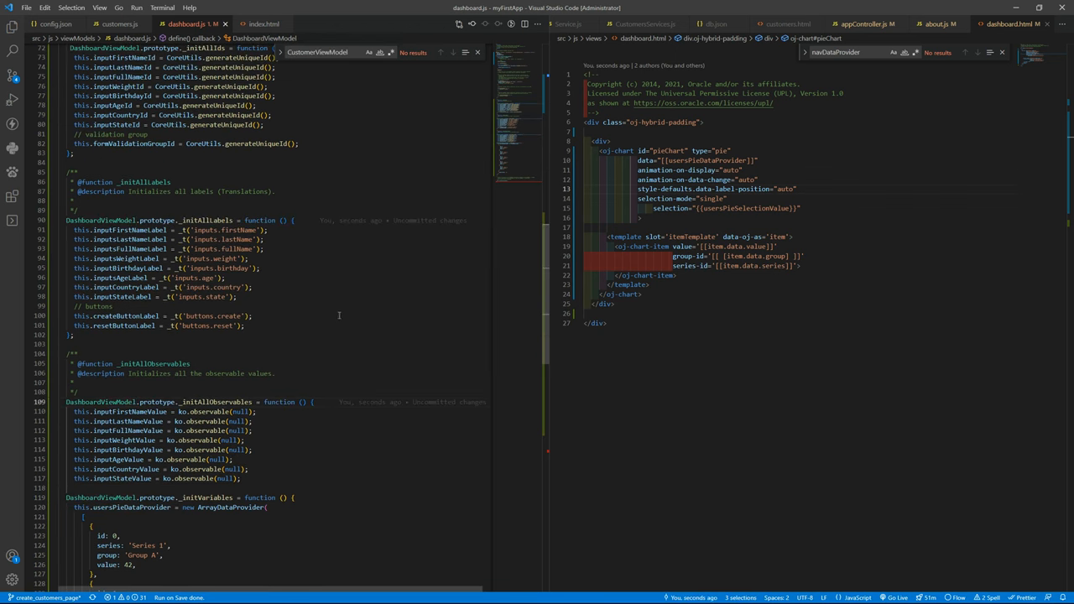
pyautogui.moveTo(125, 411)
pyautogui.write('this.i')
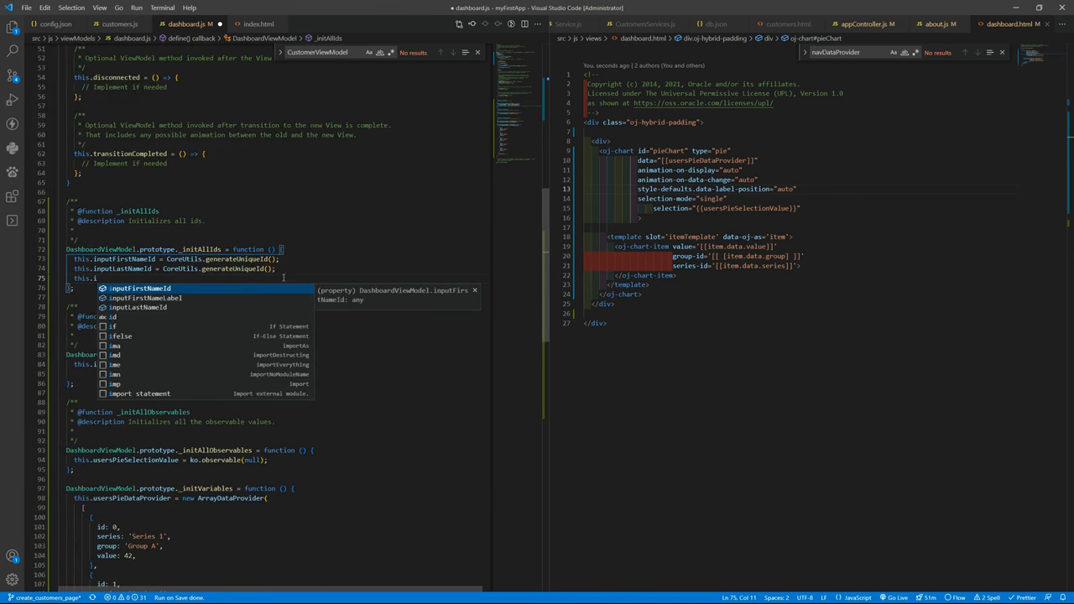
pyautogui.press('Escape')
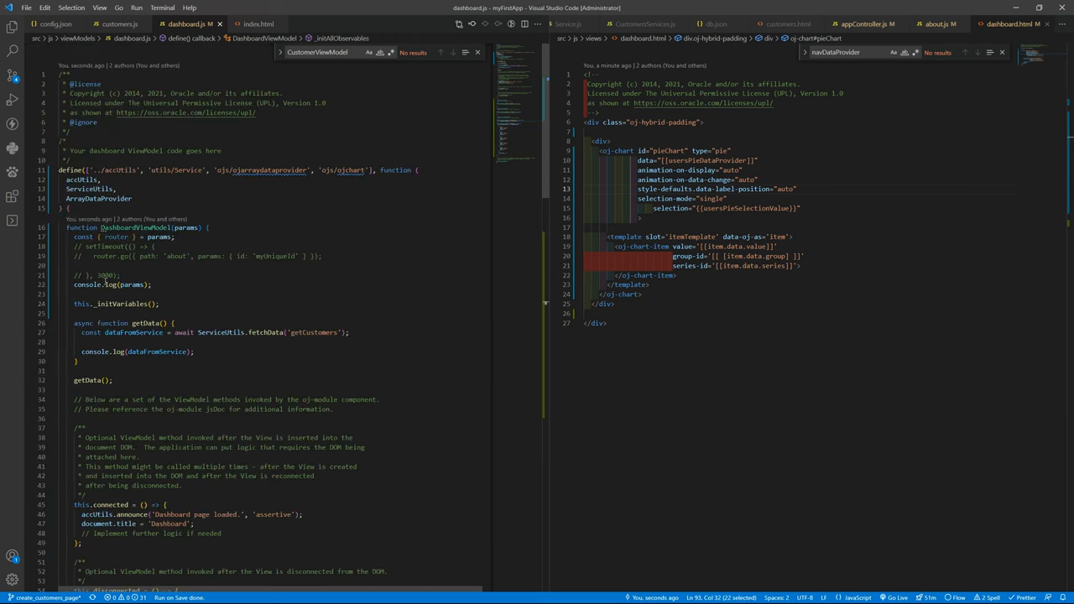
# Define userPieSelectionValue as ko.observable(null) and call _initObservables in the constructor
pyautogui.scroll(-3)
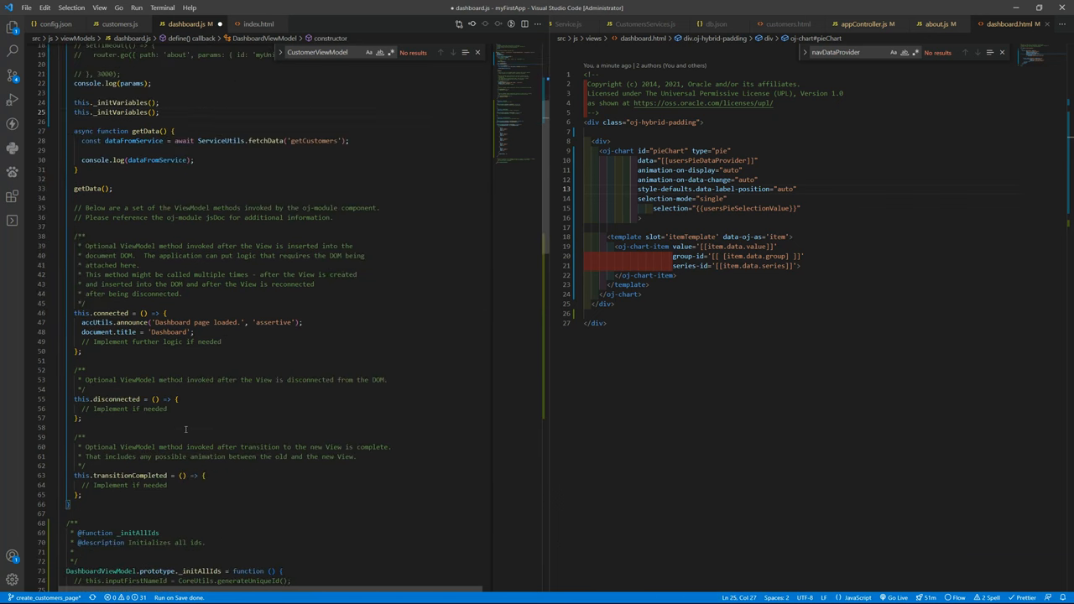
pyautogui.scroll(-3)
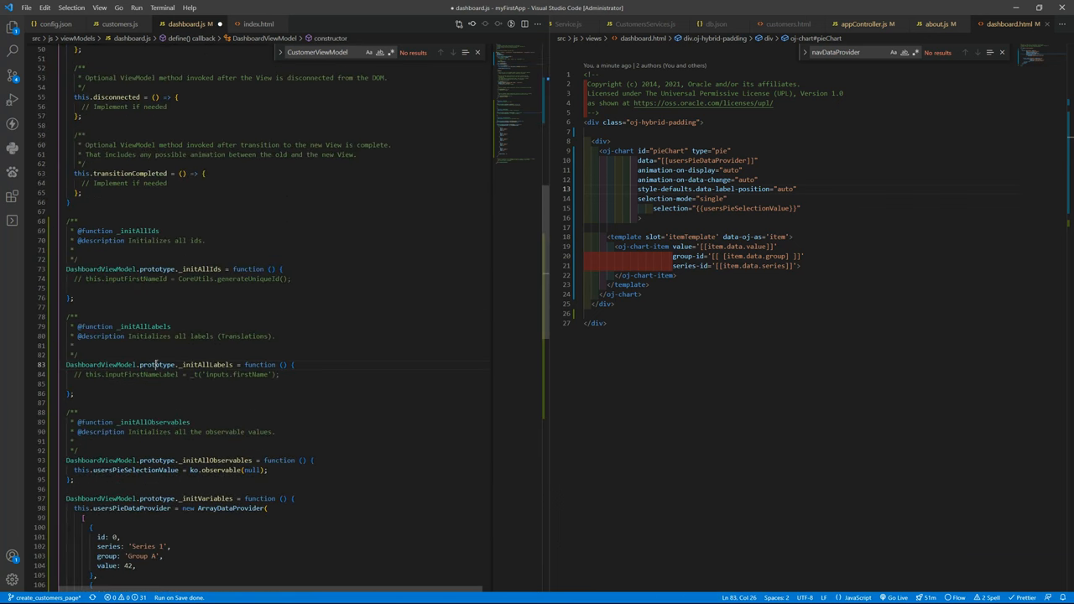
pyautogui.doubleClick(158, 364)
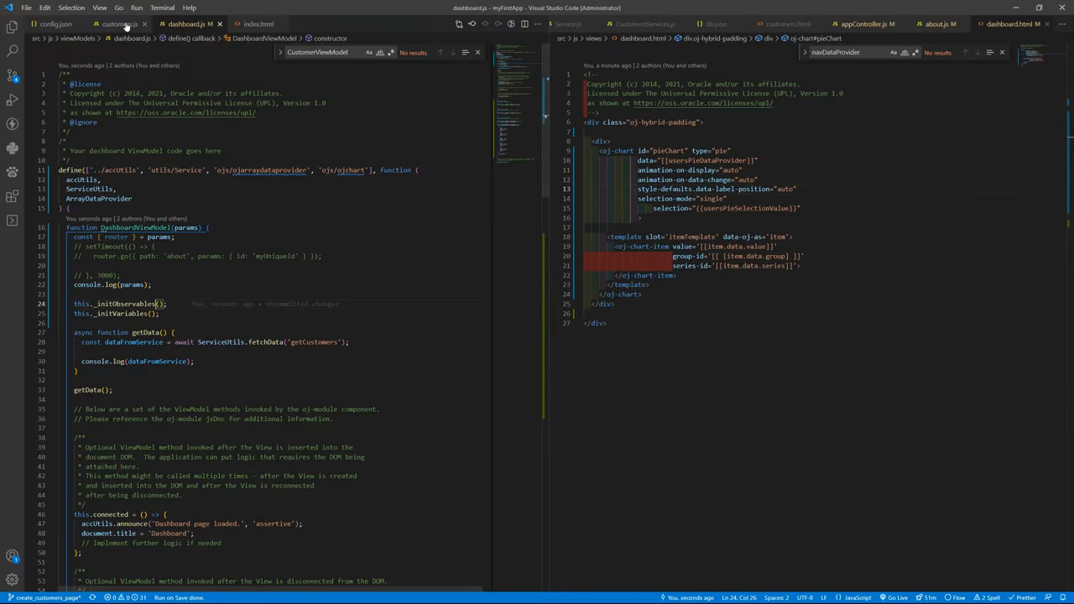
pyautogui.click(117, 23)
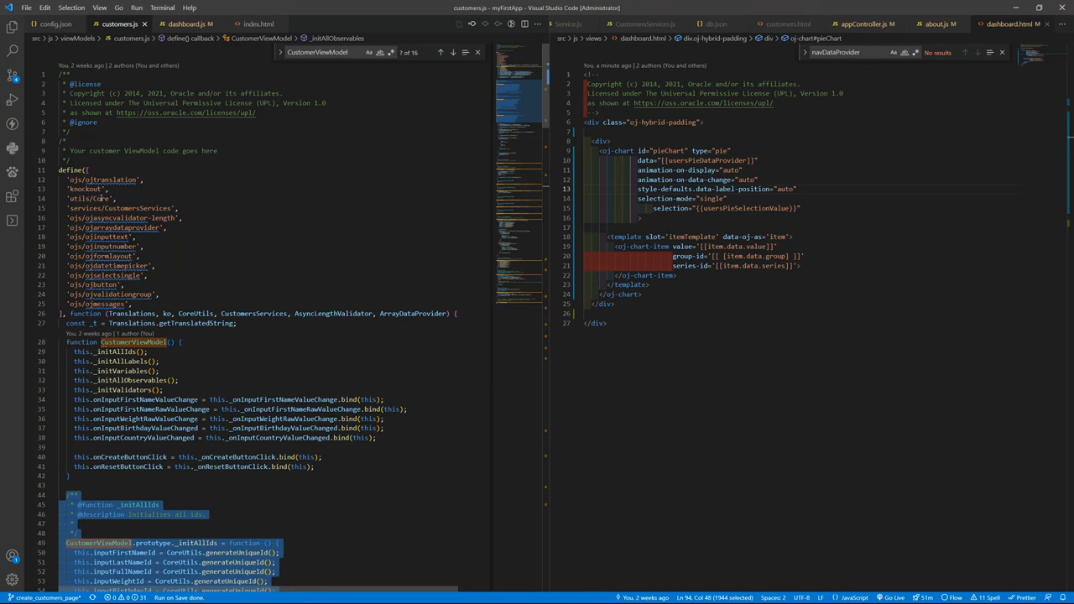
pyautogui.click(185, 23)
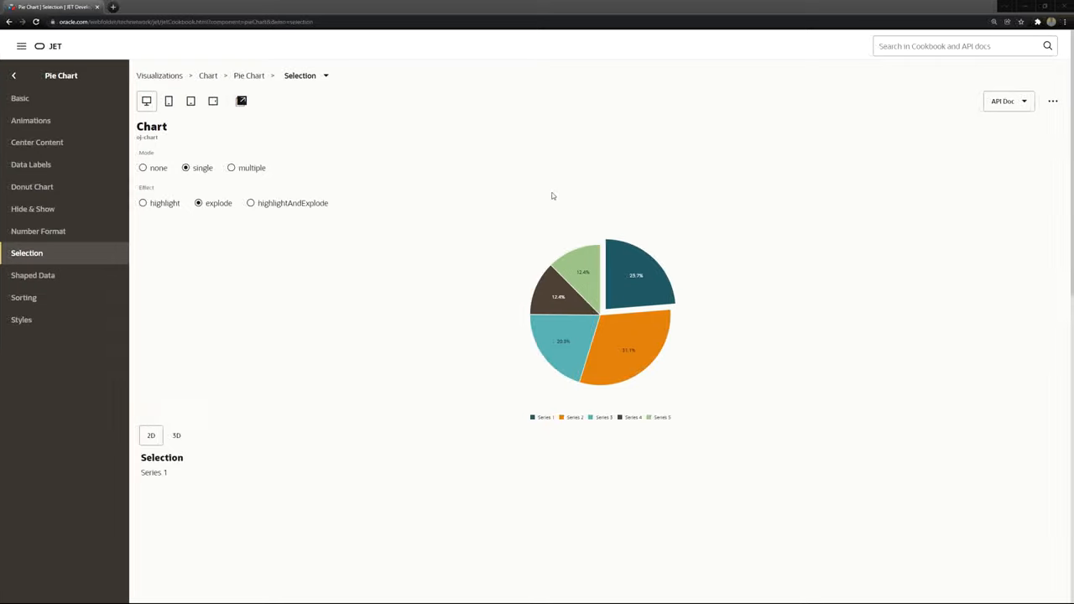
# Try highlightAndExplode, explode and highlight effects on the single-selection pie demo
pyautogui.click(252, 201)
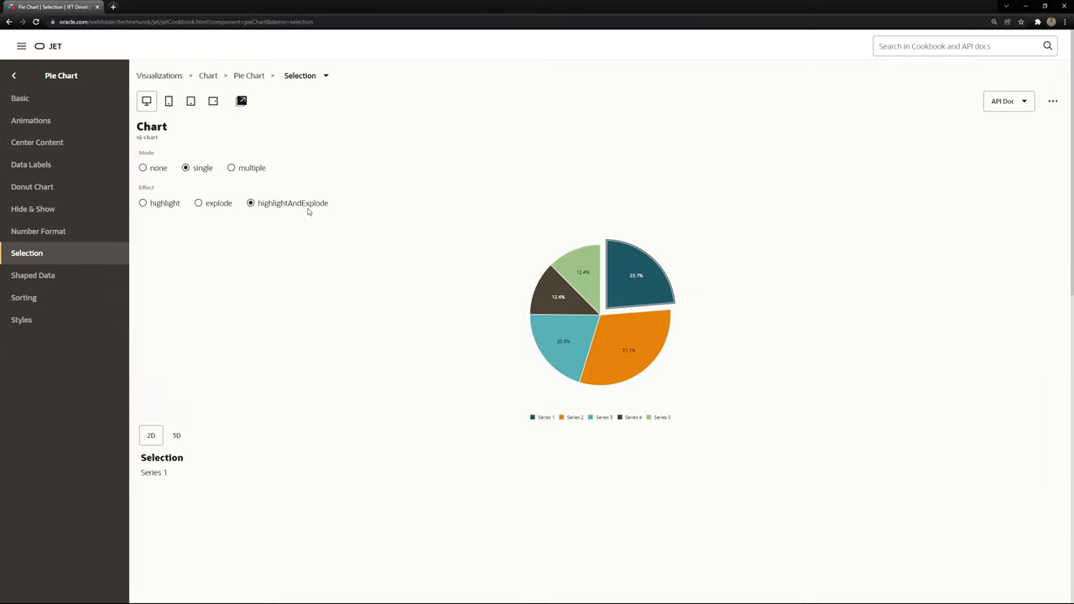
pyautogui.click(628, 351)
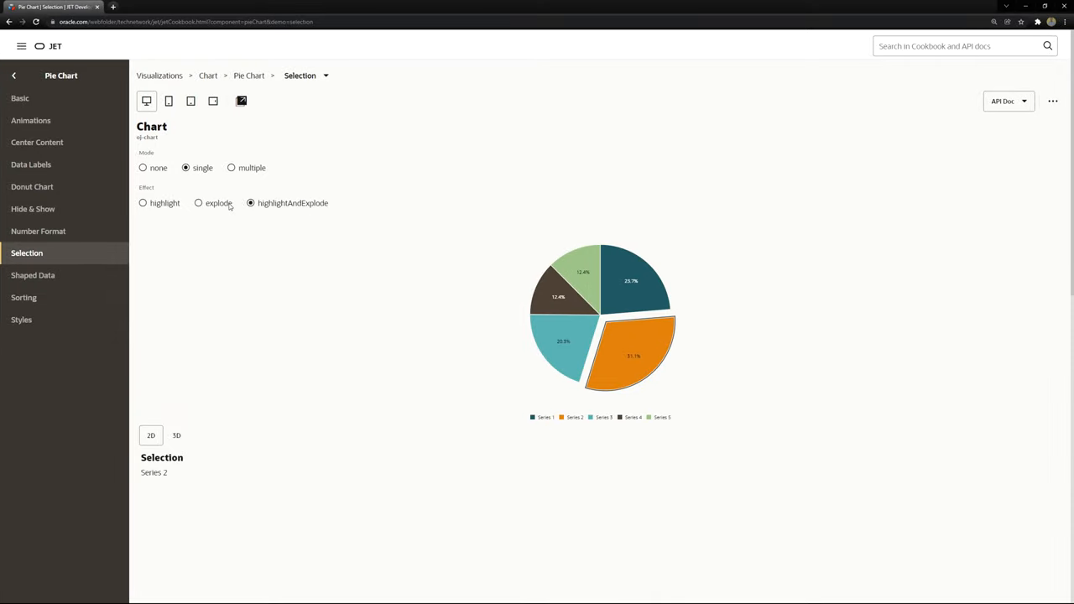
pyautogui.click(198, 202)
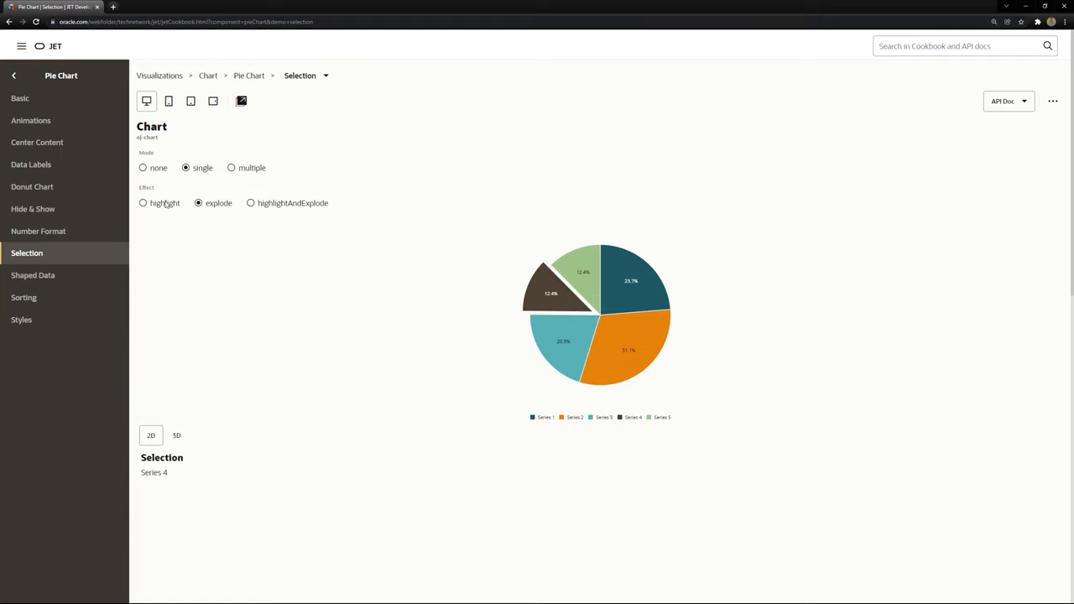
pyautogui.click(143, 203)
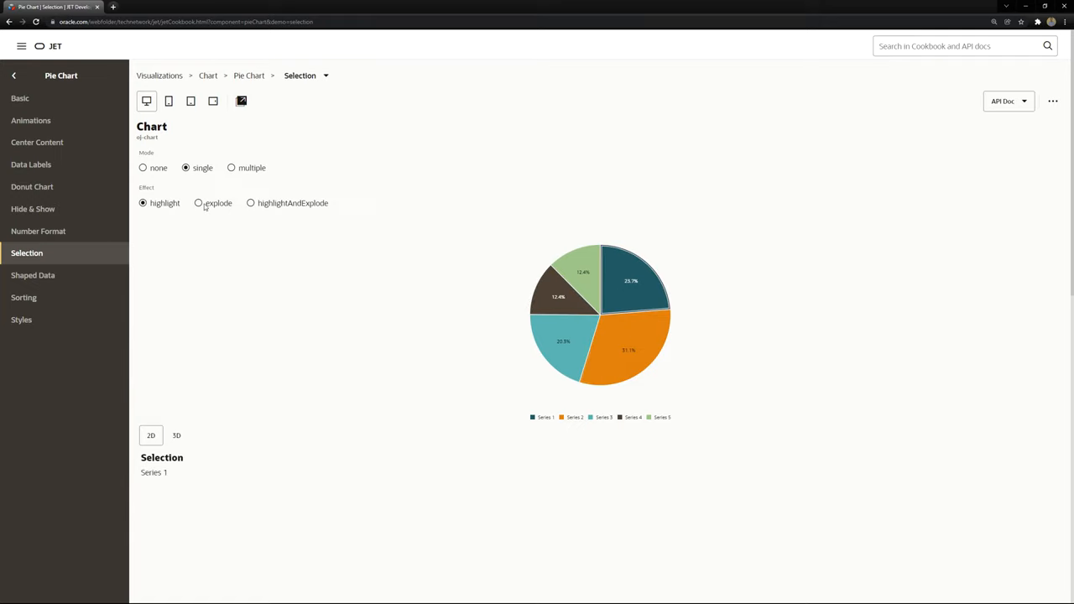
pyautogui.click(198, 201)
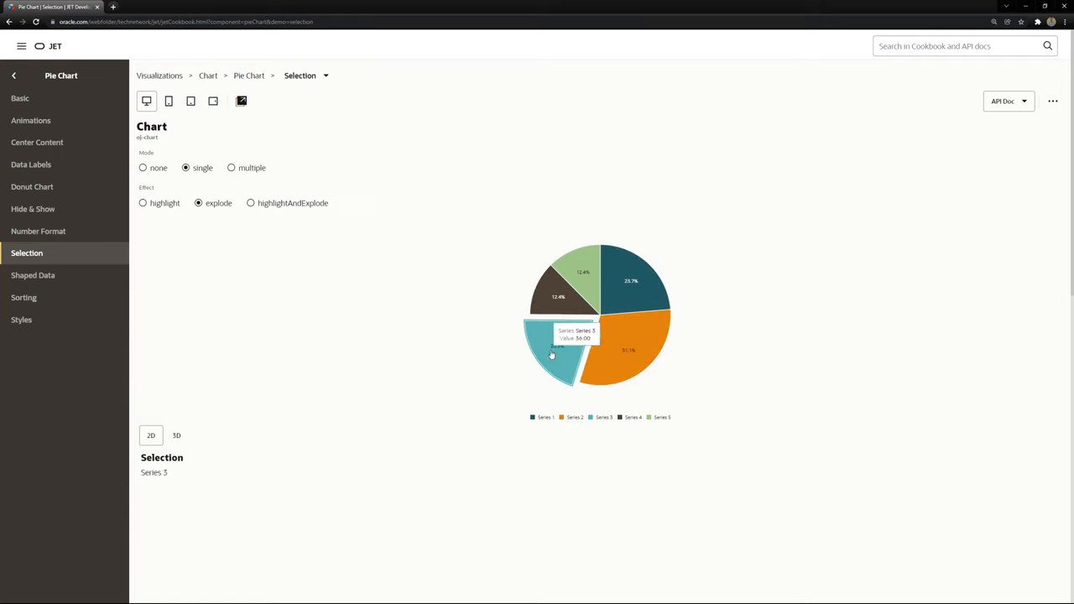
# Check the demo.html source for selection-mode and selection-effect
pyautogui.scroll(-3)
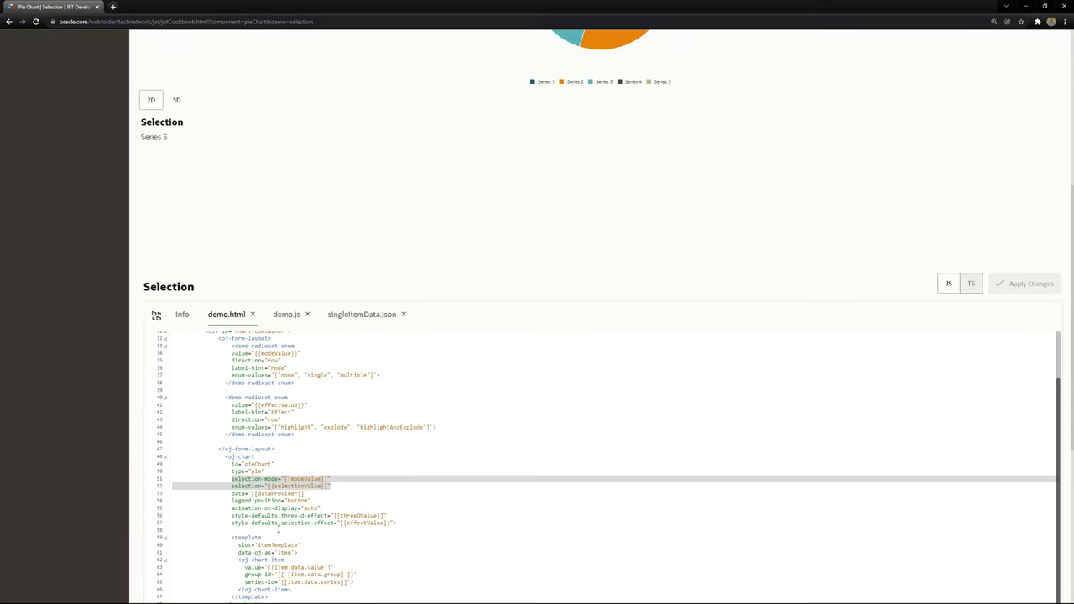
pyautogui.scroll(-3)
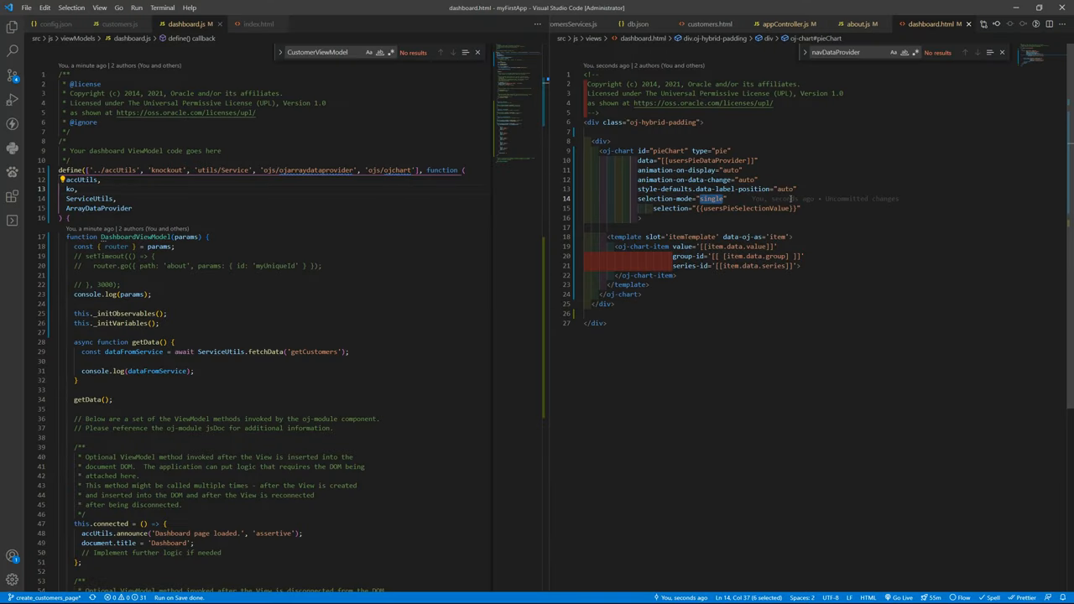
# Add style-defaults.selection-effect="[[effectValue]]" to the dashboard oj-chart element
pyautogui.write('style-defaults.selection-effect="[[effectValue]]"')
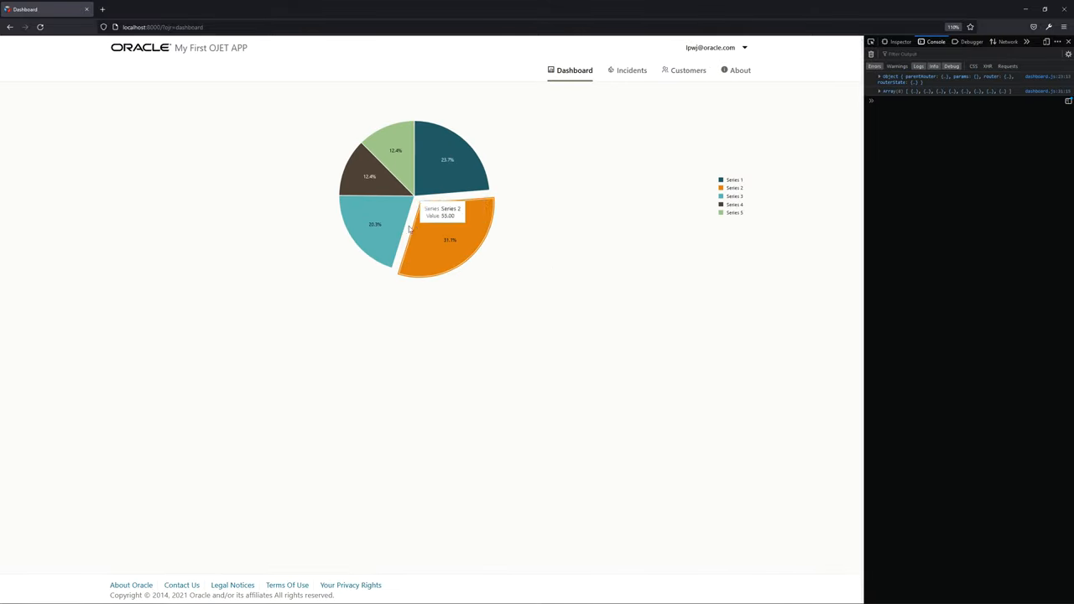
pyautogui.moveTo(453, 165)
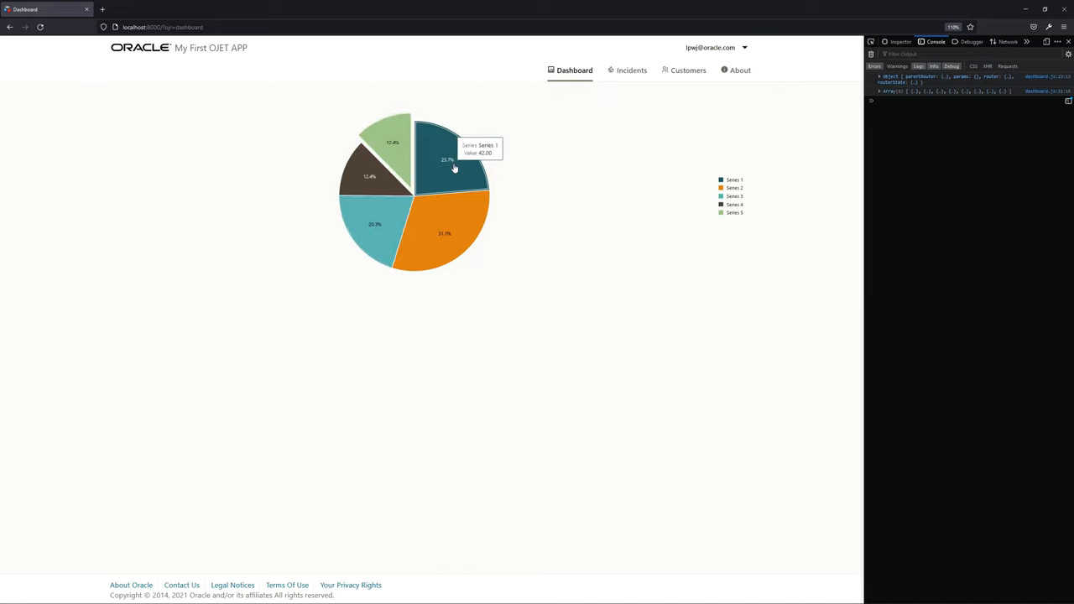
pyautogui.moveTo(560, 359)
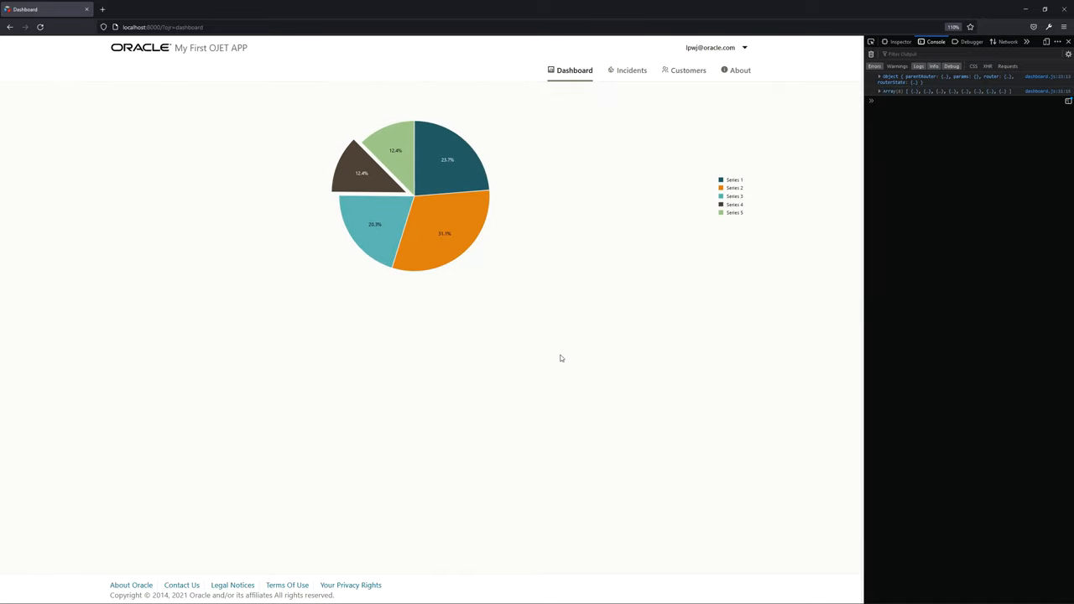